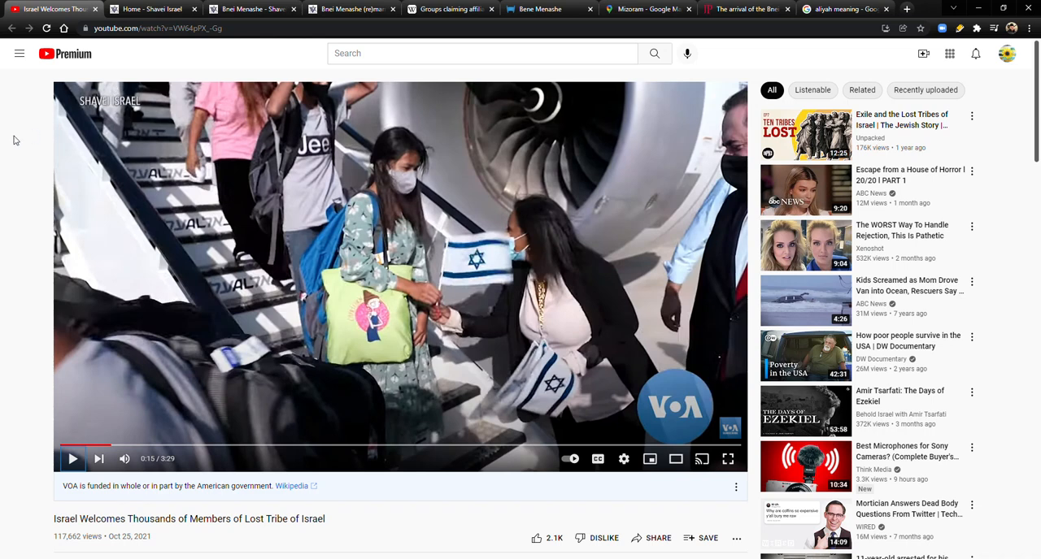
pyautogui.moveTo(3, 114)
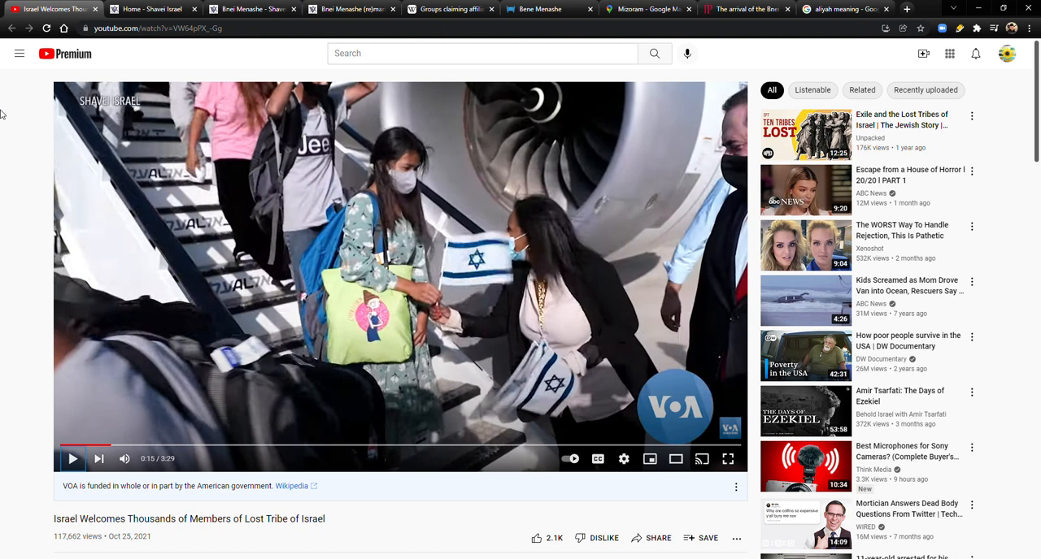
pyautogui.moveTo(509, 331)
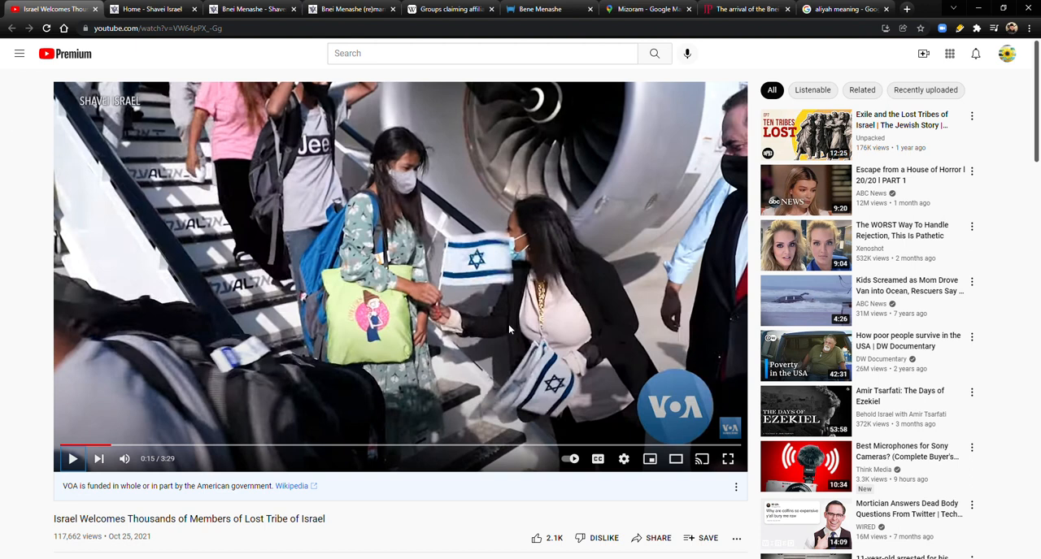
pyautogui.moveTo(261, 312)
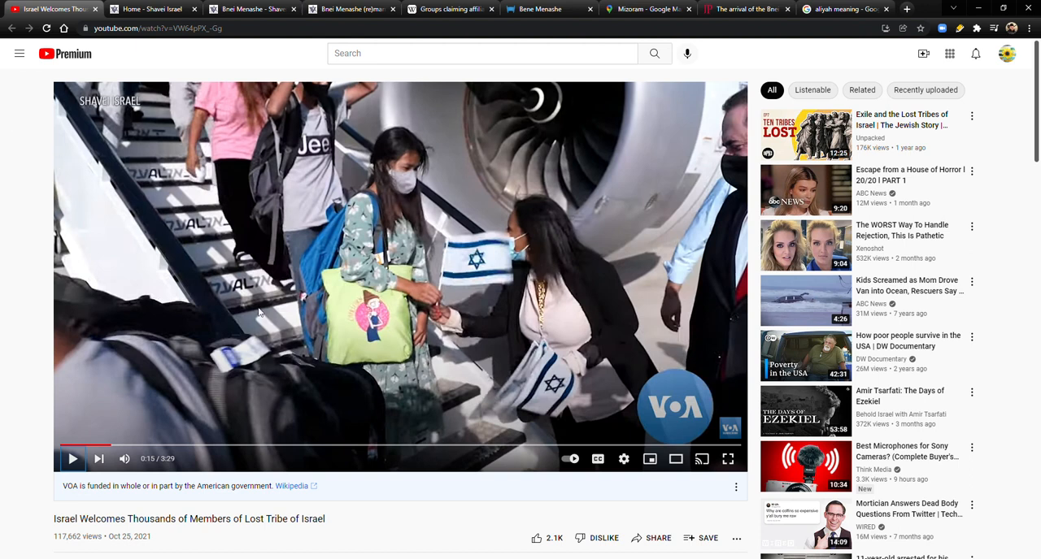
pyautogui.moveTo(314, 353)
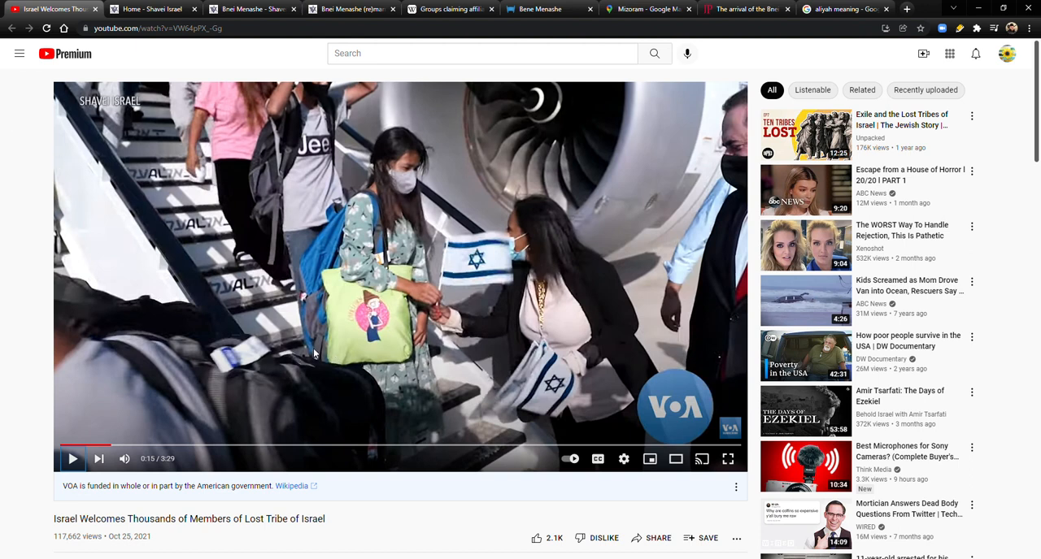
pyautogui.moveTo(272, 327)
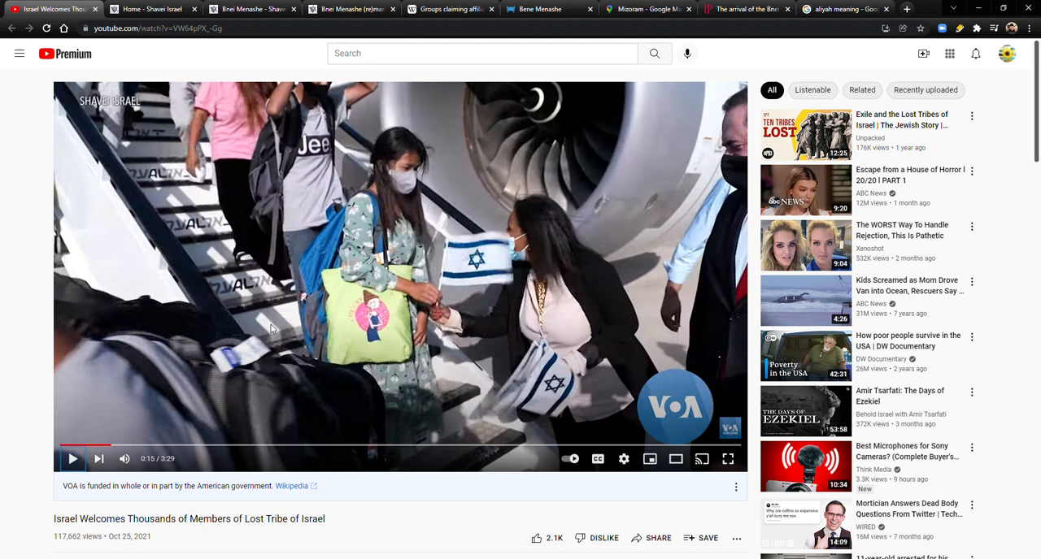
pyautogui.moveTo(236, 203)
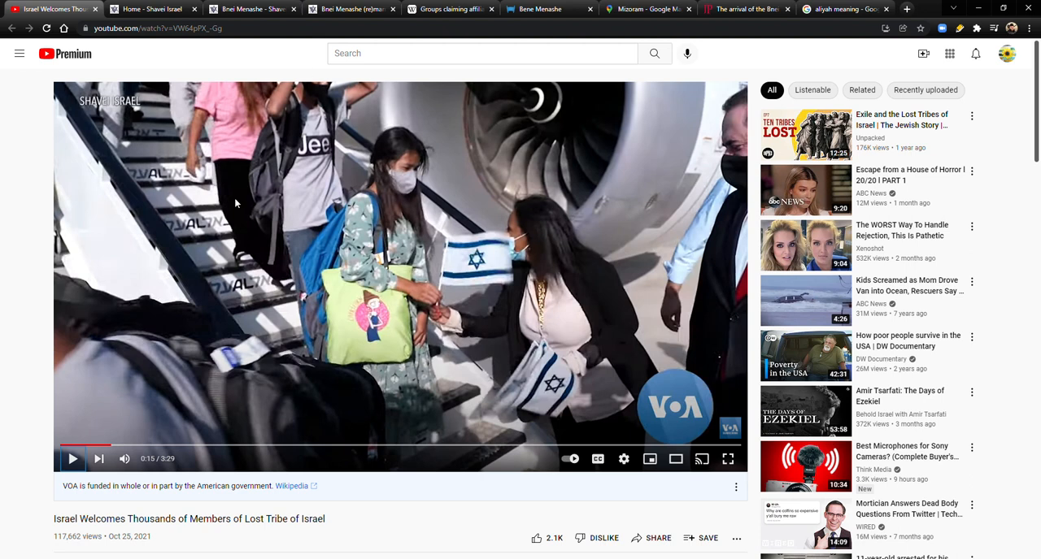
pyautogui.moveTo(302, 311)
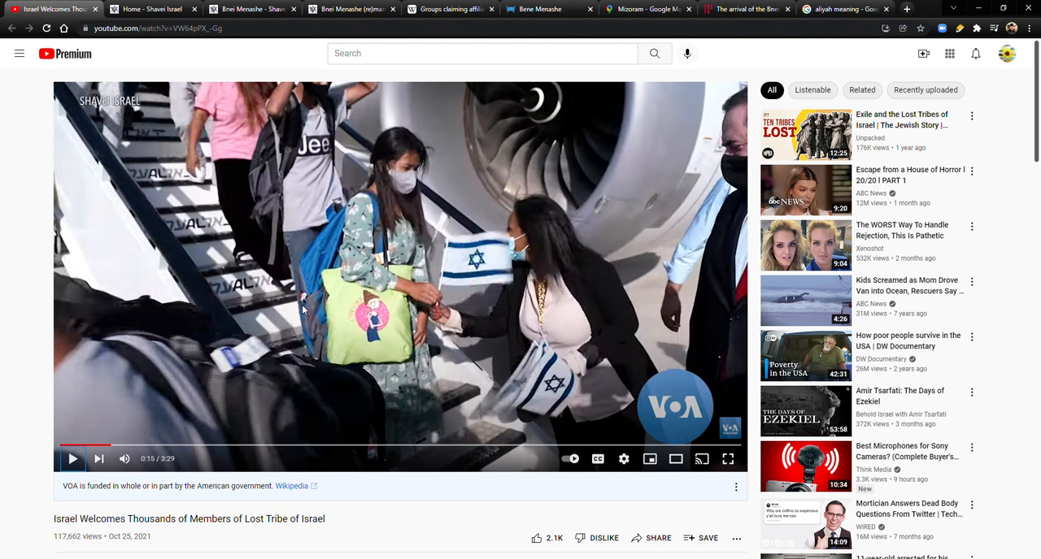
pyautogui.moveTo(253, 307)
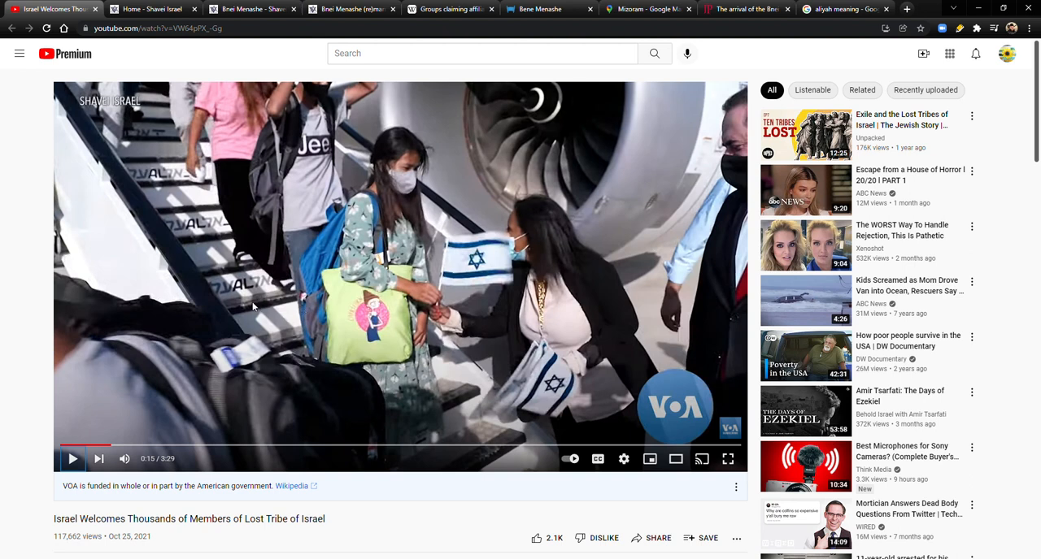
pyautogui.moveTo(256, 256)
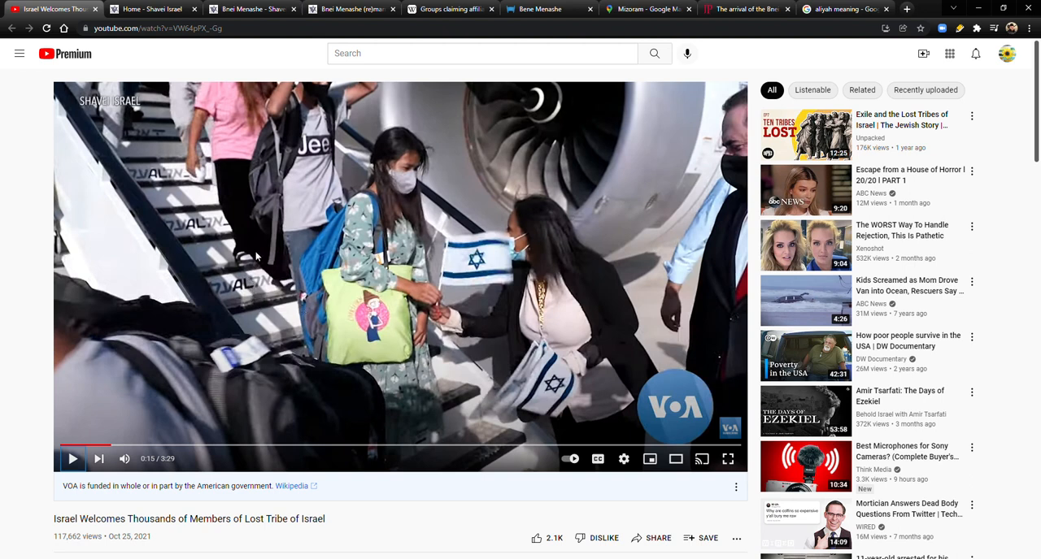
pyautogui.moveTo(416, 384)
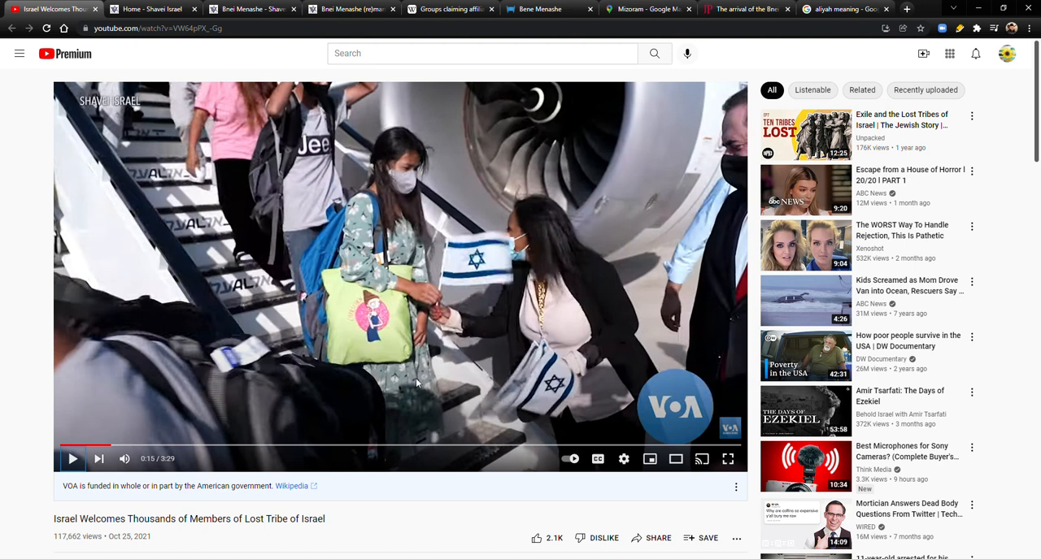
pyautogui.moveTo(239, 319)
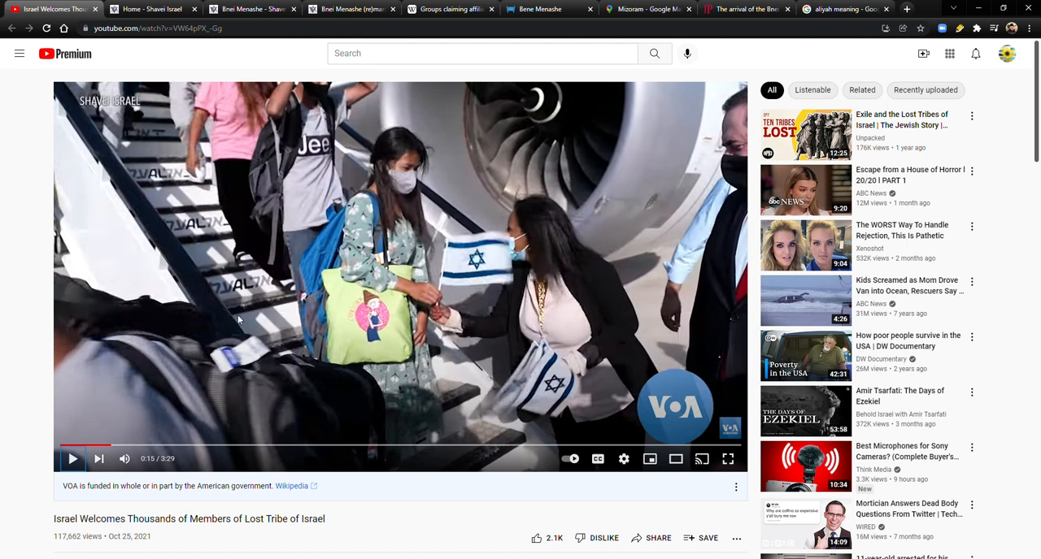
pyautogui.moveTo(372, 136)
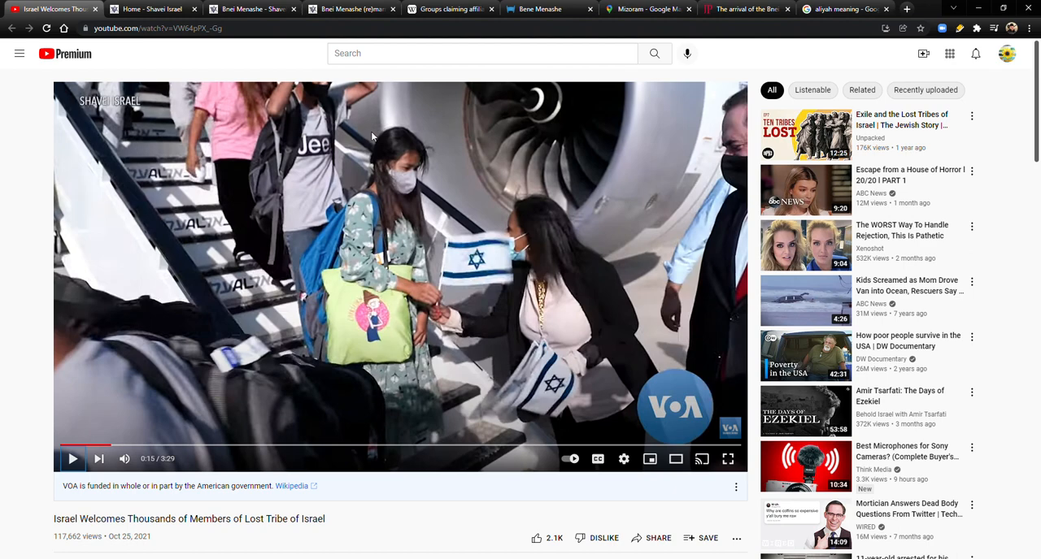
pyautogui.moveTo(308, 221)
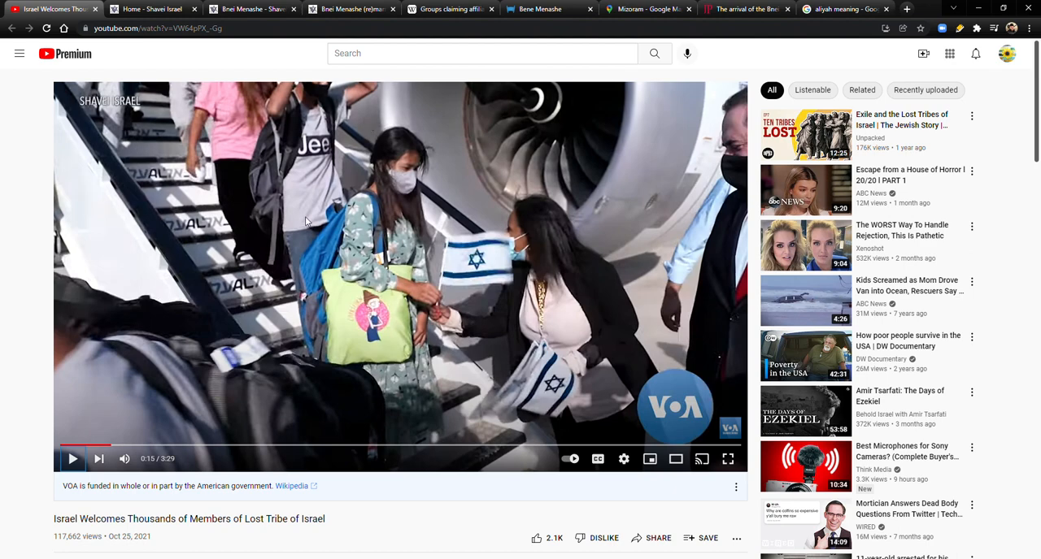
# - Switch to the Wikipedia 'Groups claiming affiliation with Israelites' article and scroll to its Contents box
pyautogui.click(451, 8)
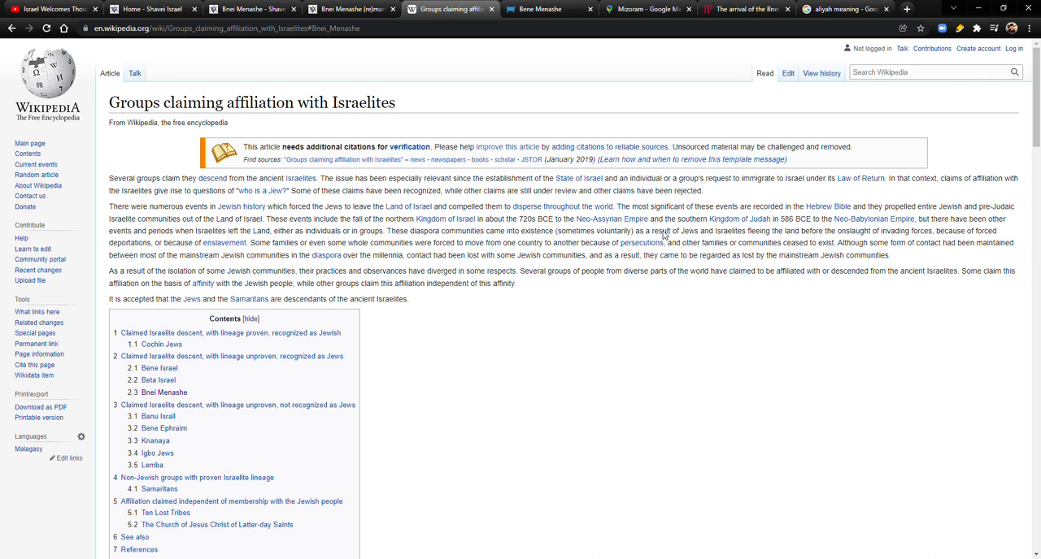
pyautogui.moveTo(641, 243)
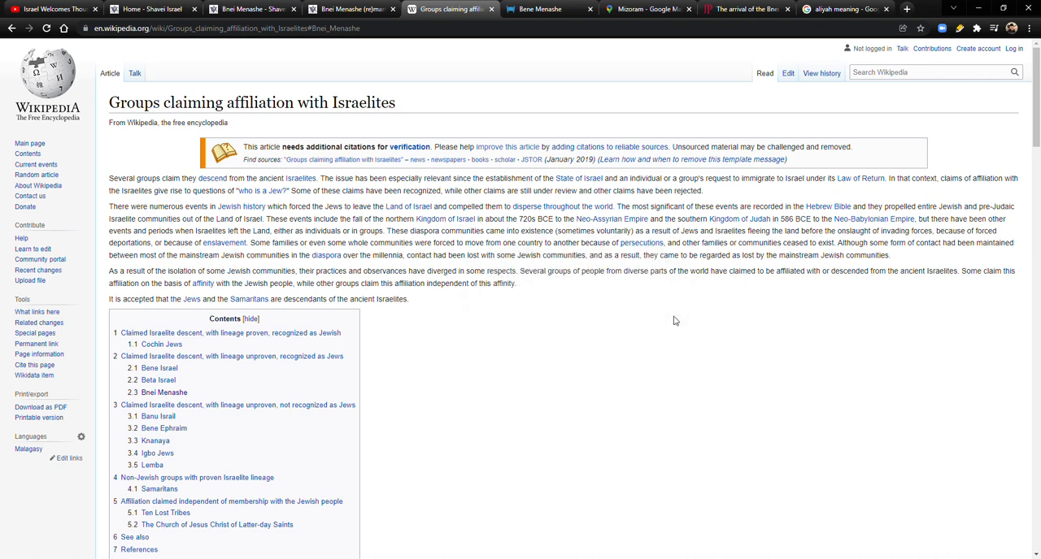
pyautogui.moveTo(616, 319)
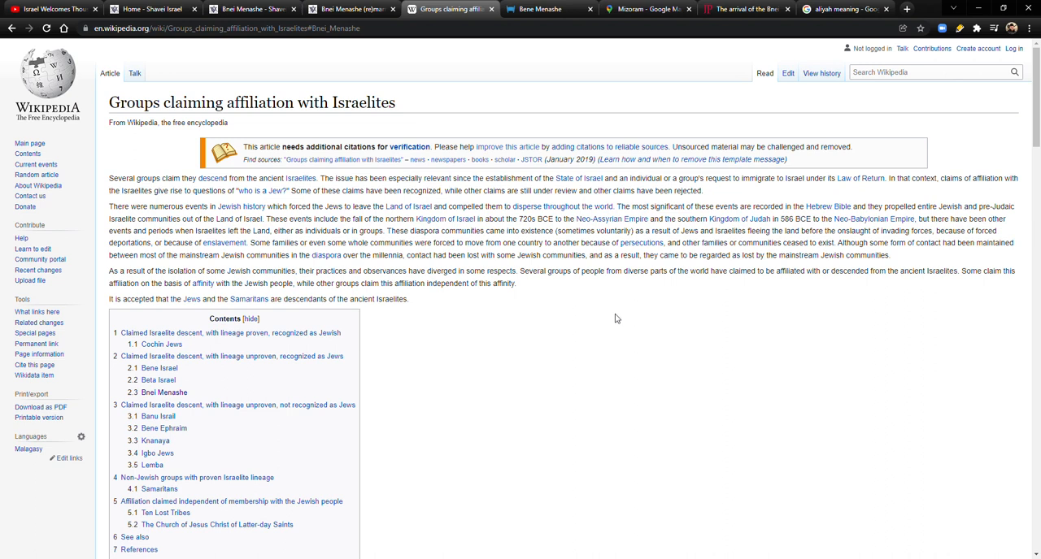
pyautogui.moveTo(180, 391)
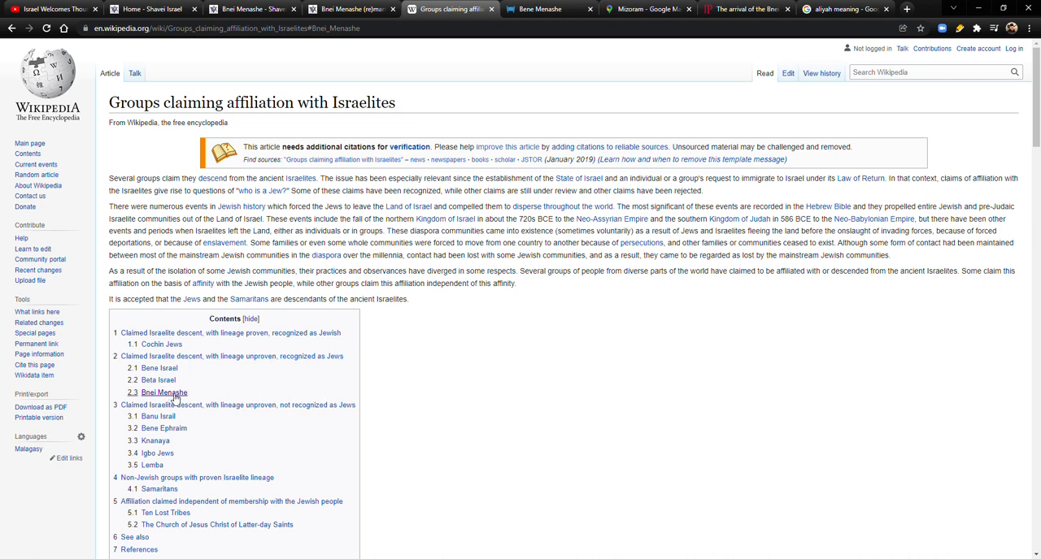
pyautogui.scroll(-3)
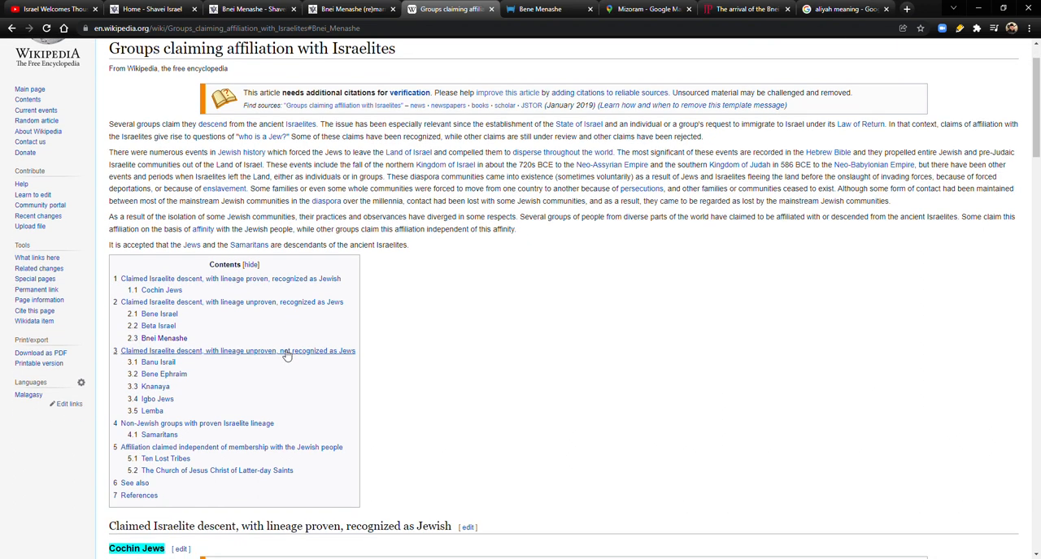
pyautogui.moveTo(177, 459)
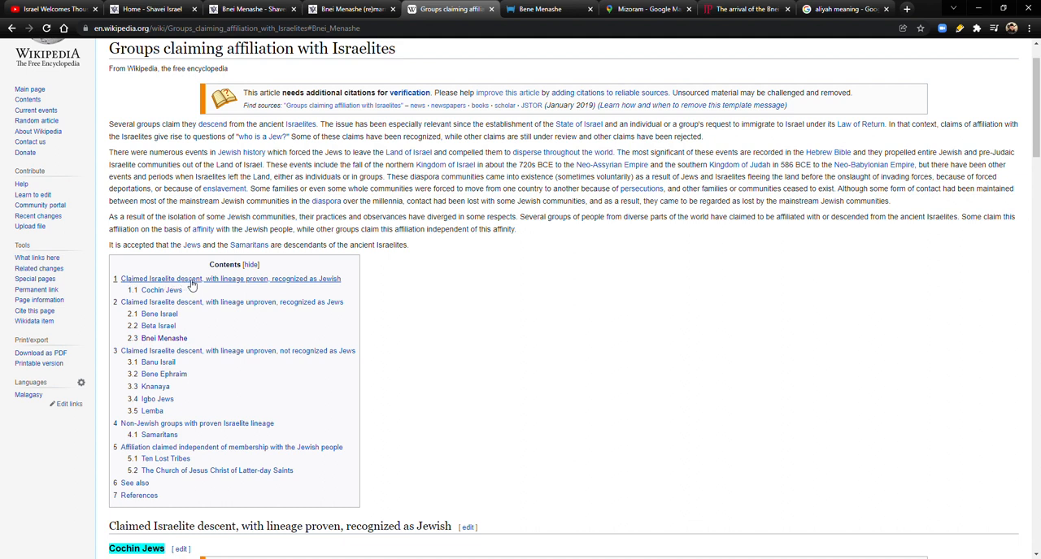
pyautogui.moveTo(268, 286)
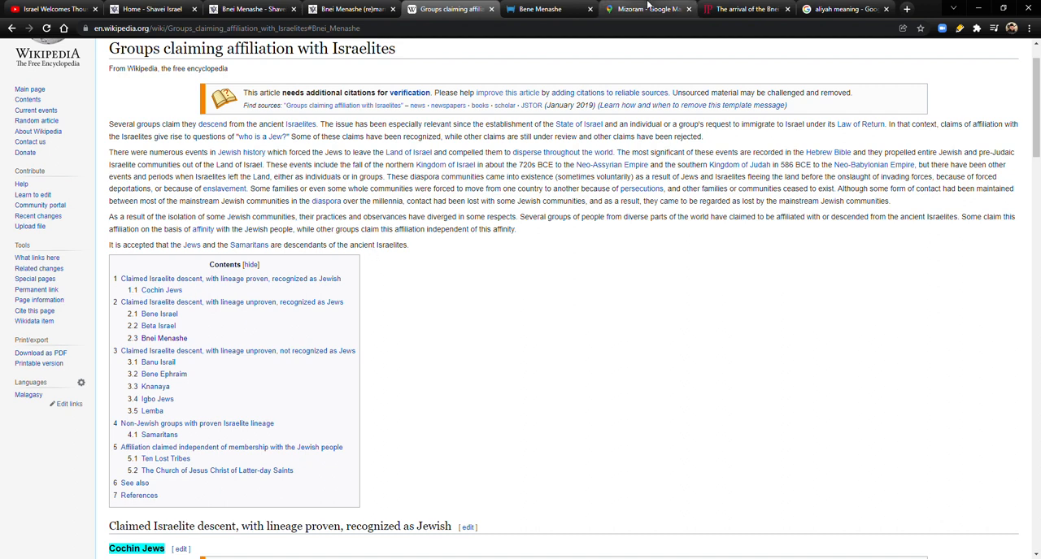
# - Bring up the Google Maps view of Mizoram, India, scrolling the map to adjust the view
pyautogui.click(645, 9)
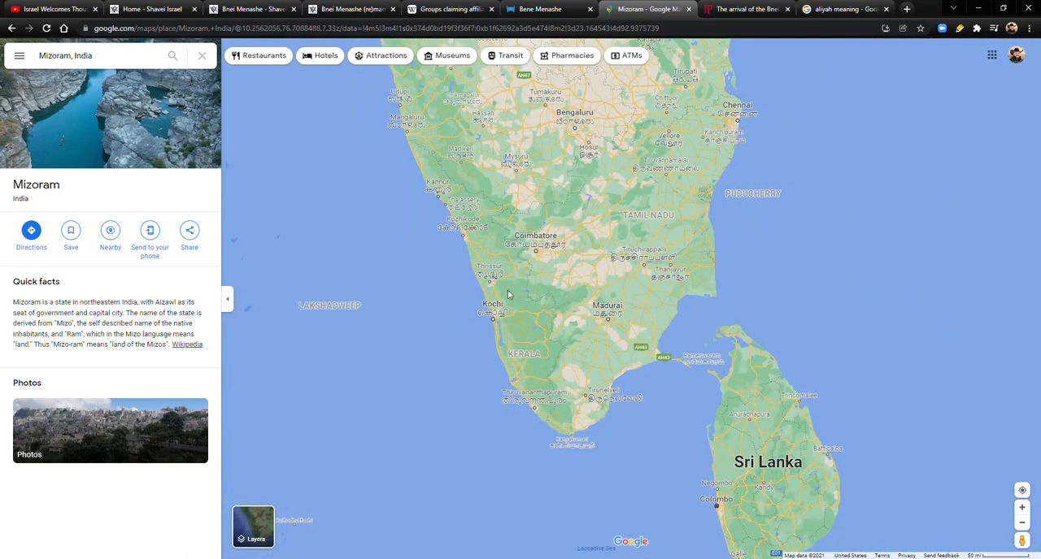
pyautogui.moveTo(461, 292)
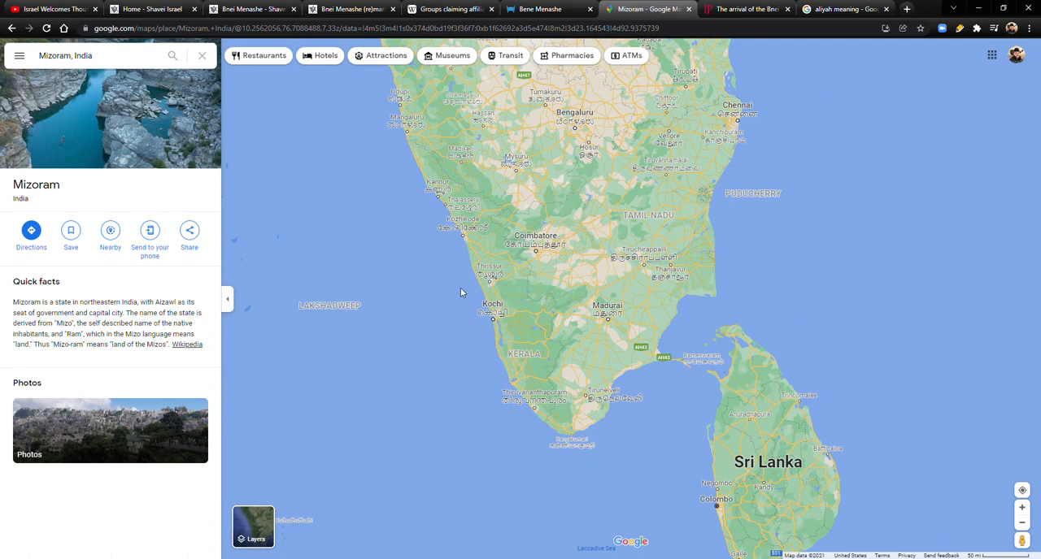
pyautogui.scroll(-3)
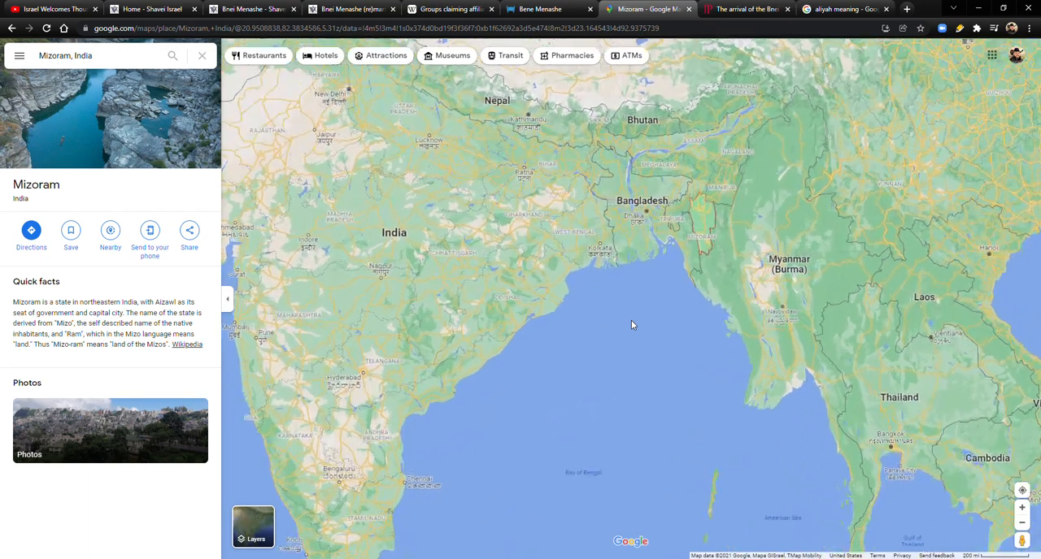
pyautogui.scroll(3)
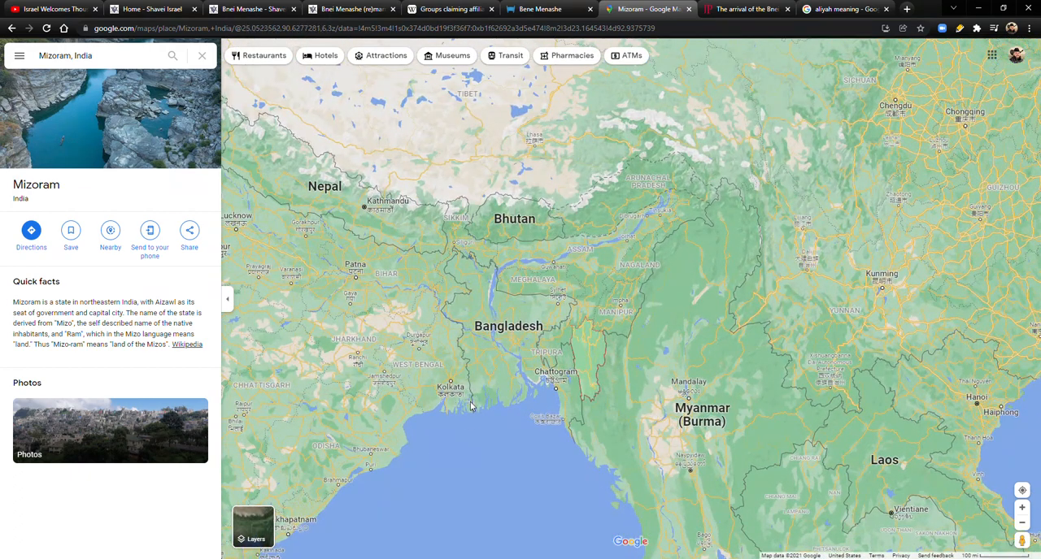
pyautogui.moveTo(453, 304)
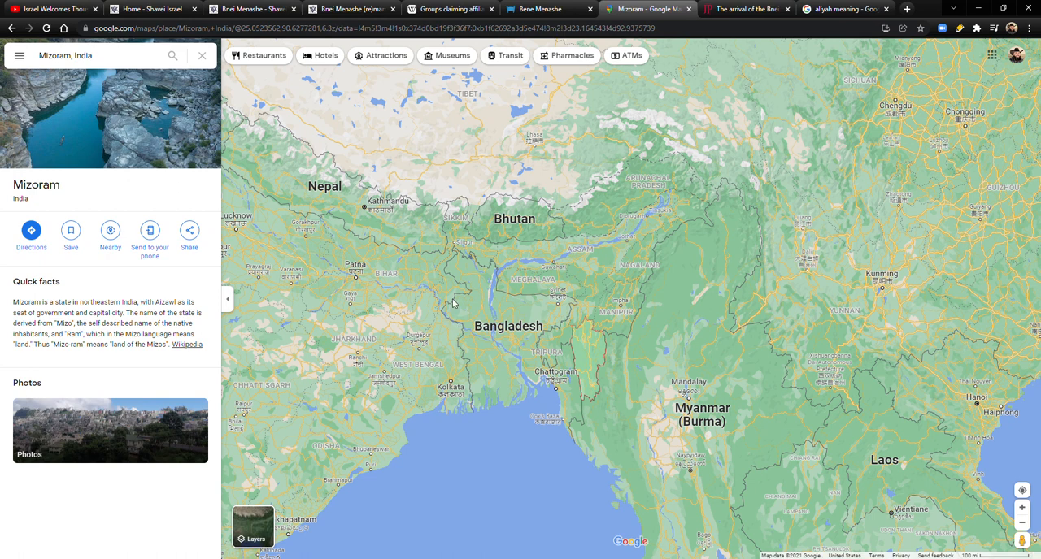
pyautogui.moveTo(410, 281)
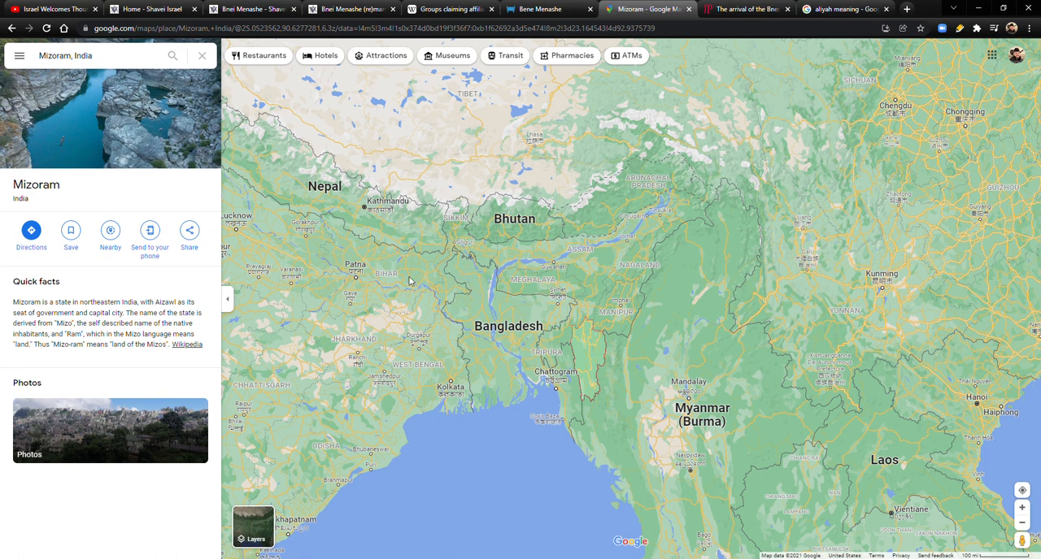
pyautogui.moveTo(279, 309)
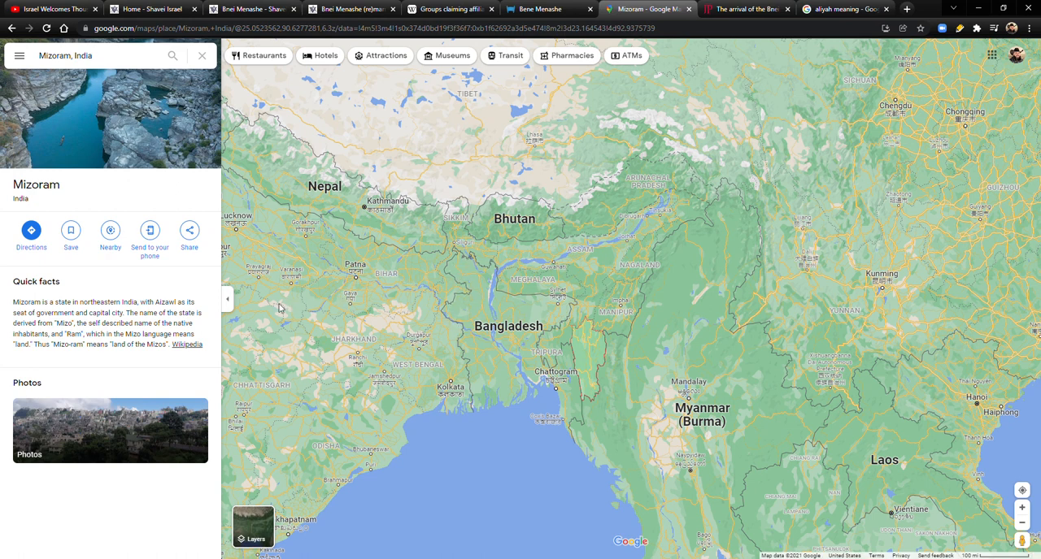
pyautogui.moveTo(450, 254)
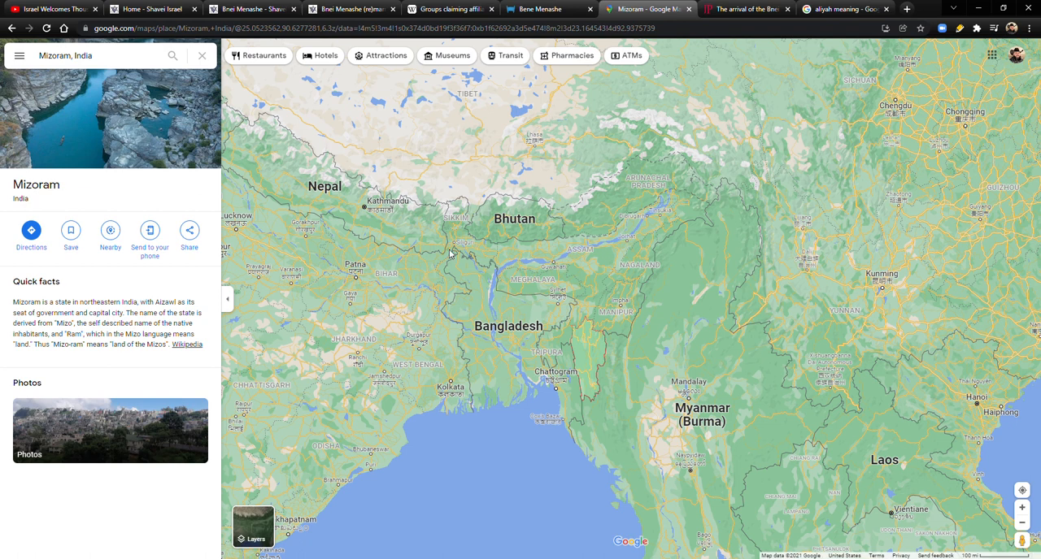
pyautogui.moveTo(586, 283)
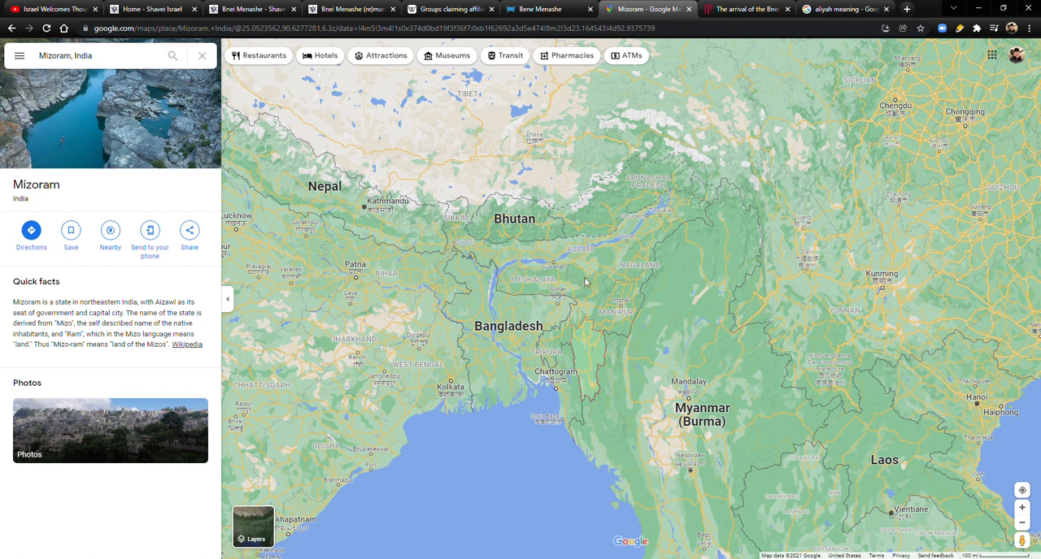
pyautogui.moveTo(486, 256)
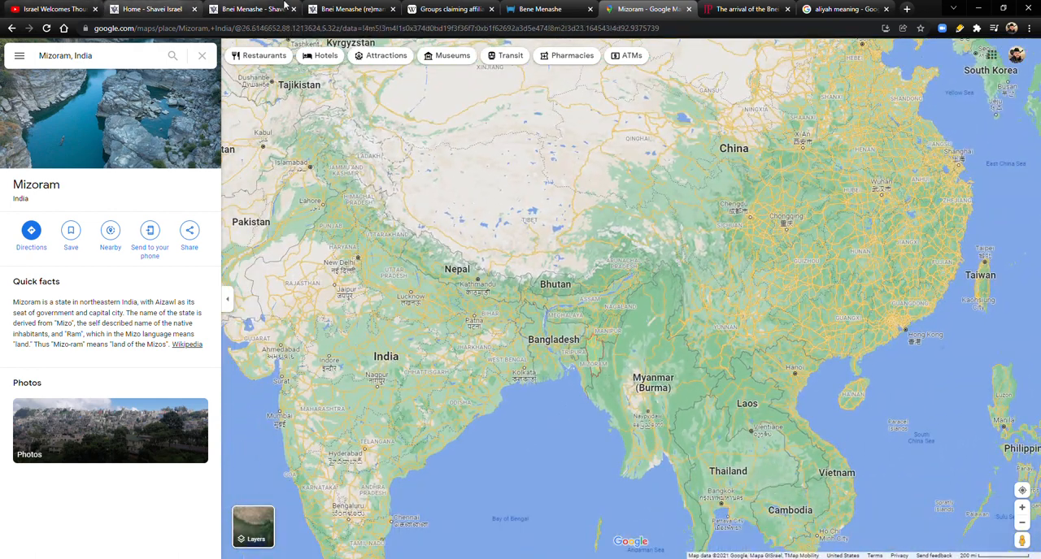
# - Return to the Wikipedia Israelite-groups article and scroll down to the Bnei Menashe section
pyautogui.click(447, 8)
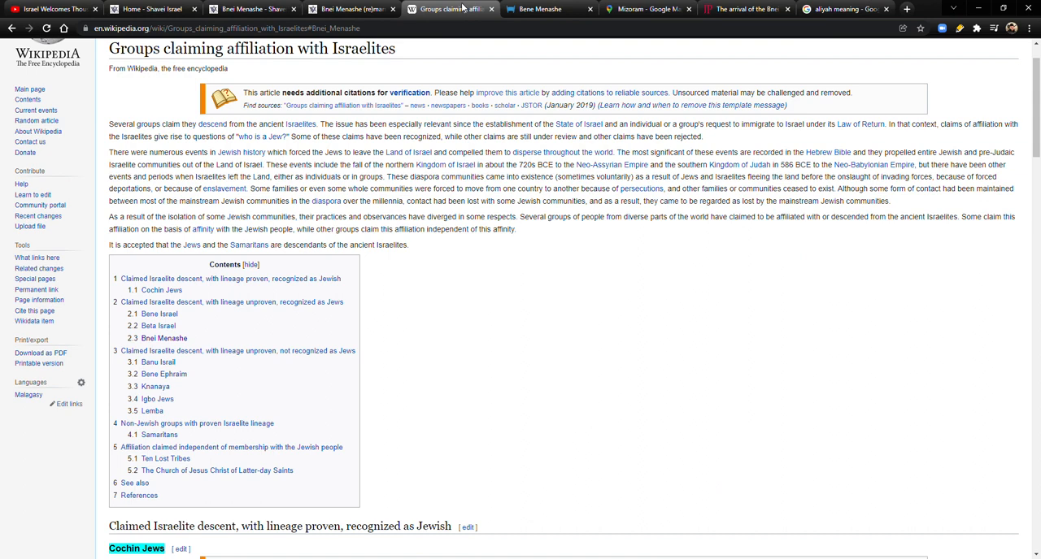
pyautogui.scroll(-3)
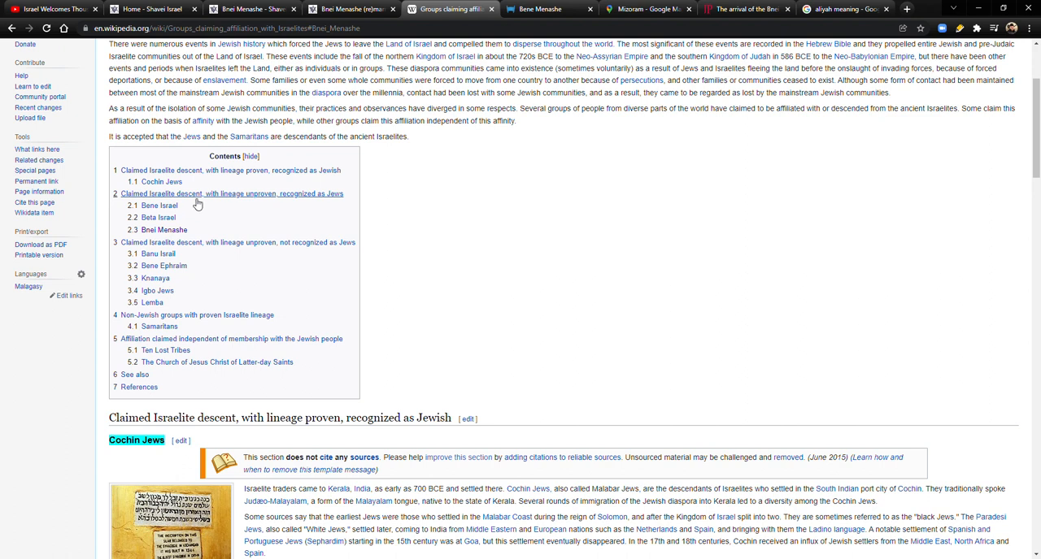
pyautogui.moveTo(274, 205)
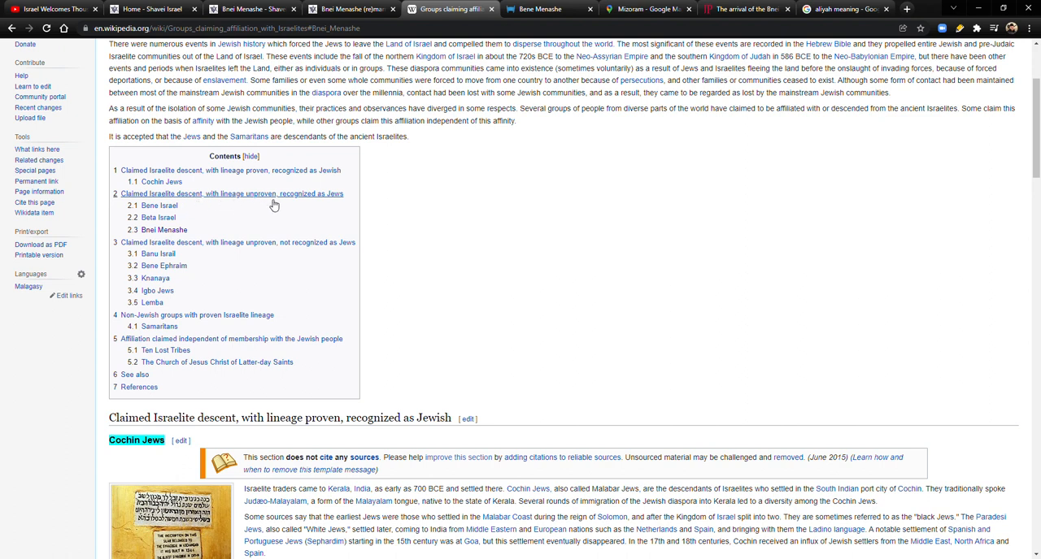
pyautogui.moveTo(321, 205)
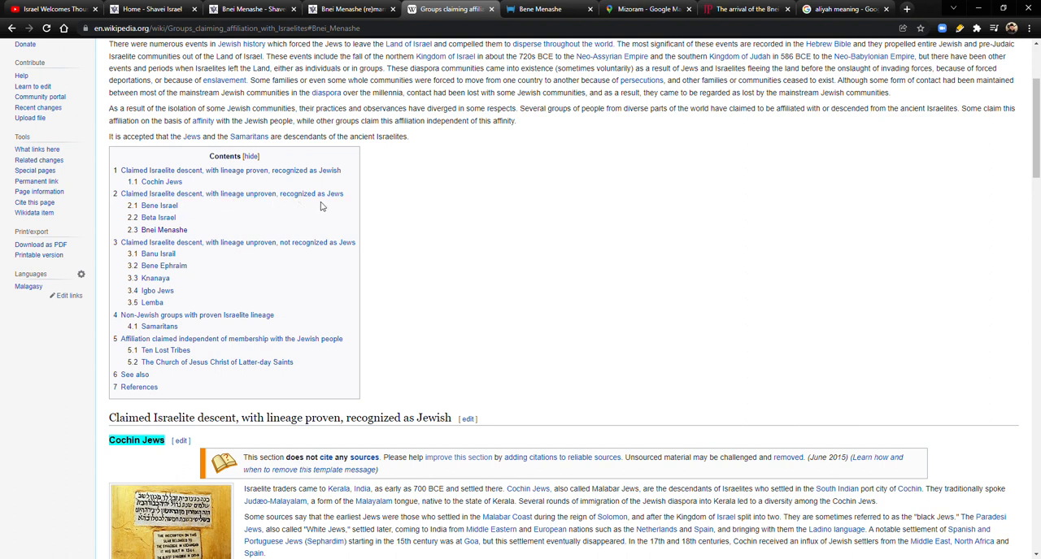
pyautogui.moveTo(346, 202)
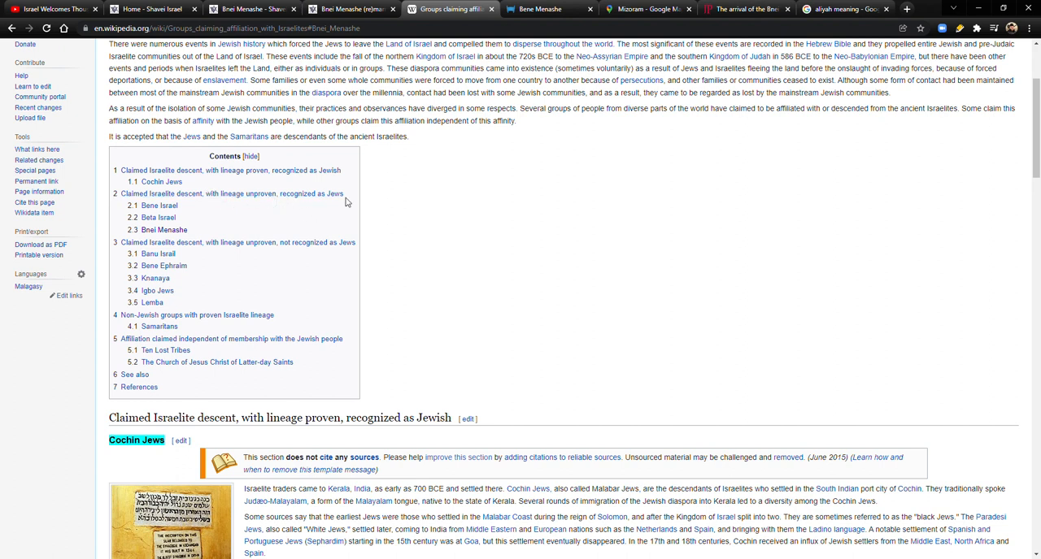
pyautogui.moveTo(332, 213)
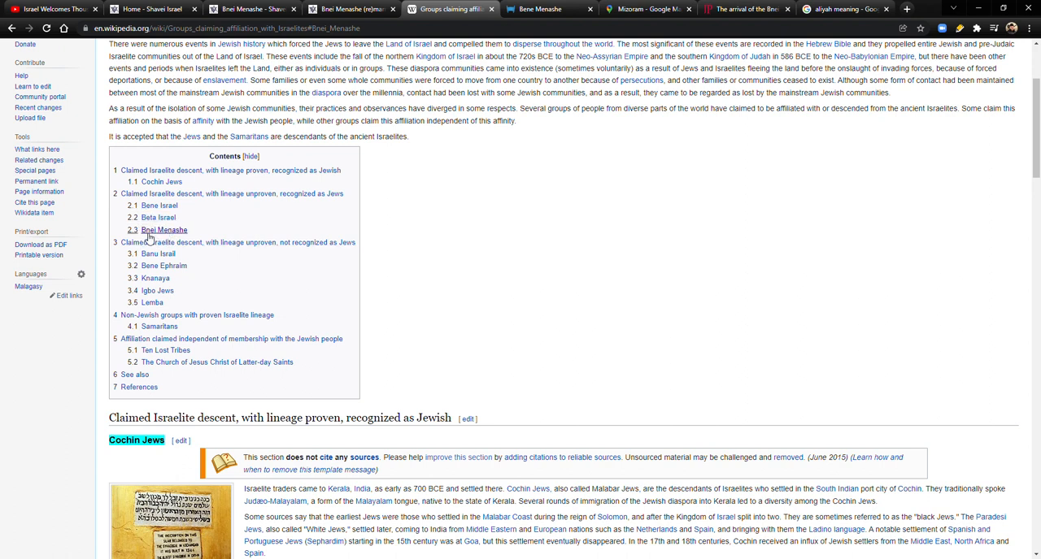
pyautogui.scroll(-3)
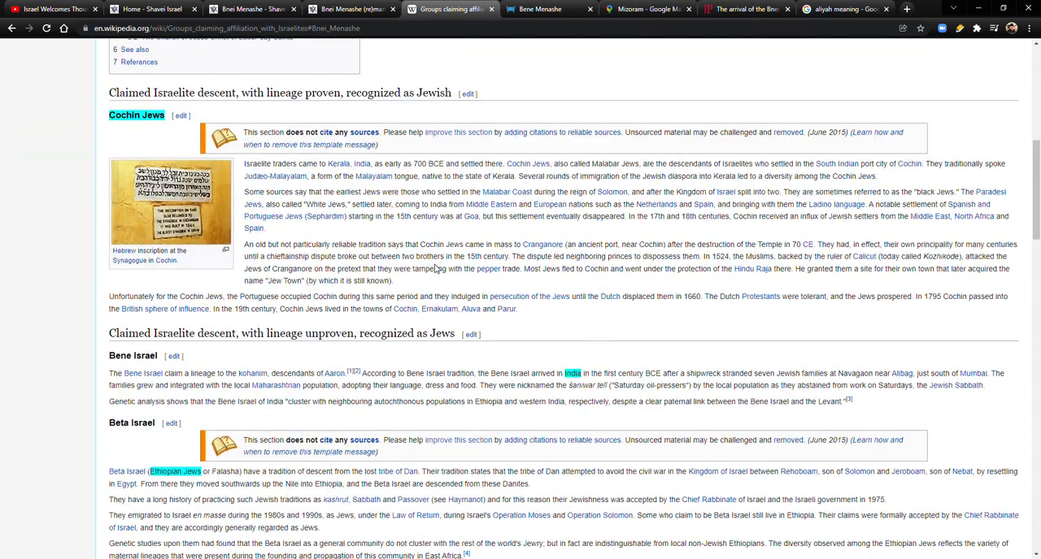
pyautogui.scroll(-3)
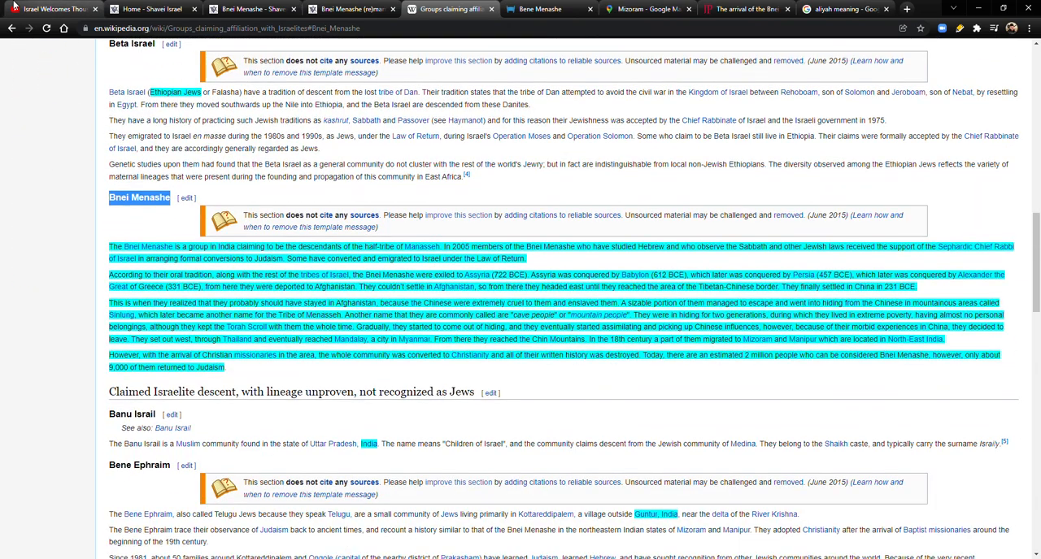
# - Switch back to the paused 'Israel Welcomes Thousands of Members of Lost Tribe of Israel' video
pyautogui.click(53, 9)
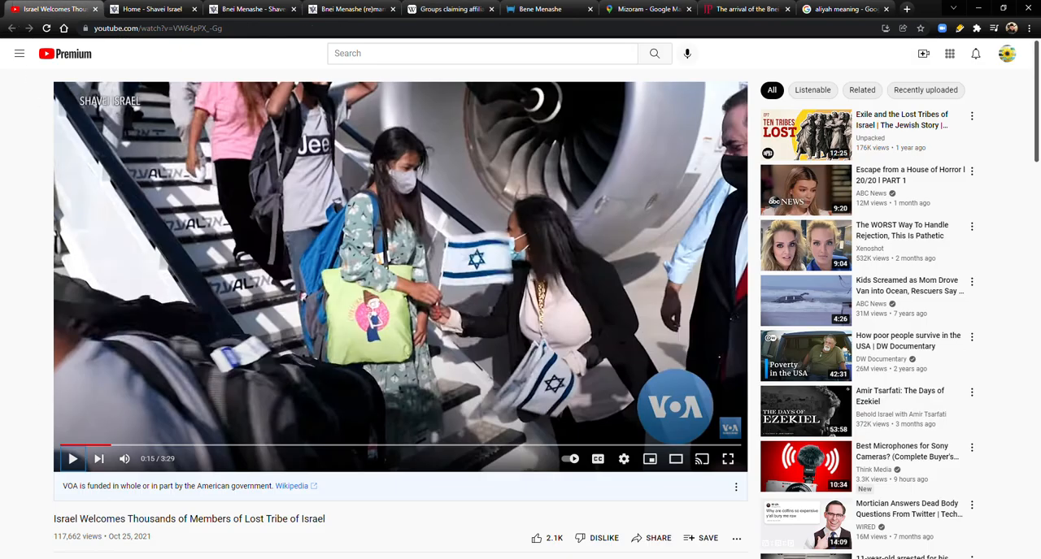
pyautogui.moveTo(114, 549)
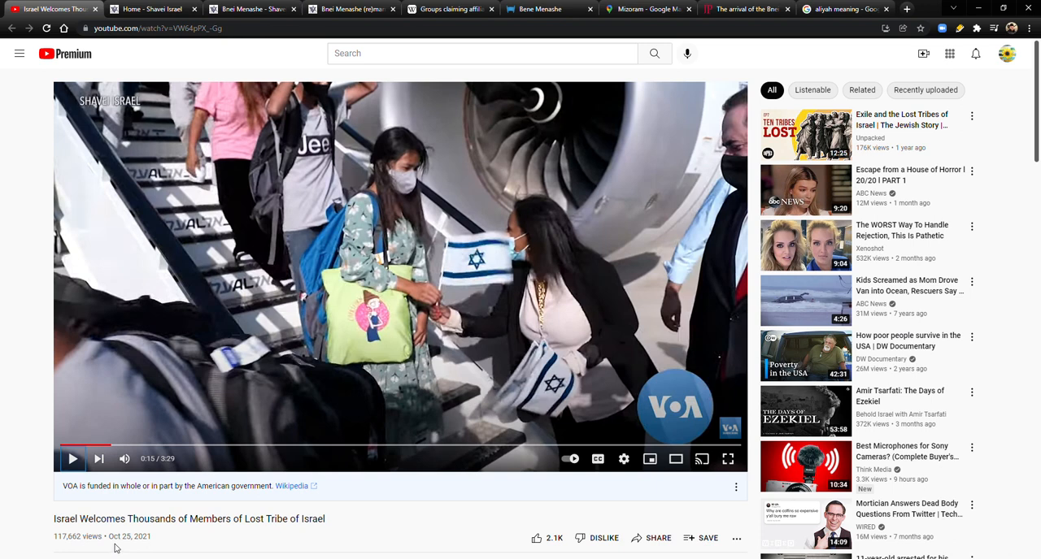
pyautogui.moveTo(125, 548)
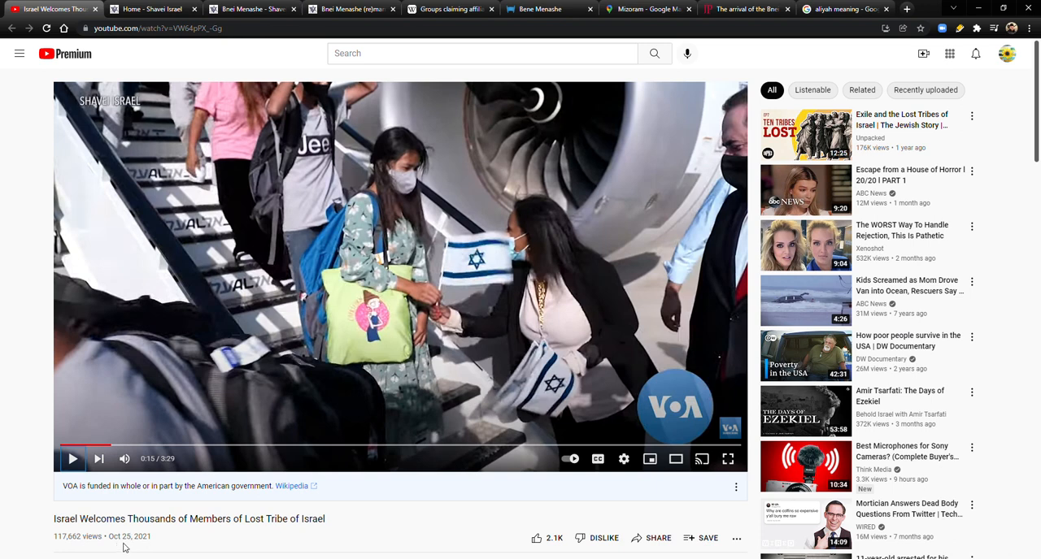
pyautogui.moveTo(531, 344)
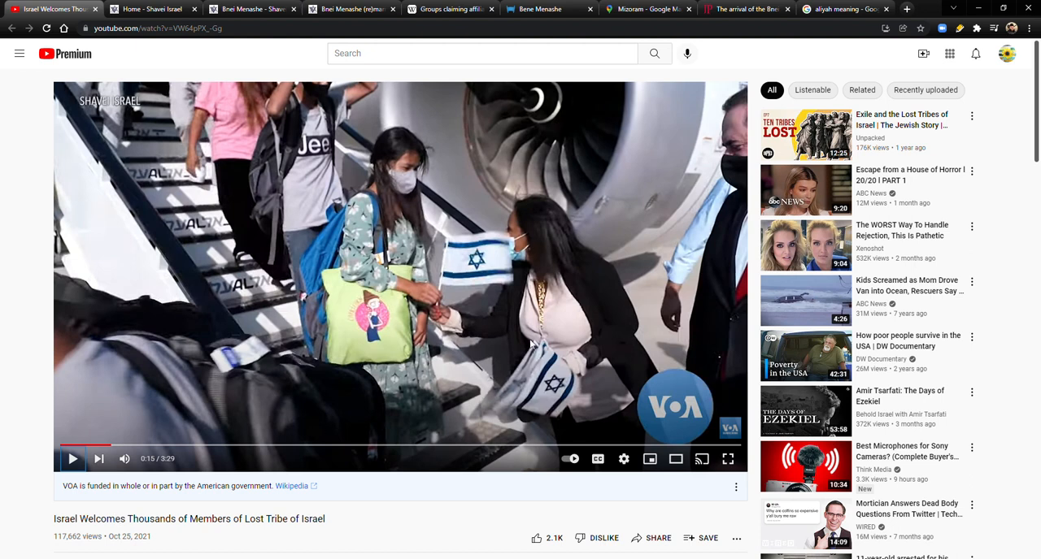
pyautogui.moveTo(479, 310)
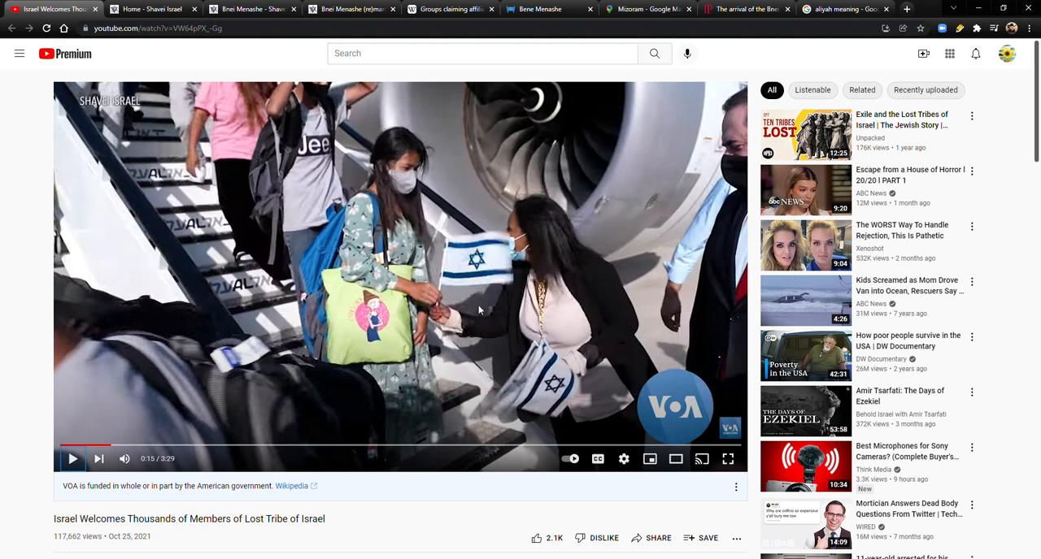
pyautogui.moveTo(346, 354)
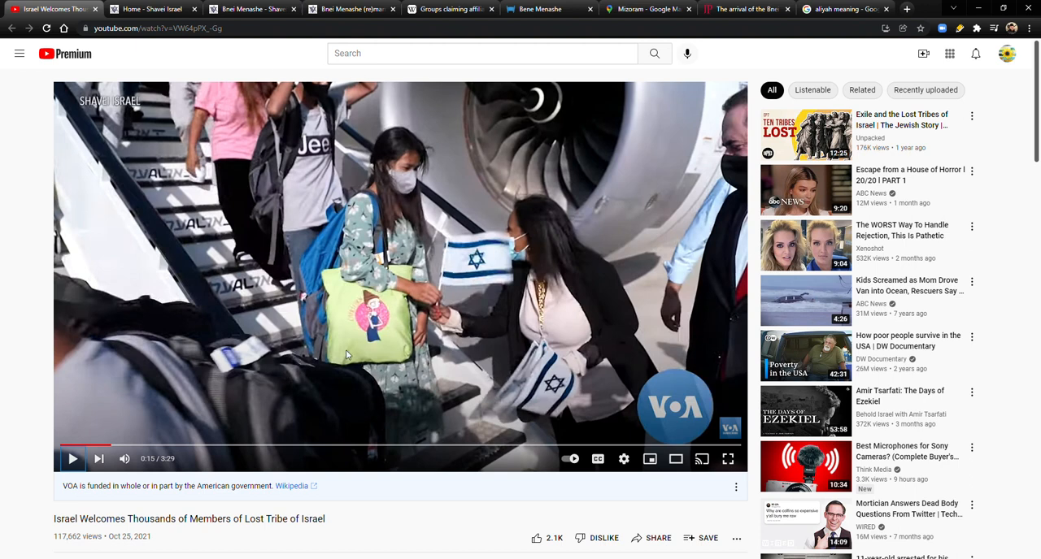
pyautogui.moveTo(210, 162)
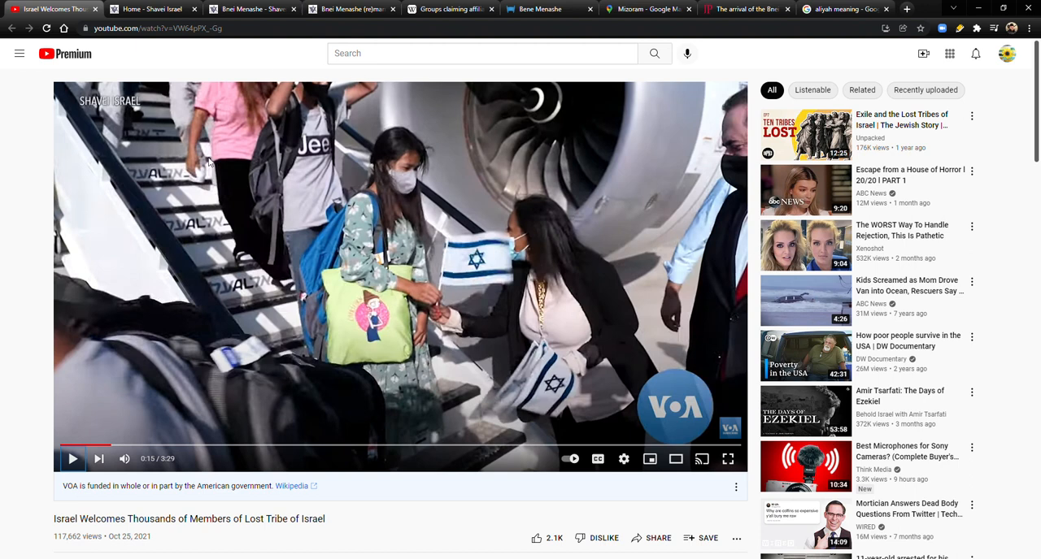
pyautogui.moveTo(281, 317)
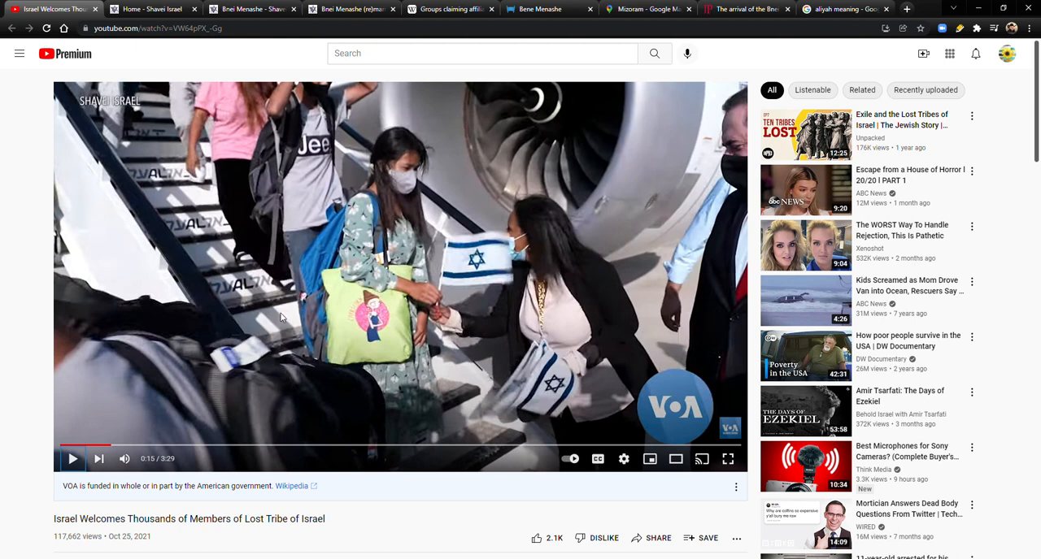
pyautogui.moveTo(553, 390)
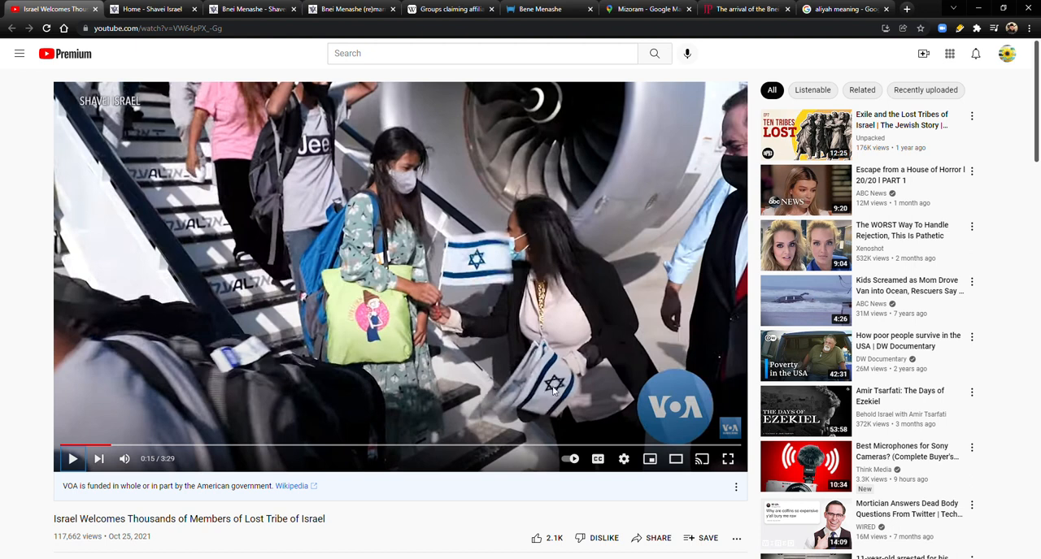
pyautogui.moveTo(302, 318)
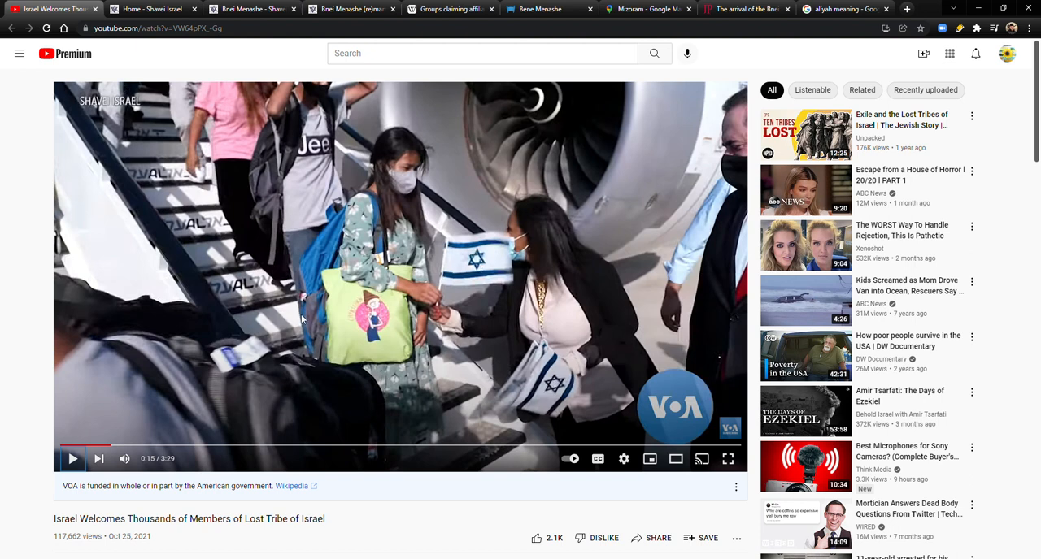
pyautogui.moveTo(401, 274)
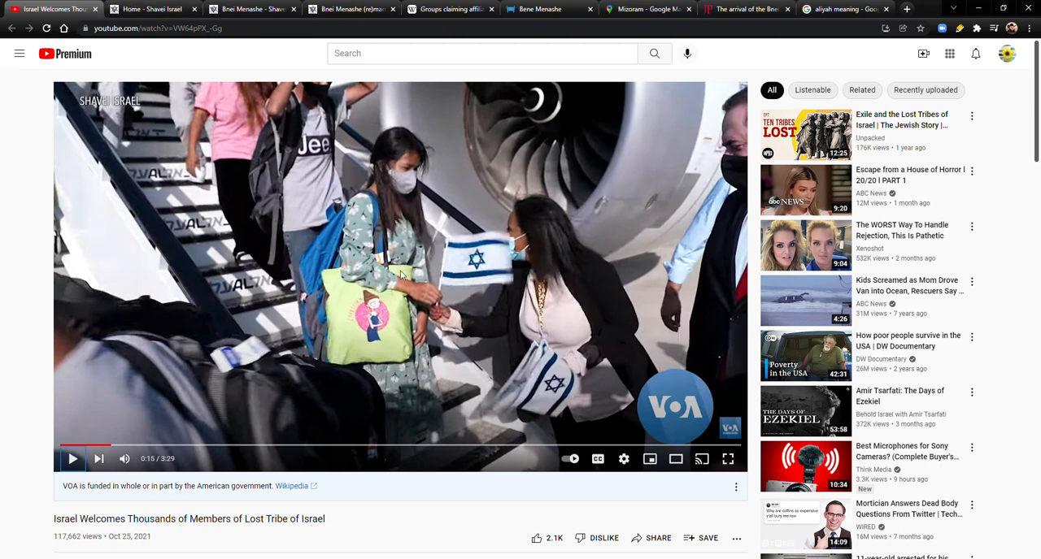
pyautogui.moveTo(382, 259)
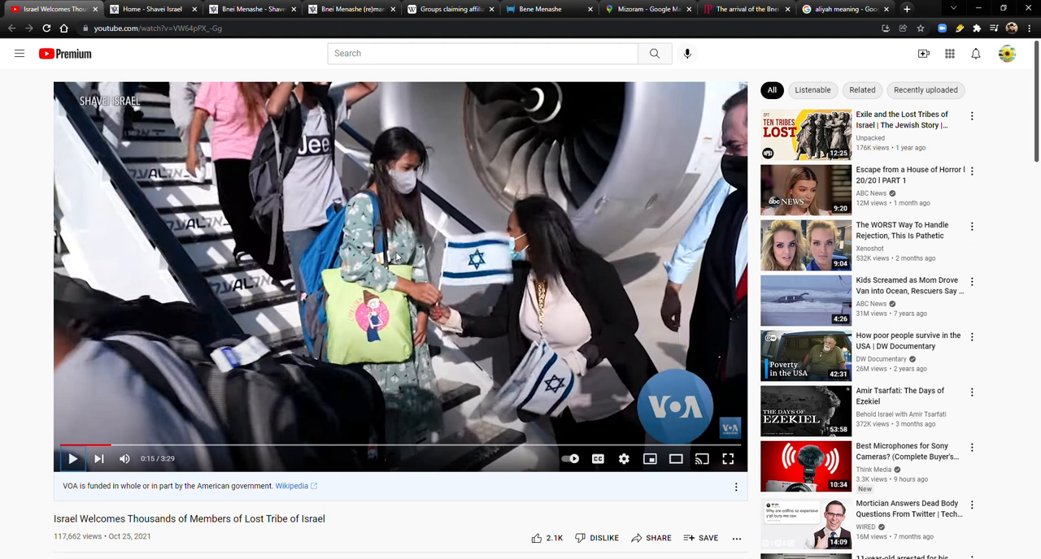
# - Bring up the Shavei Israel homepage with its 'Opens the Door' introduction
pyautogui.click(151, 9)
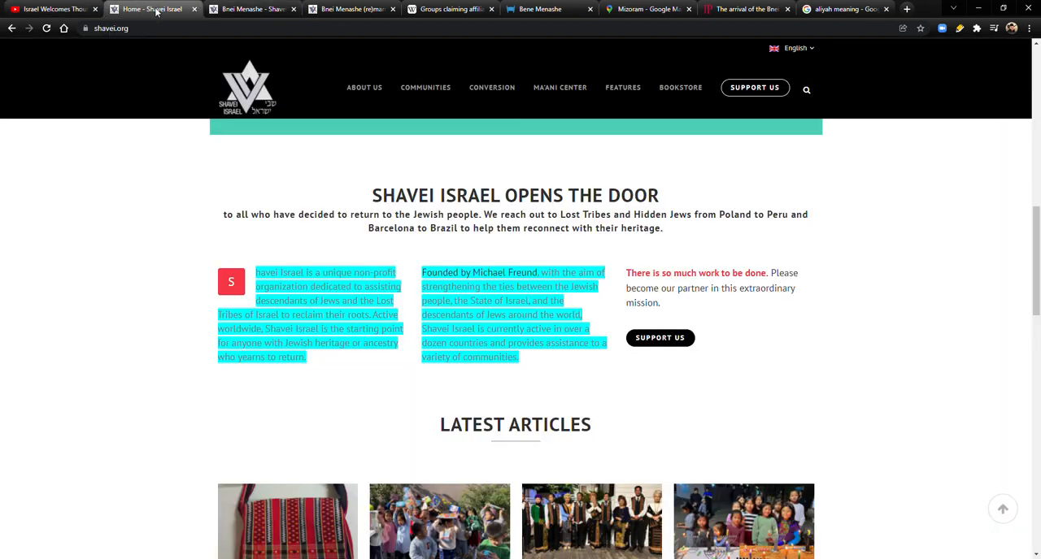
pyautogui.moveTo(342, 253)
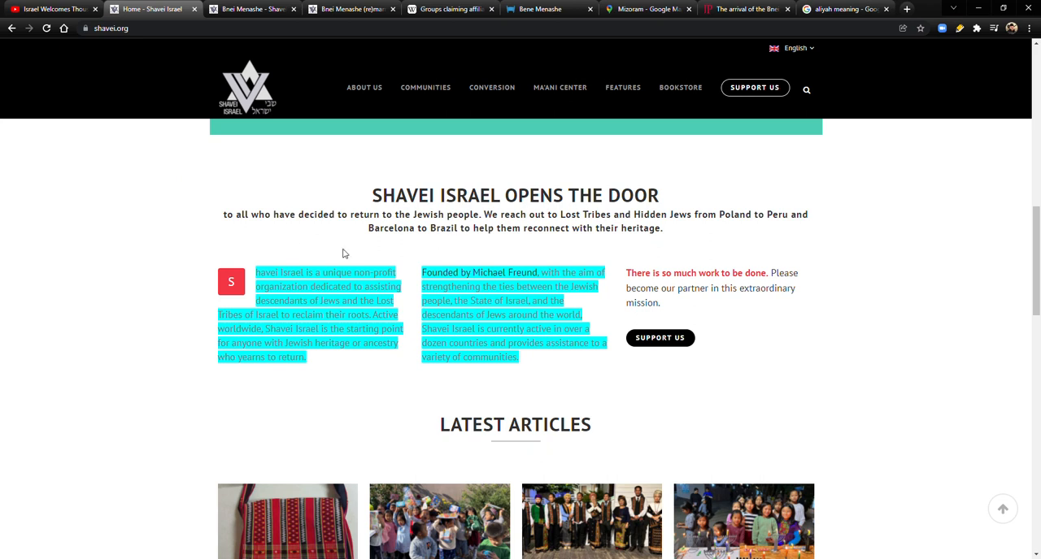
pyautogui.moveTo(493, 235)
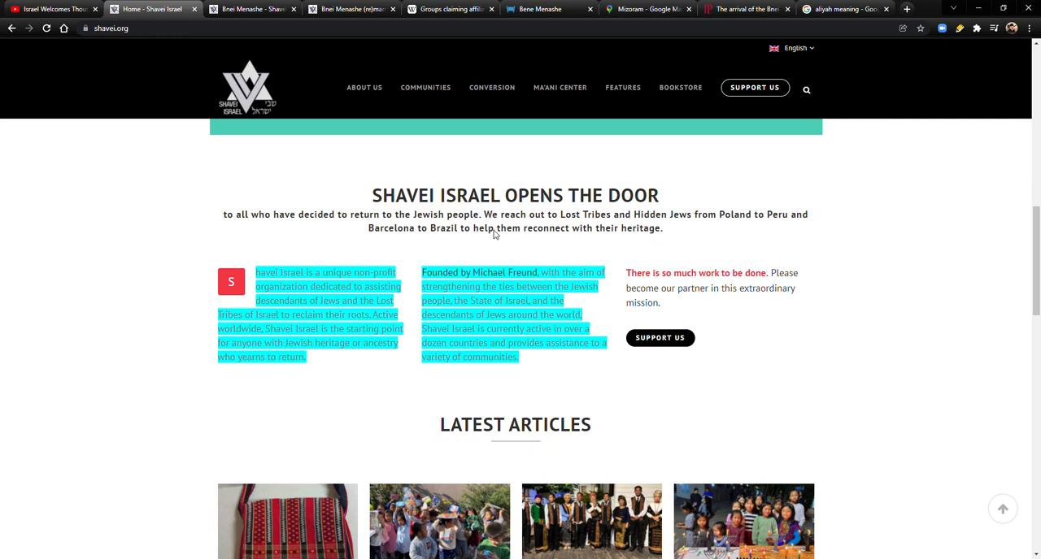
pyautogui.moveTo(333, 273)
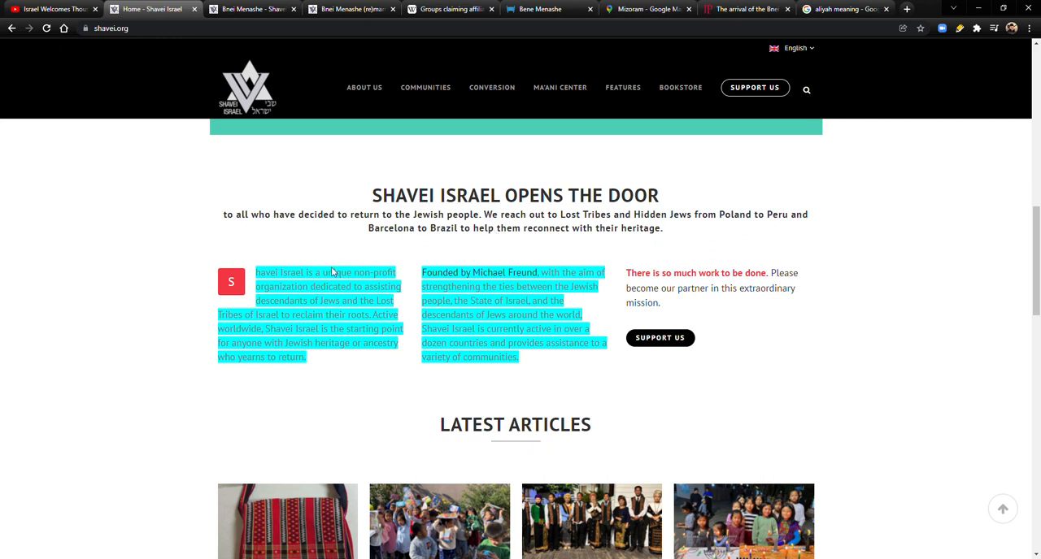
pyautogui.moveTo(254, 286)
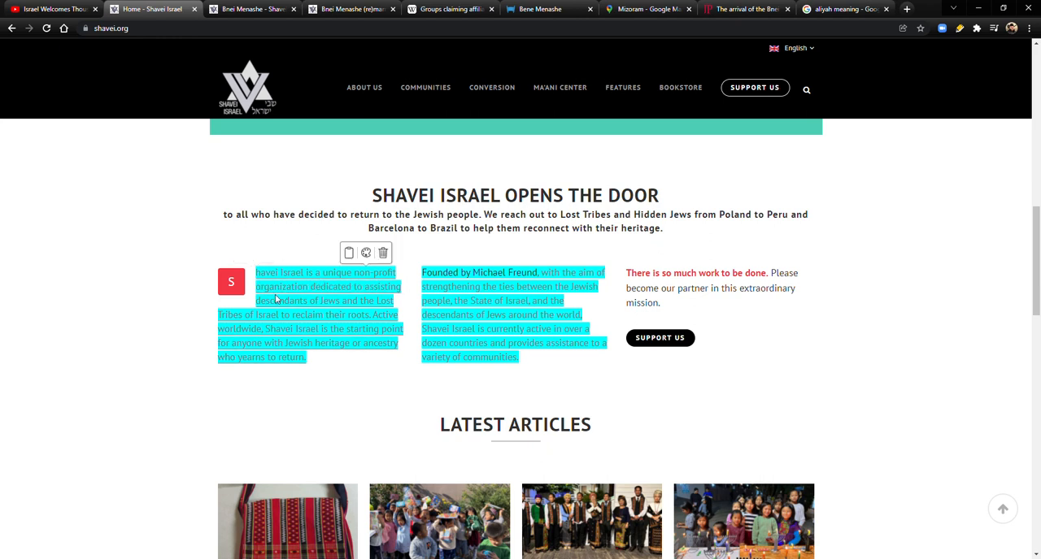
pyautogui.moveTo(388, 295)
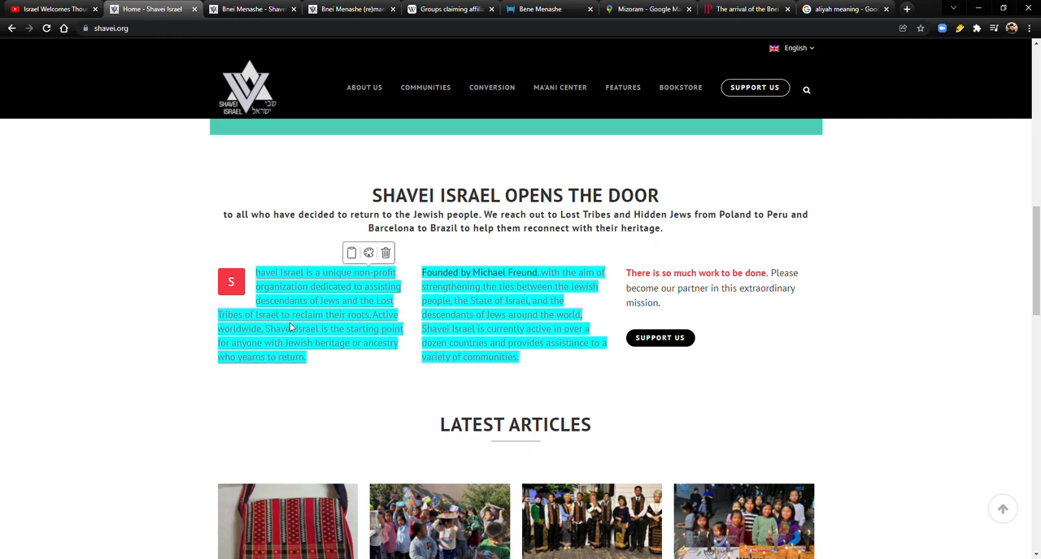
pyautogui.moveTo(237, 336)
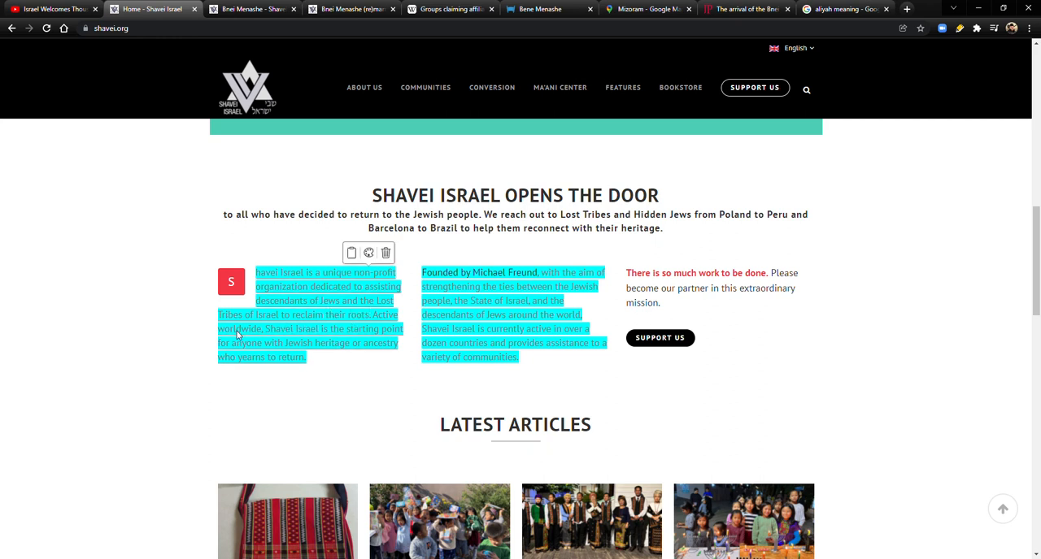
pyautogui.moveTo(320, 339)
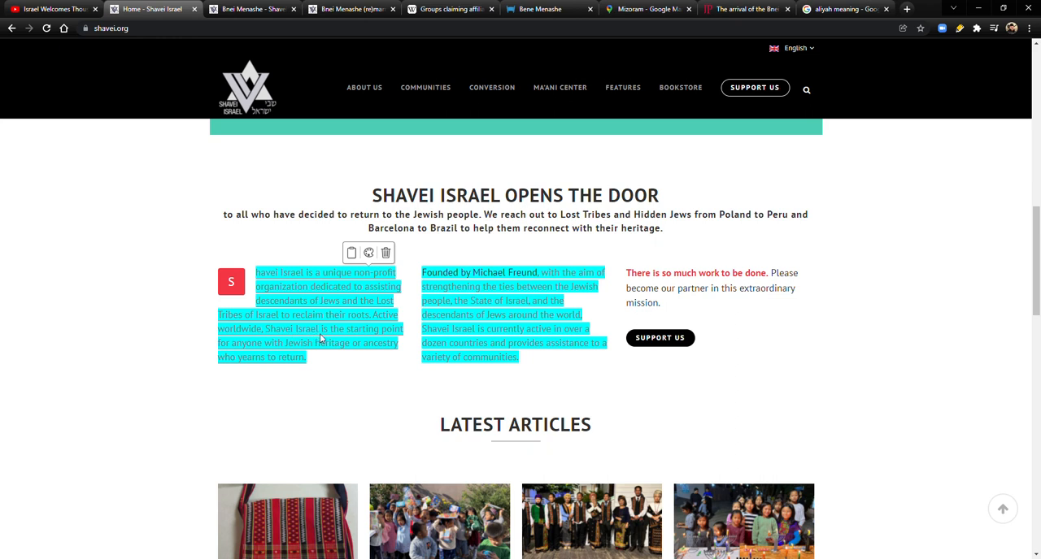
pyautogui.moveTo(323, 351)
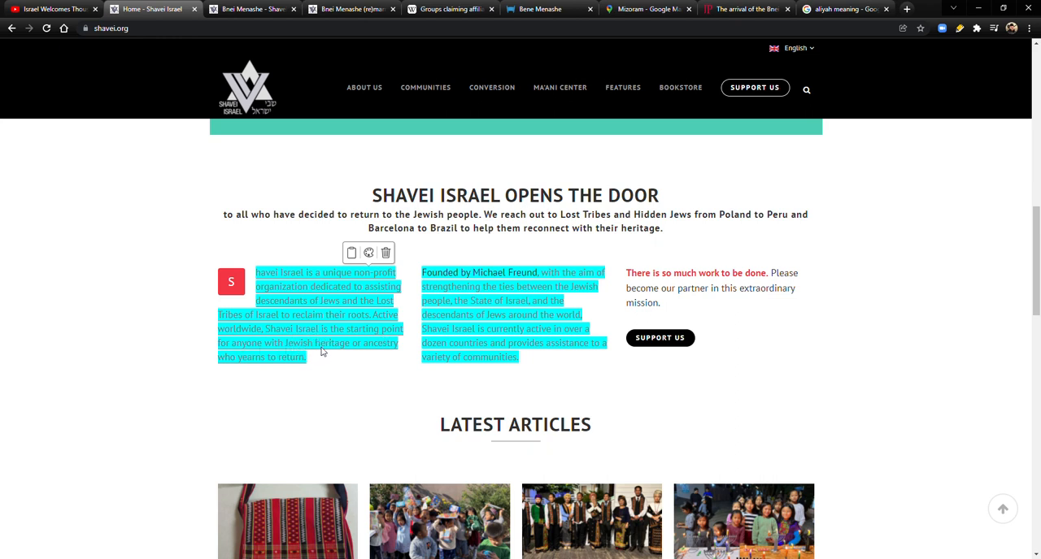
pyautogui.moveTo(305, 368)
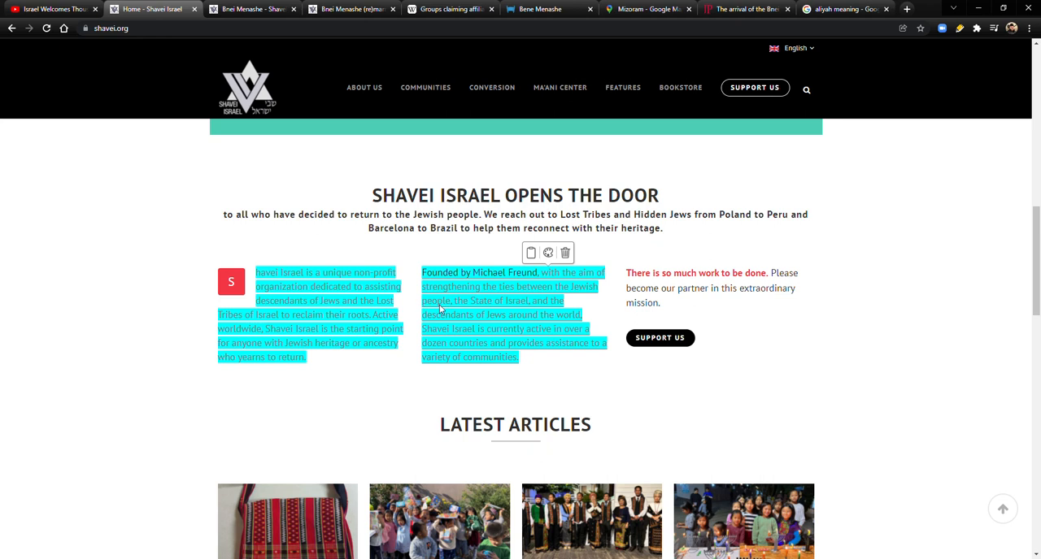
pyautogui.moveTo(439, 309)
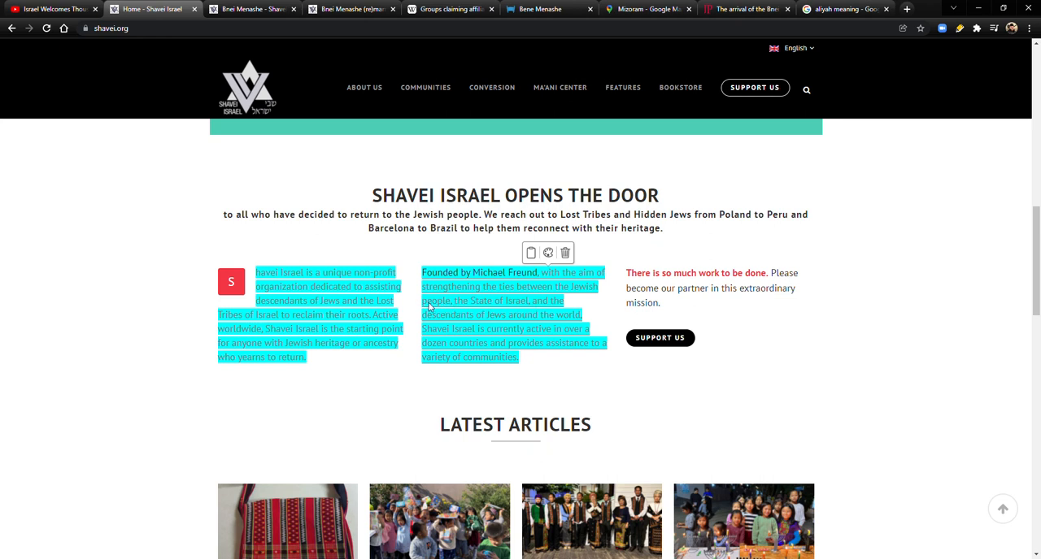
pyautogui.moveTo(433, 339)
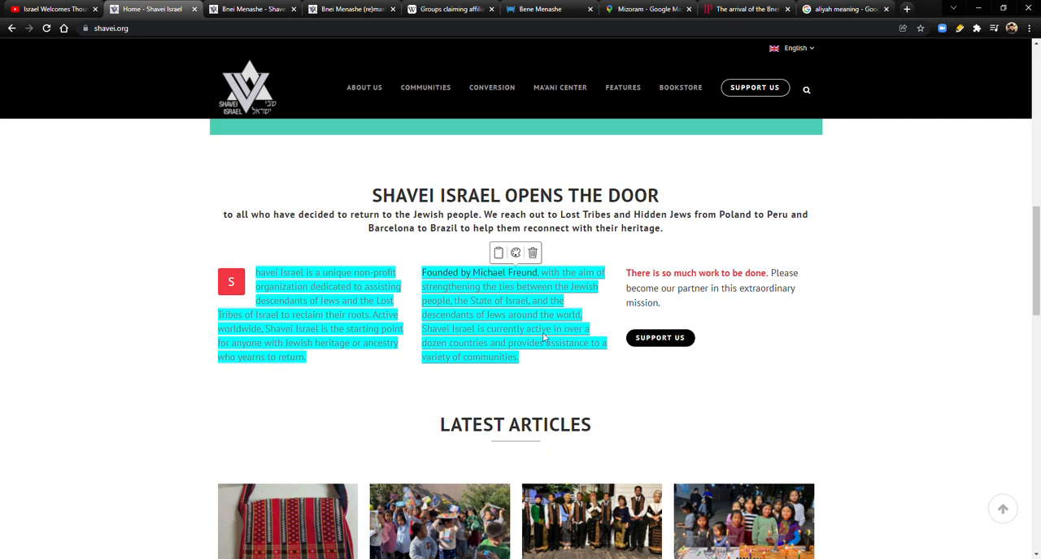
pyautogui.moveTo(594, 350)
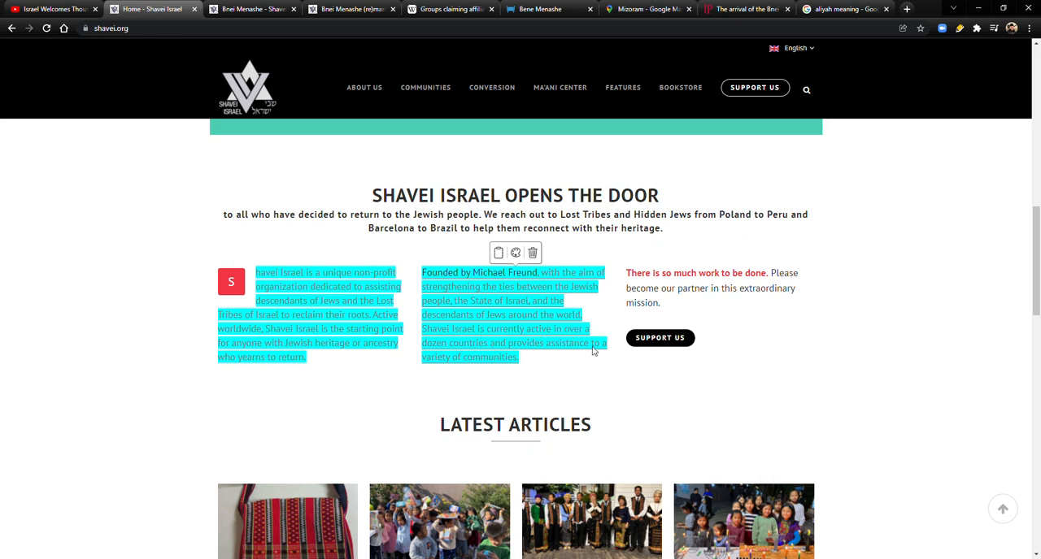
pyautogui.moveTo(491, 360)
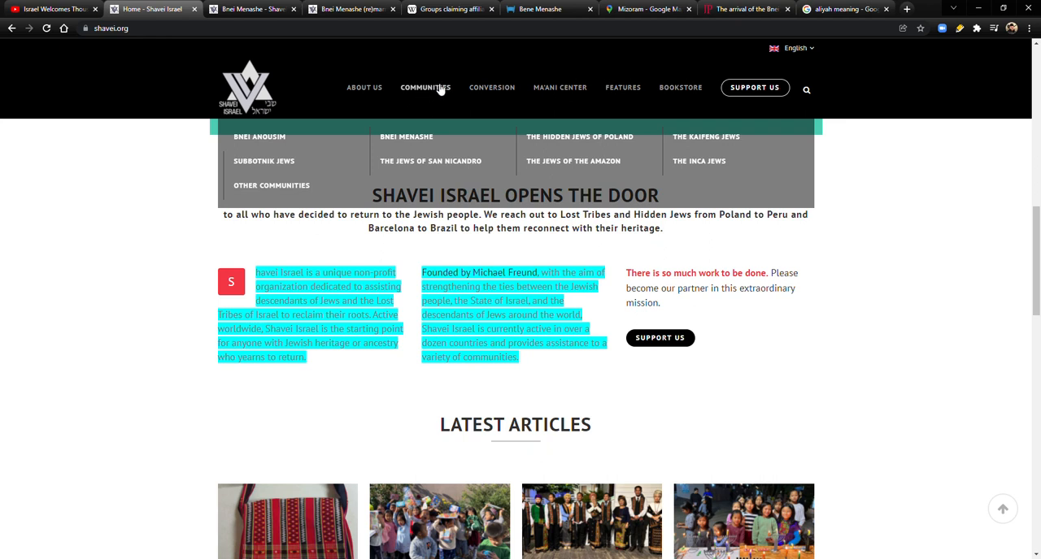
pyautogui.moveTo(686, 166)
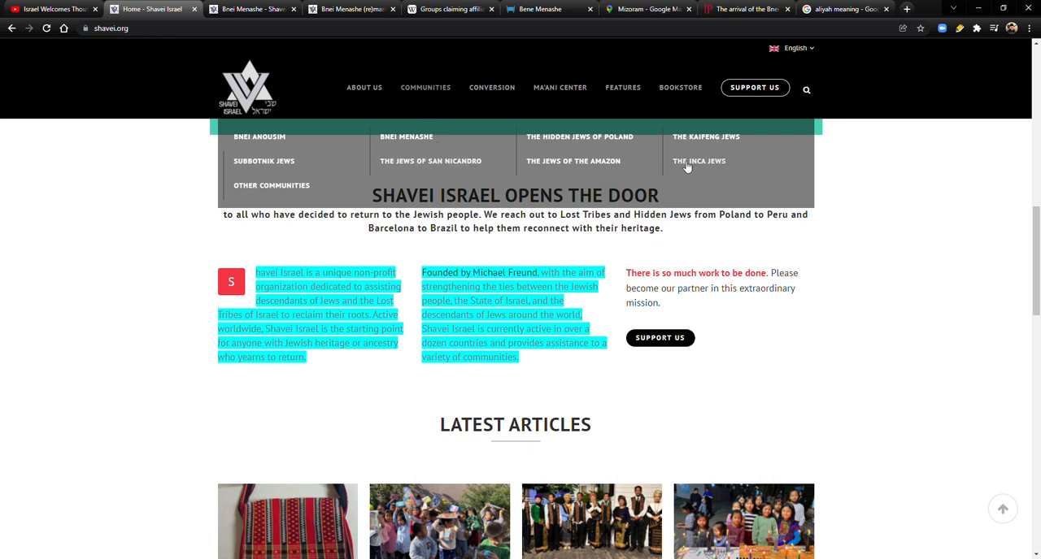
pyautogui.moveTo(687, 141)
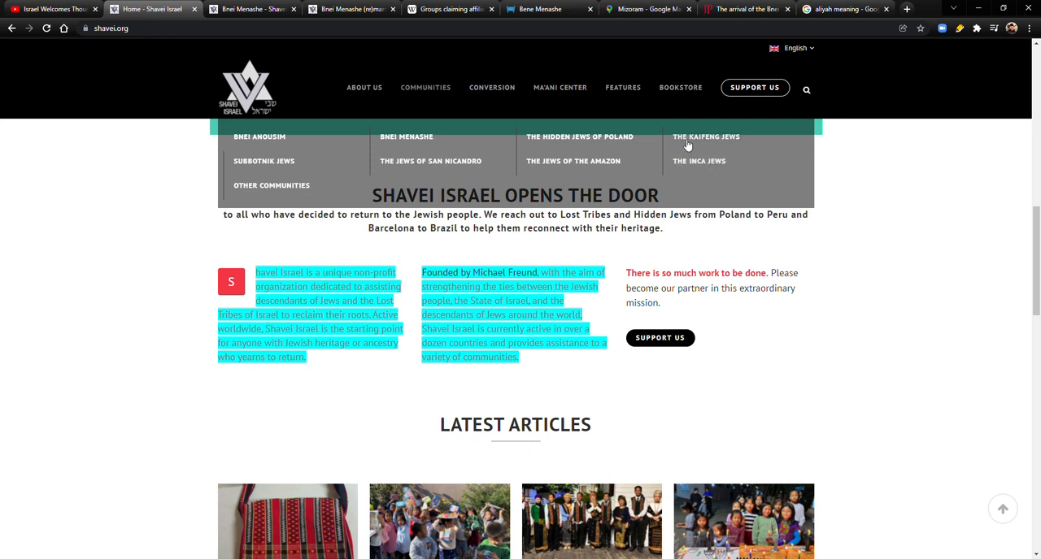
pyautogui.moveTo(626, 144)
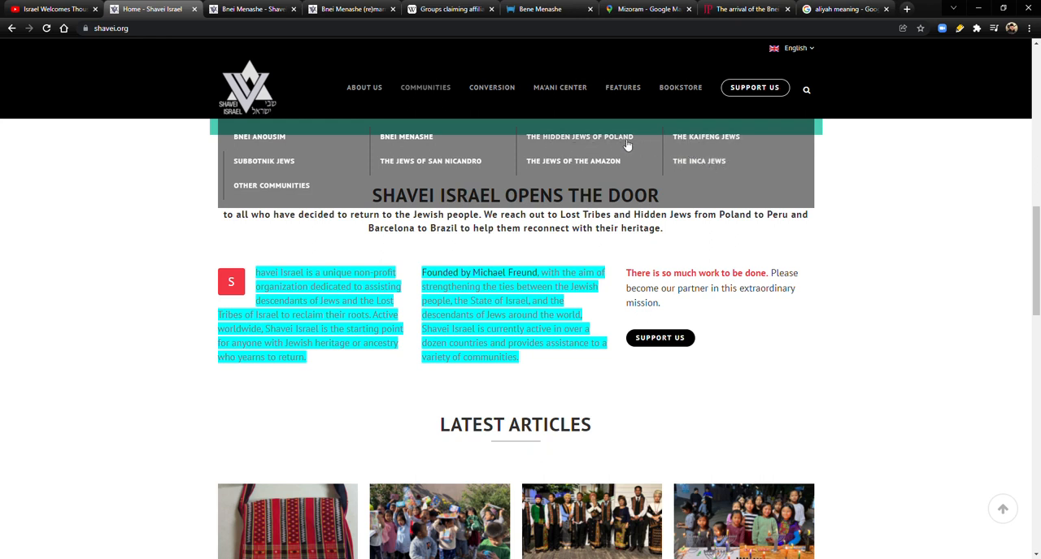
pyautogui.moveTo(448, 149)
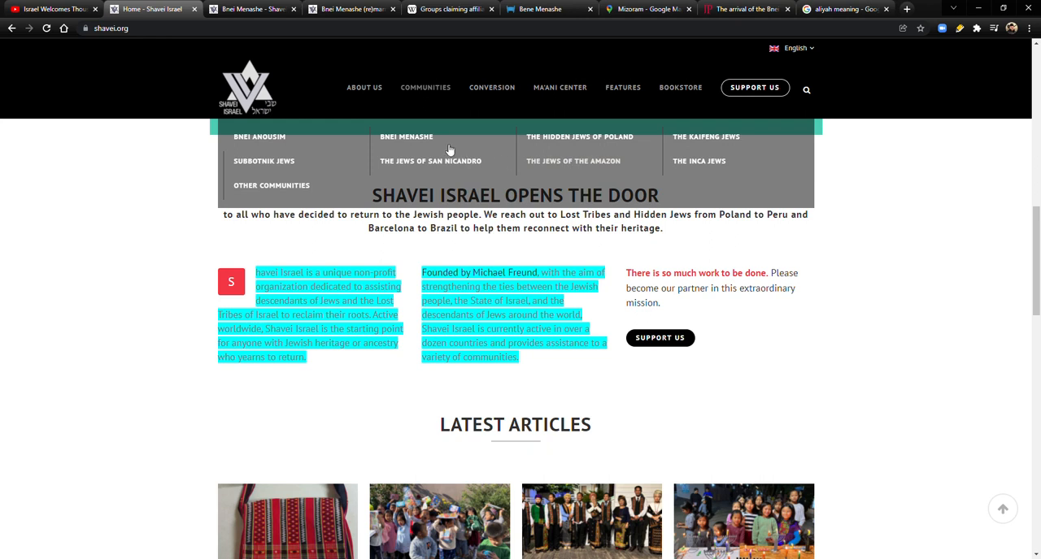
pyautogui.moveTo(432, 104)
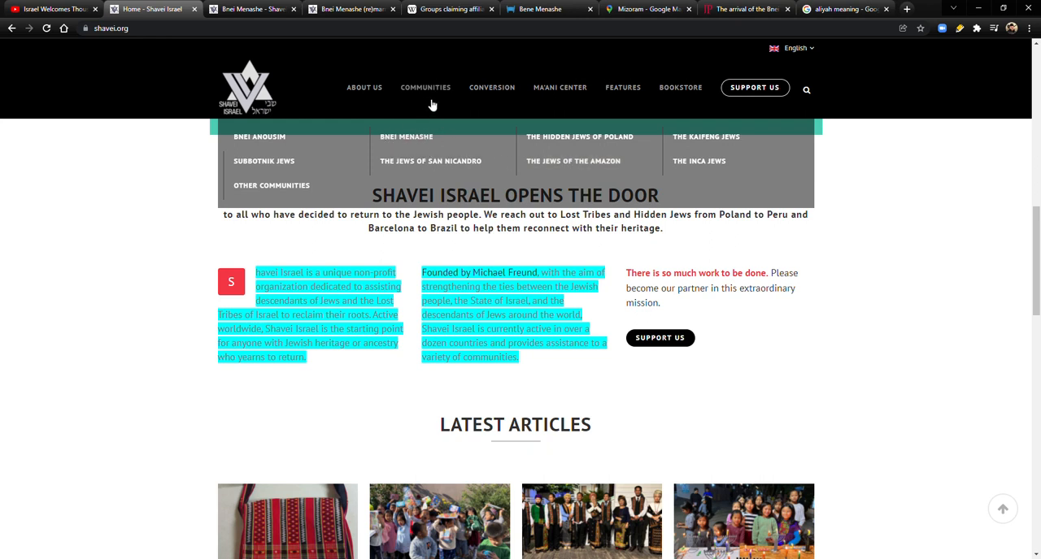
# - Load shavei.org/communities and scroll through its list of countries like Spain, India and Peru
pyautogui.click(426, 87)
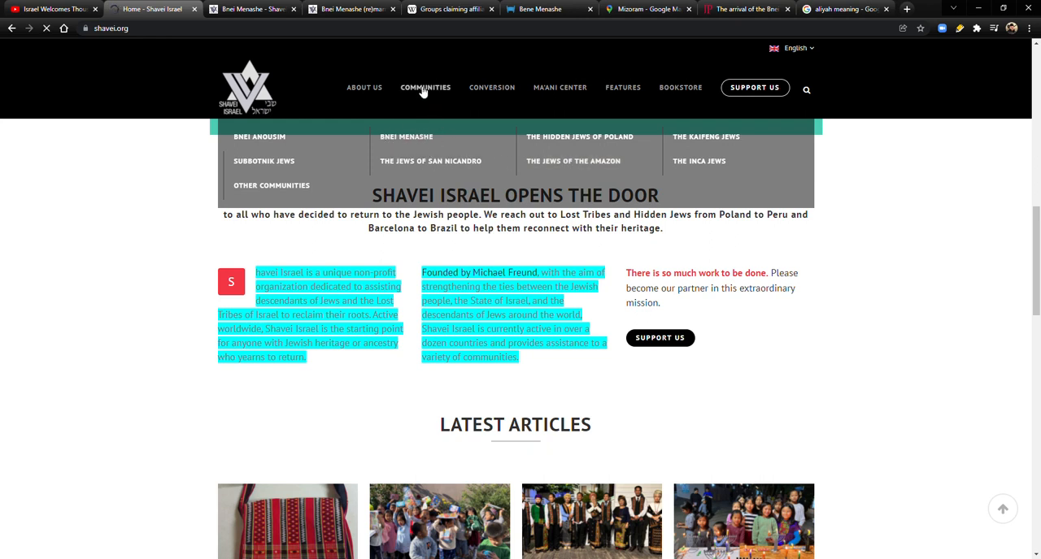
pyautogui.click(425, 87)
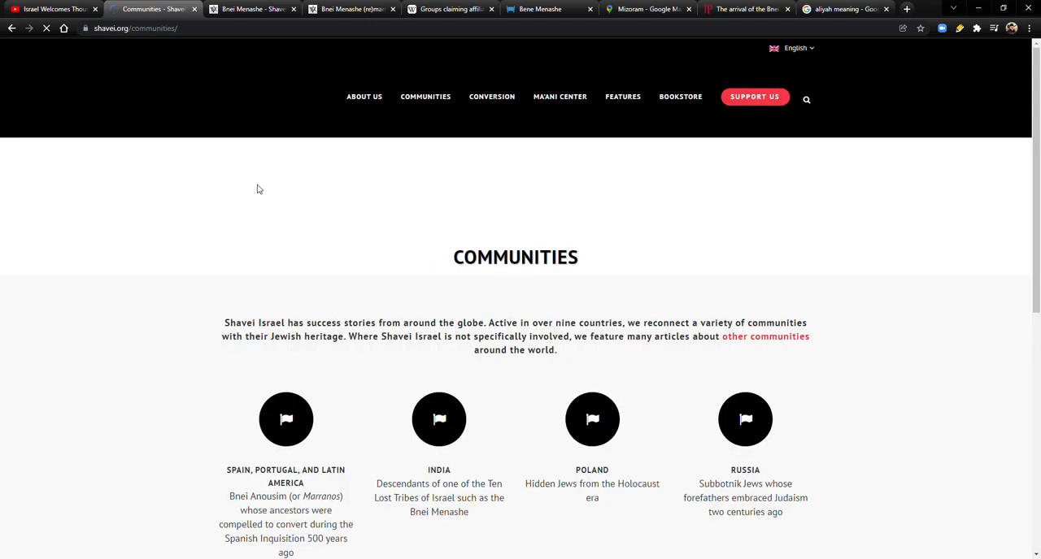
pyautogui.scroll(-3)
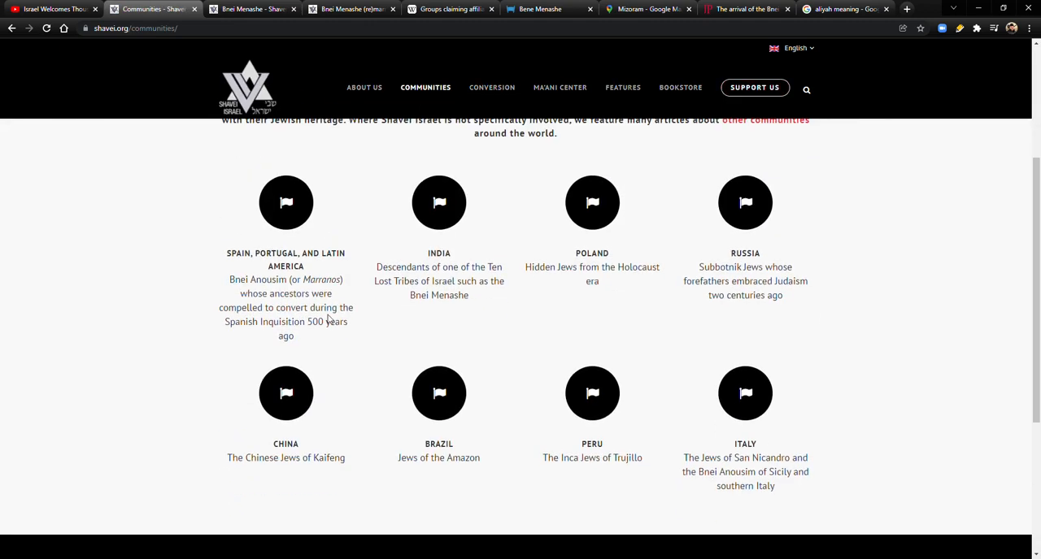
pyautogui.scroll(3)
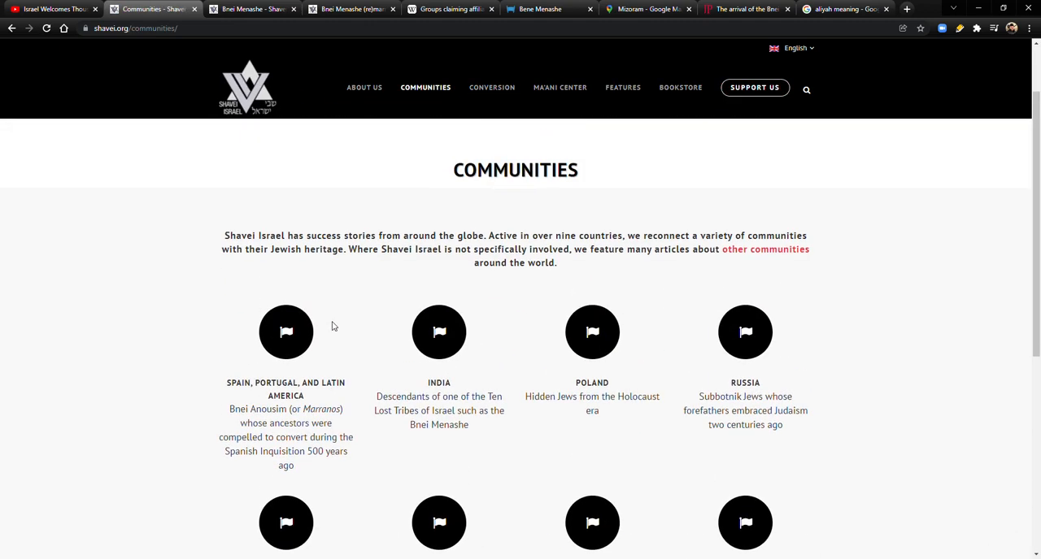
pyautogui.scroll(3)
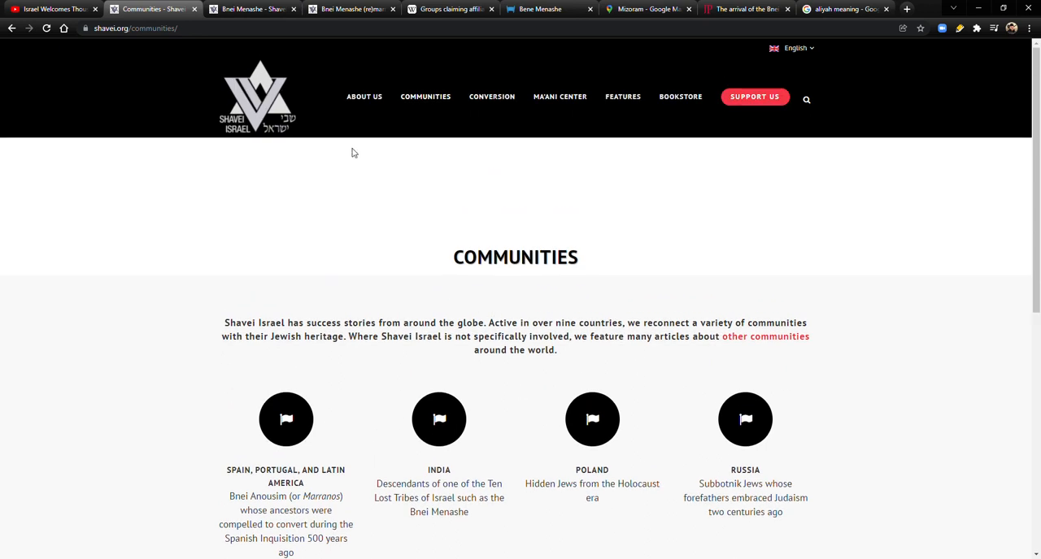
pyautogui.moveTo(364, 168)
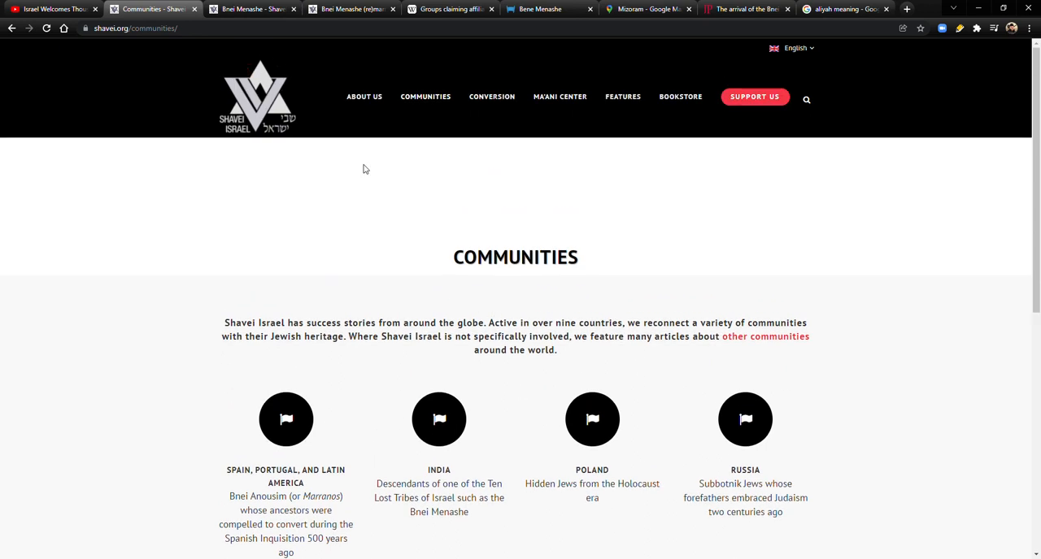
pyautogui.scroll(-3)
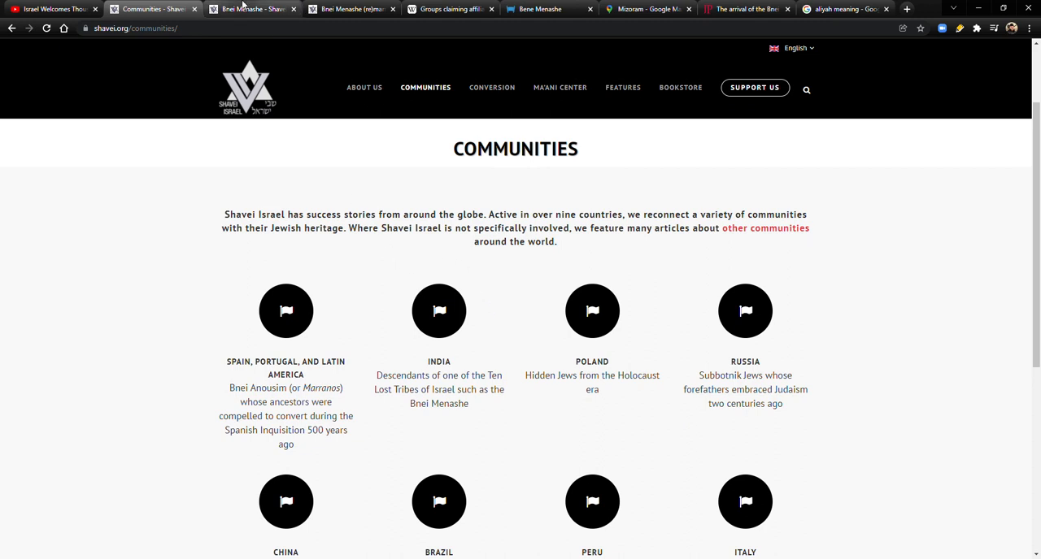
# - Open the Bnei Menashe page, select its intro paragraphs on Lost Tribe descent and exile, then deselect
pyautogui.click(438, 389)
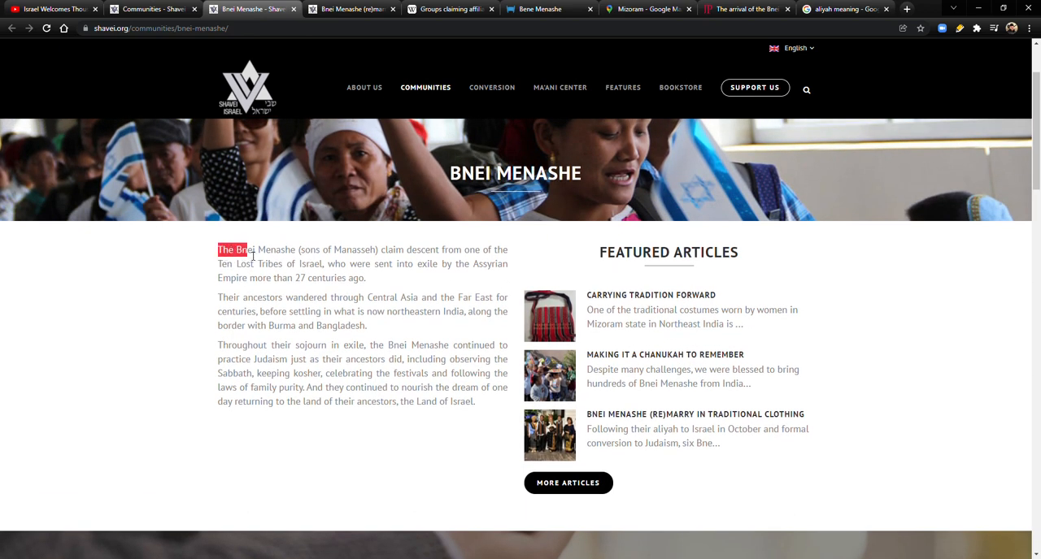
pyautogui.moveTo(217, 250); pyautogui.dragTo(361, 250)
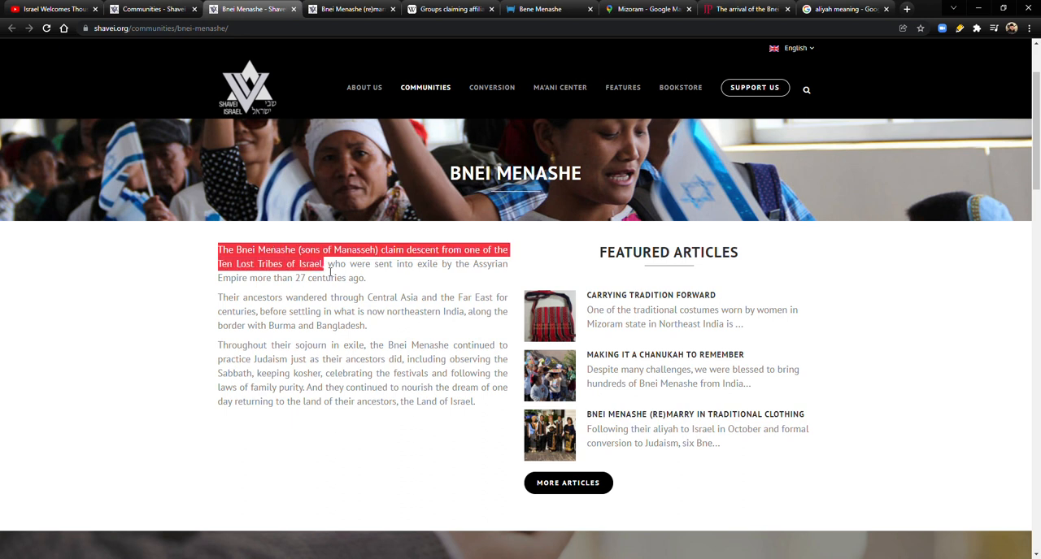
pyautogui.moveTo(325, 263); pyautogui.dragTo(390, 263)
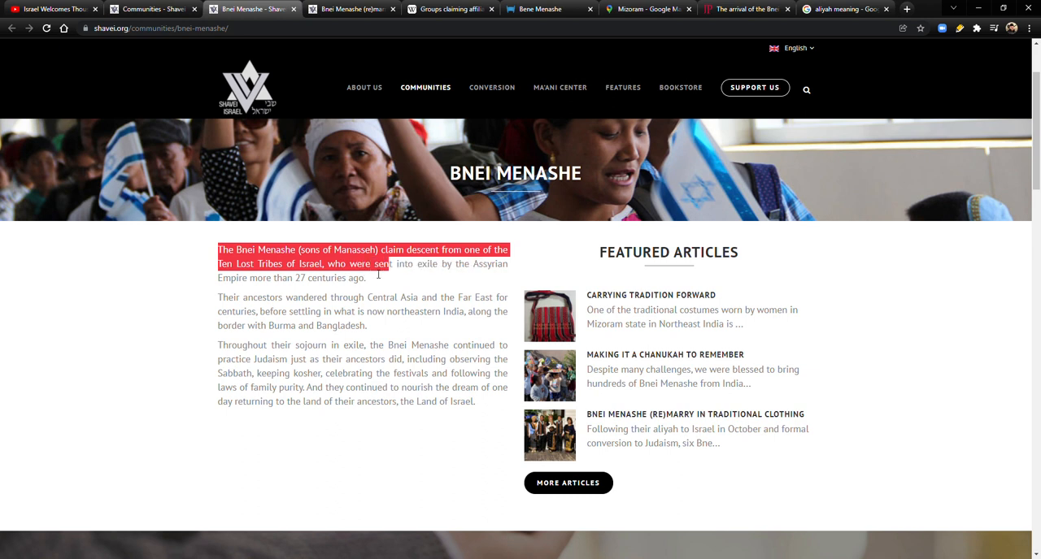
pyautogui.moveTo(389, 263); pyautogui.dragTo(340, 278)
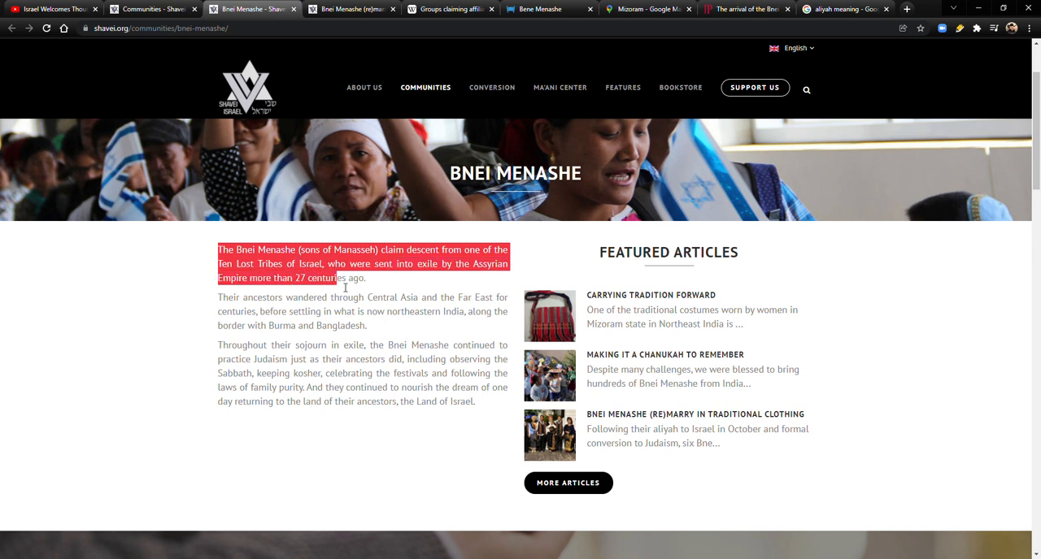
pyautogui.moveTo(338, 277); pyautogui.dragTo(277, 297)
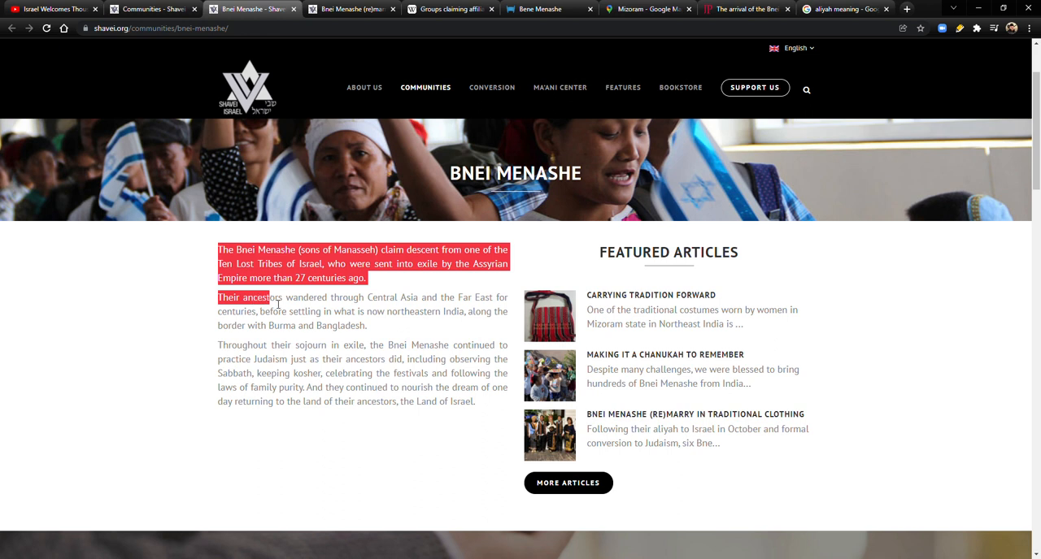
pyautogui.moveTo(282, 298); pyautogui.dragTo(466, 312)
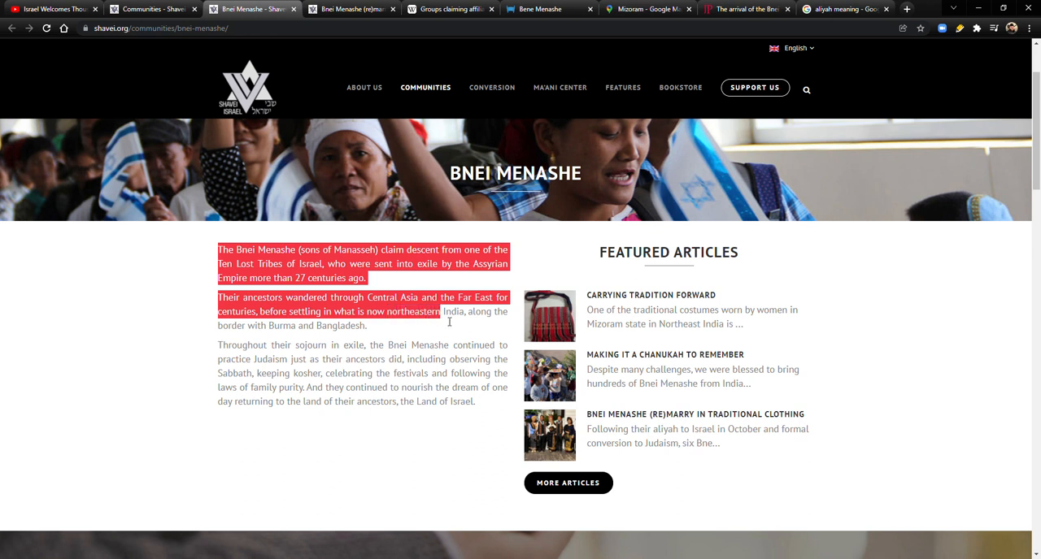
pyautogui.moveTo(442, 311); pyautogui.dragTo(284, 326)
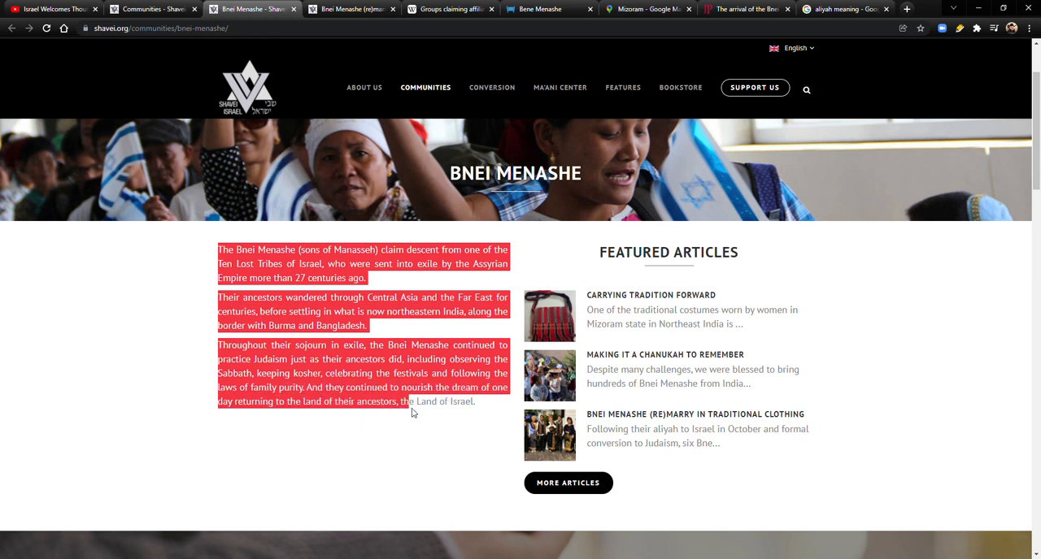
pyautogui.click(410, 413)
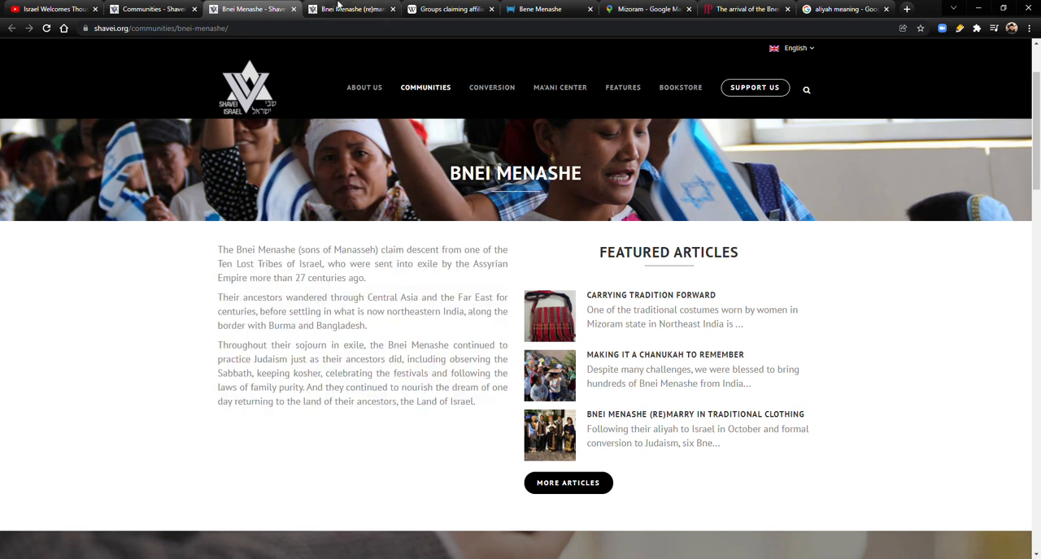
# - Switch to the Wikipedia Israelite-groups article at its highlighted Bnei Menashe section
pyautogui.click(450, 9)
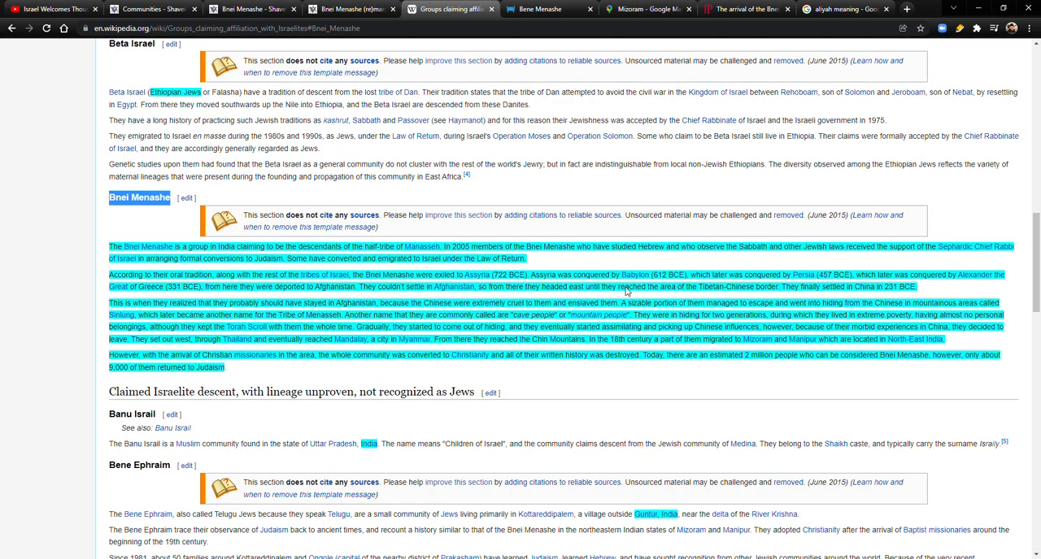
pyautogui.moveTo(616, 238)
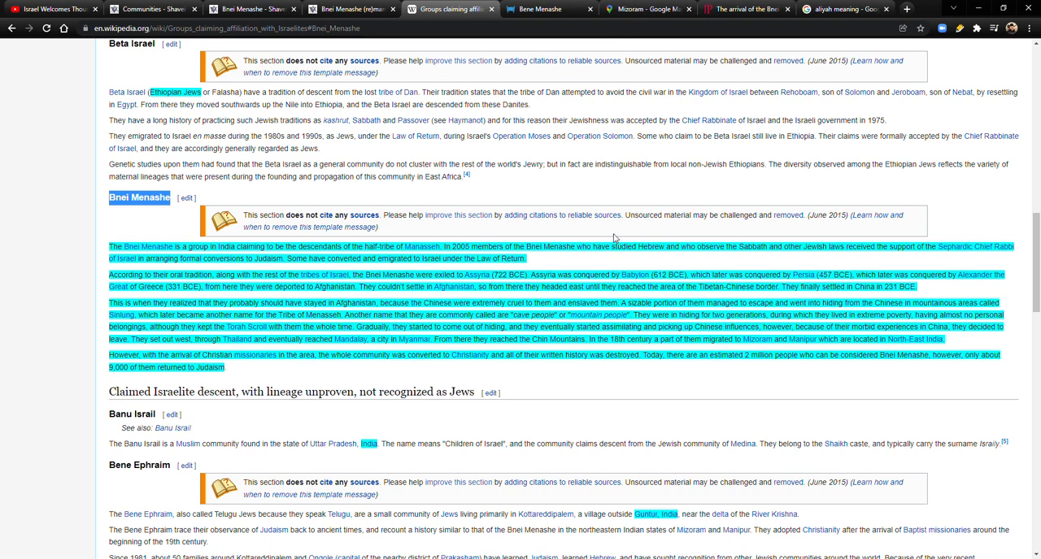
pyautogui.moveTo(451, 238)
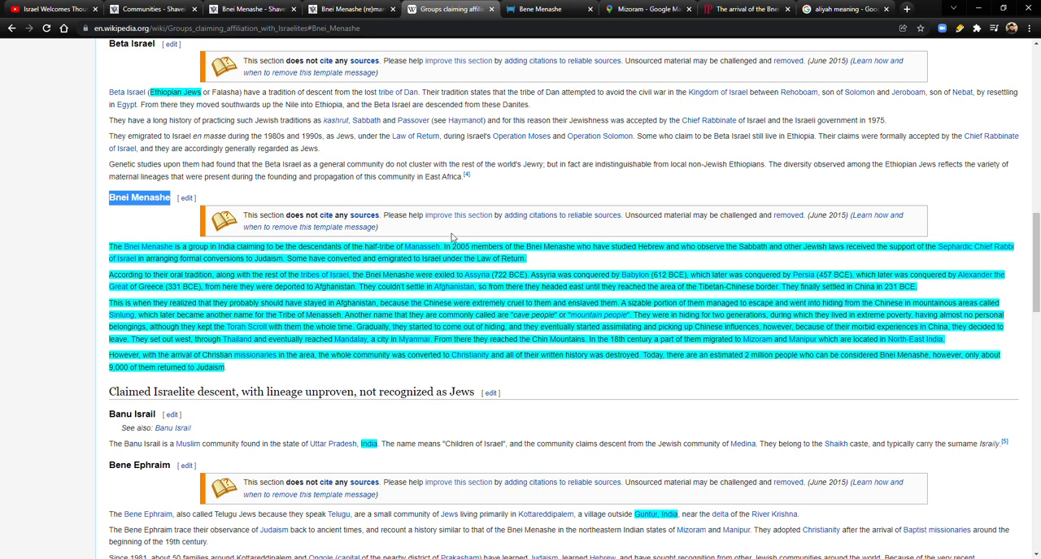
pyautogui.moveTo(517, 243)
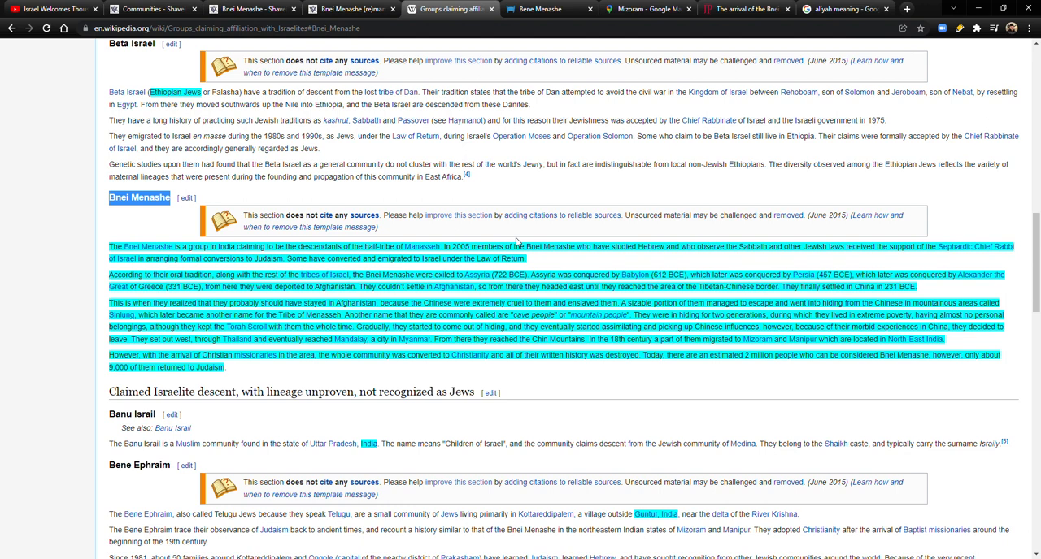
pyautogui.moveTo(445, 301)
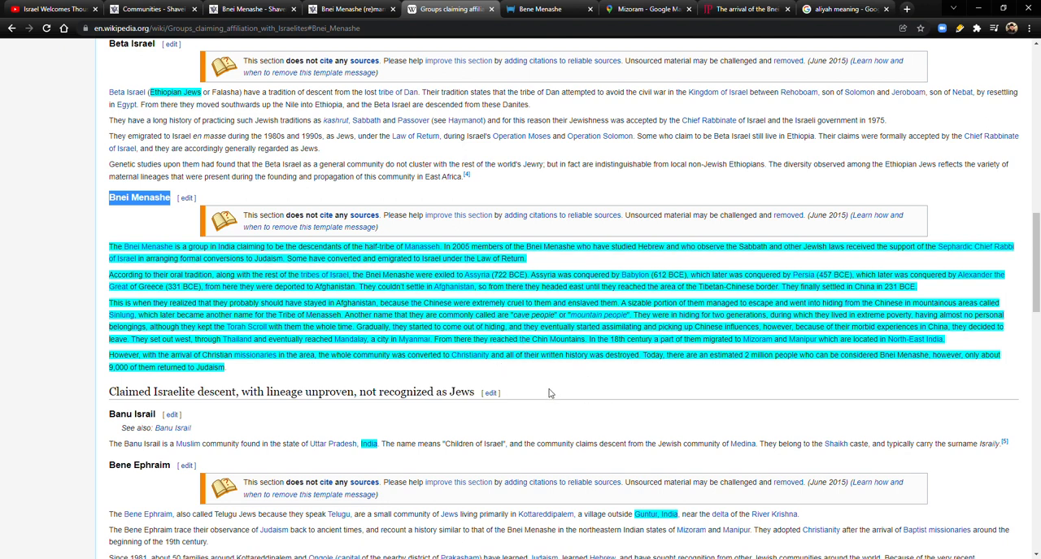
pyautogui.moveTo(332, 363)
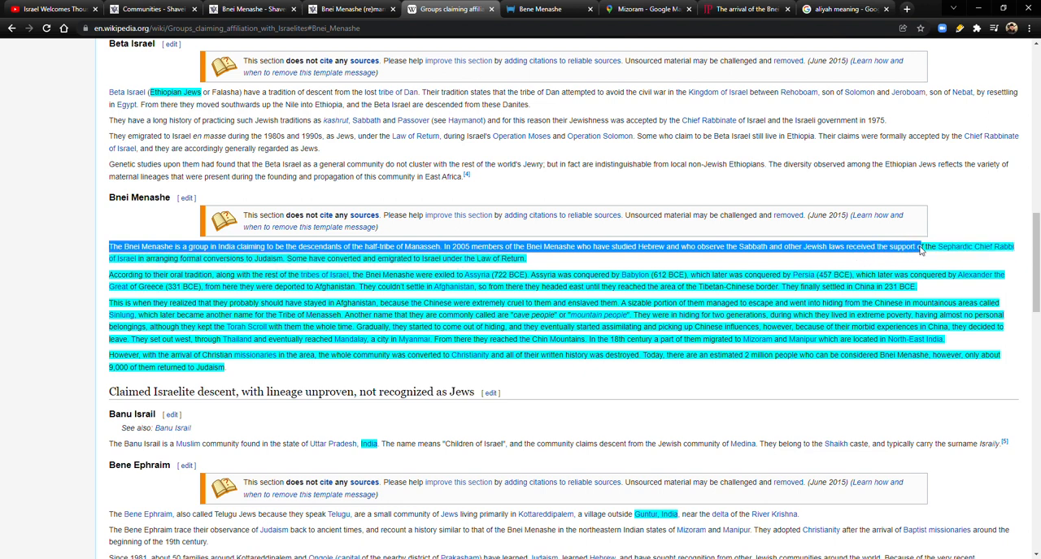
pyautogui.moveTo(958, 246)
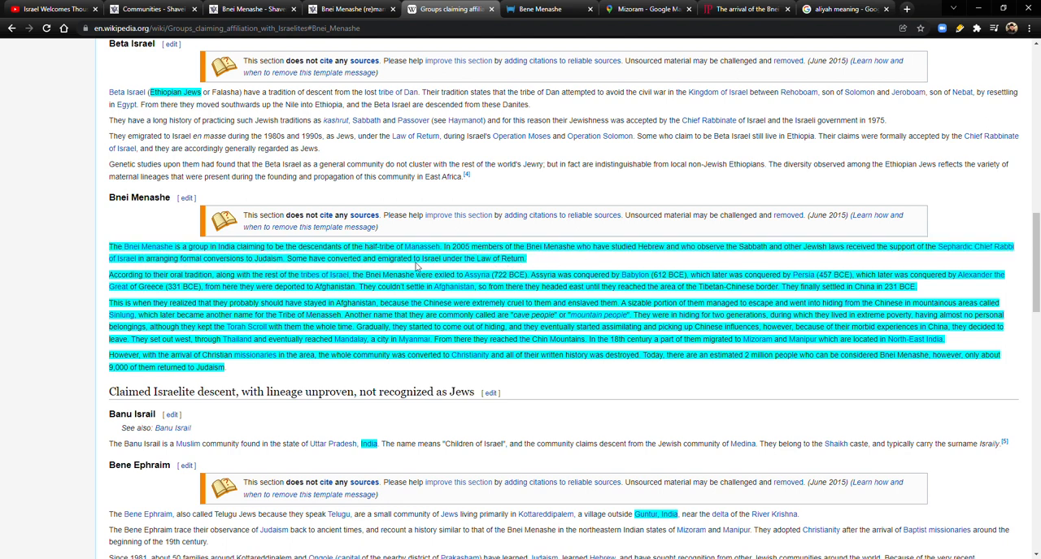
pyautogui.moveTo(501, 272)
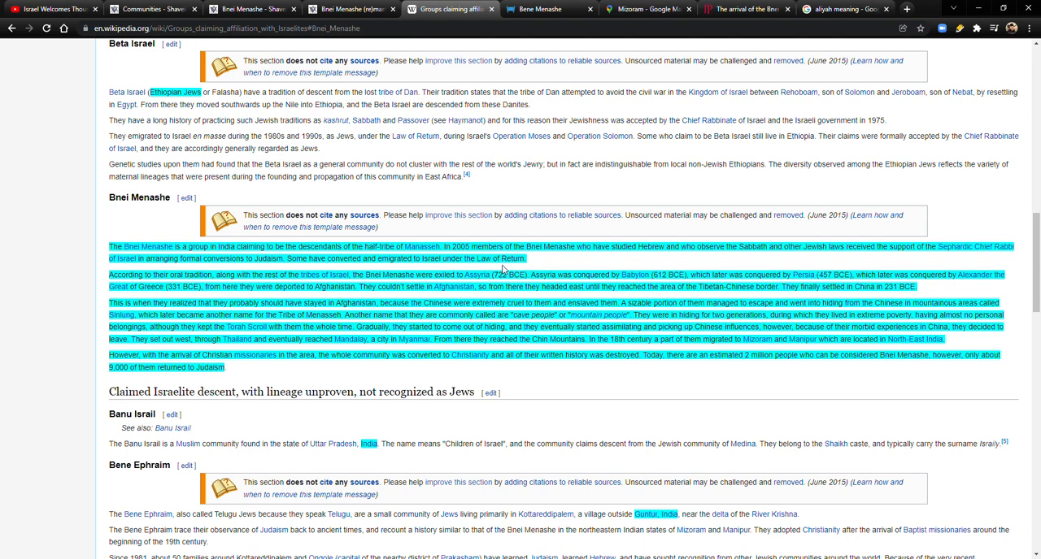
pyautogui.scroll(-3)
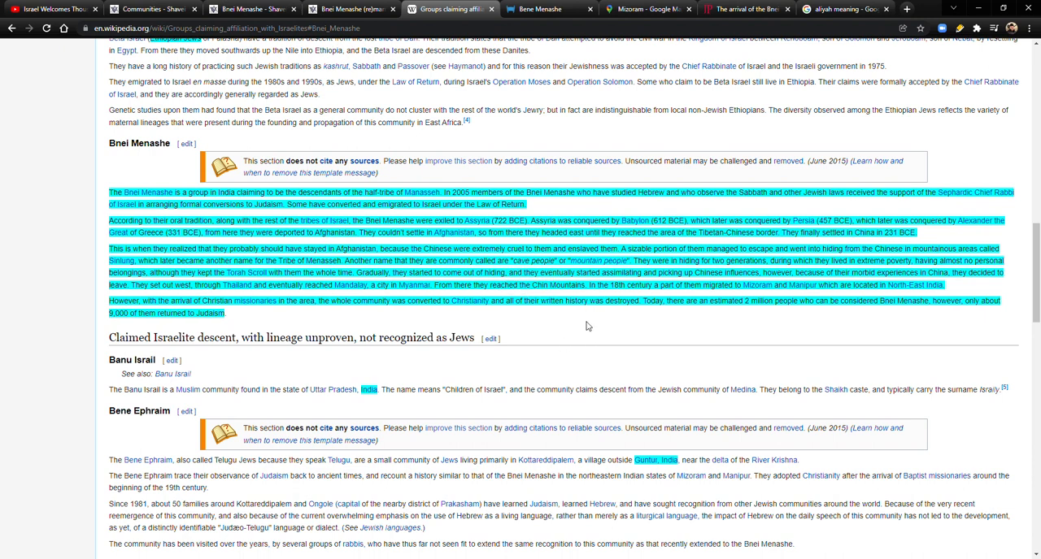
pyautogui.moveTo(567, 341)
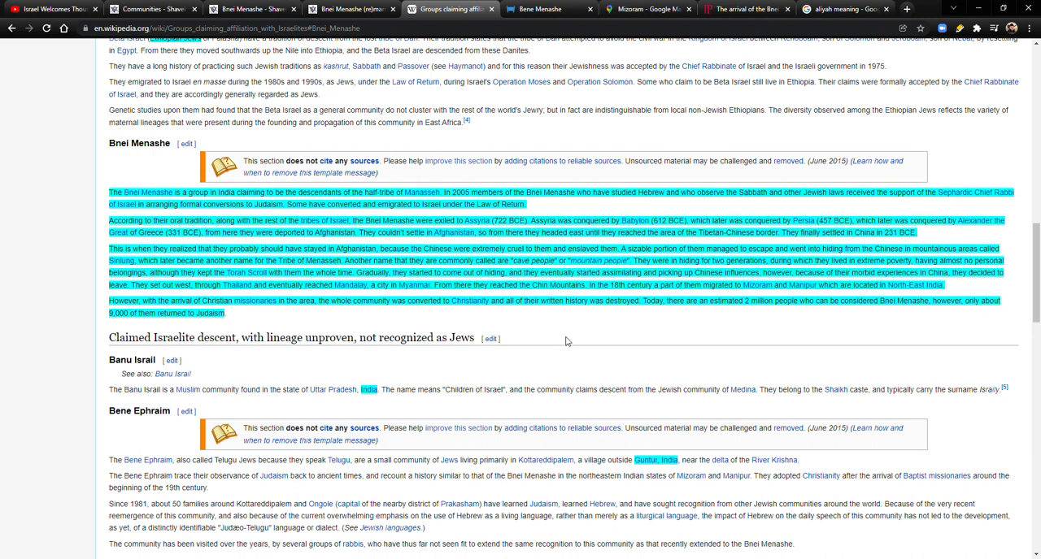
pyautogui.moveTo(566, 341)
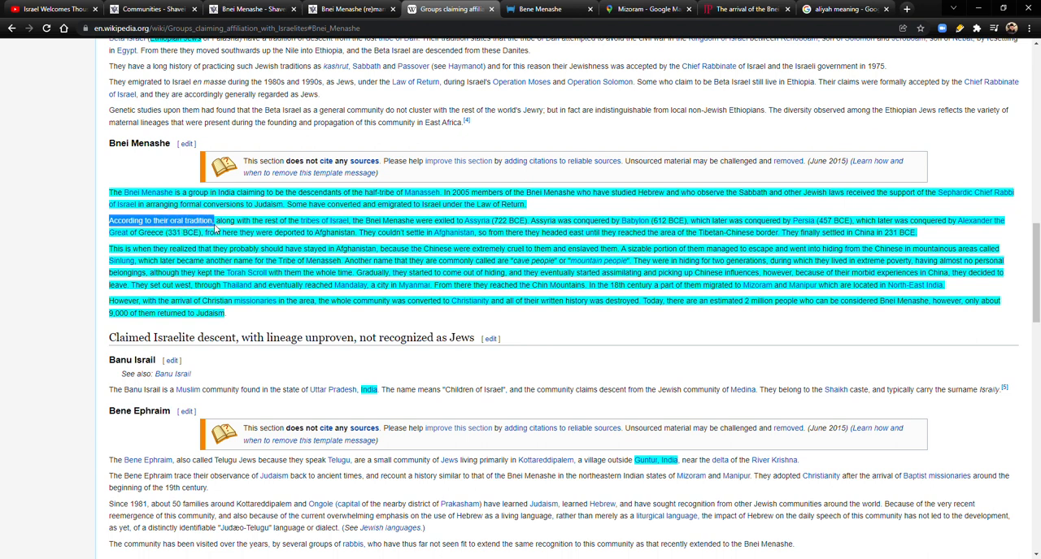
pyautogui.moveTo(324, 220)
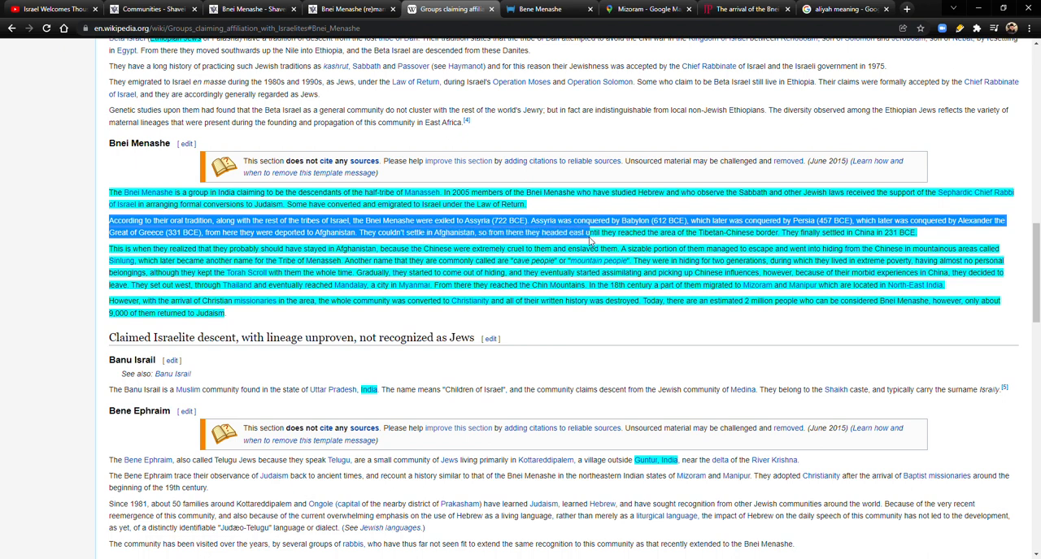
pyautogui.moveTo(723, 240)
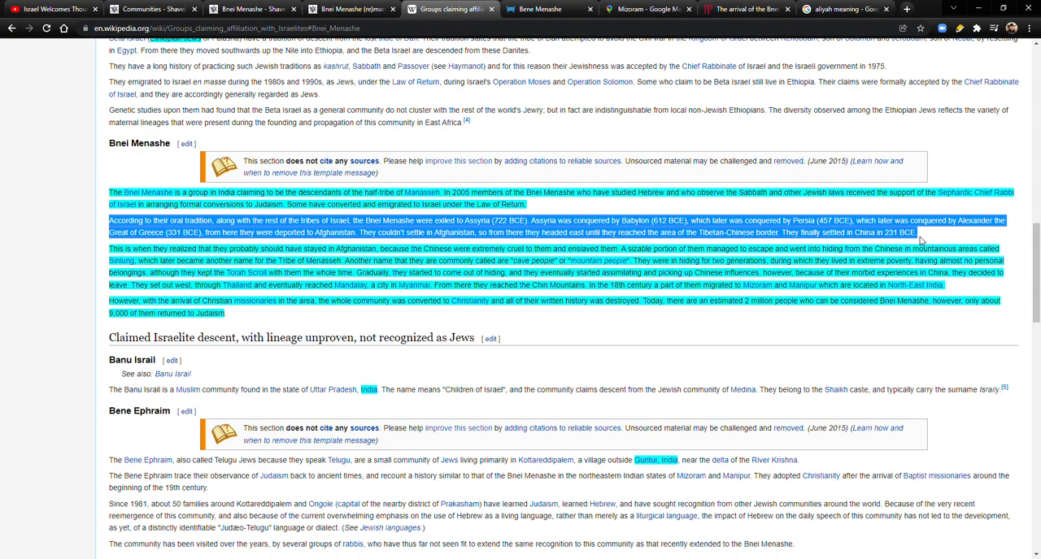
# - Bring up the Mizoram Google Maps tab and zoom the map over northeast India
pyautogui.click(647, 9)
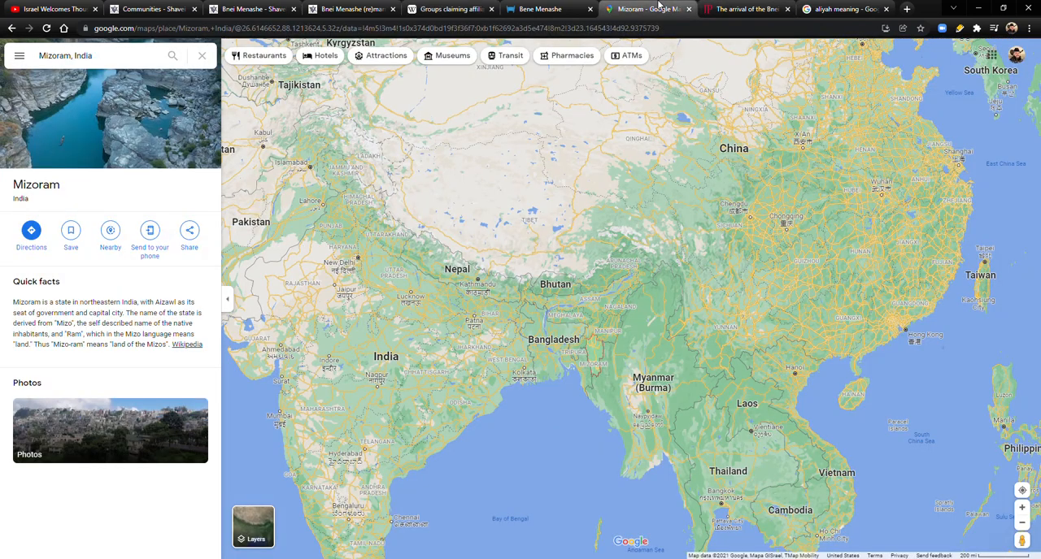
pyautogui.scroll(-3)
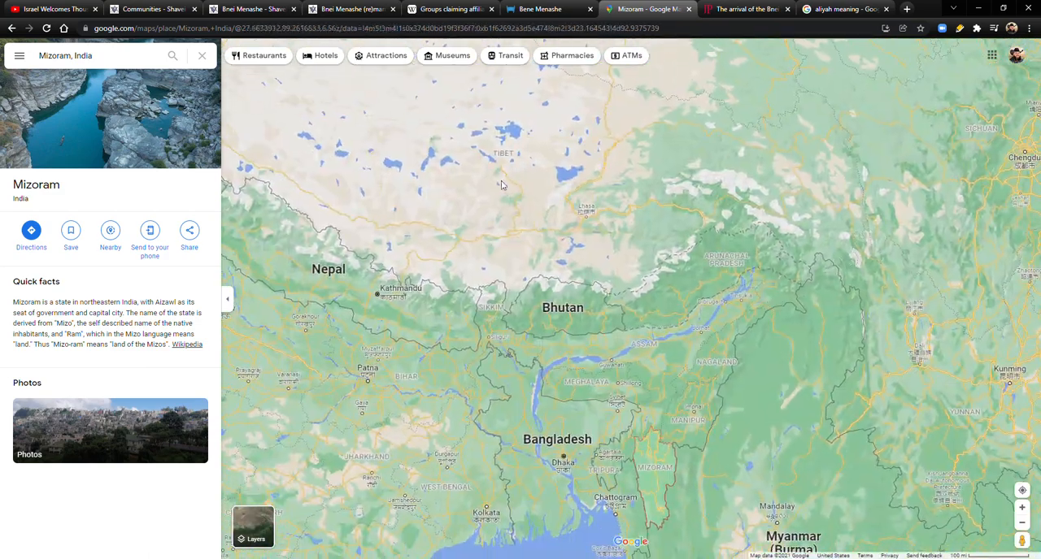
pyautogui.scroll(-3)
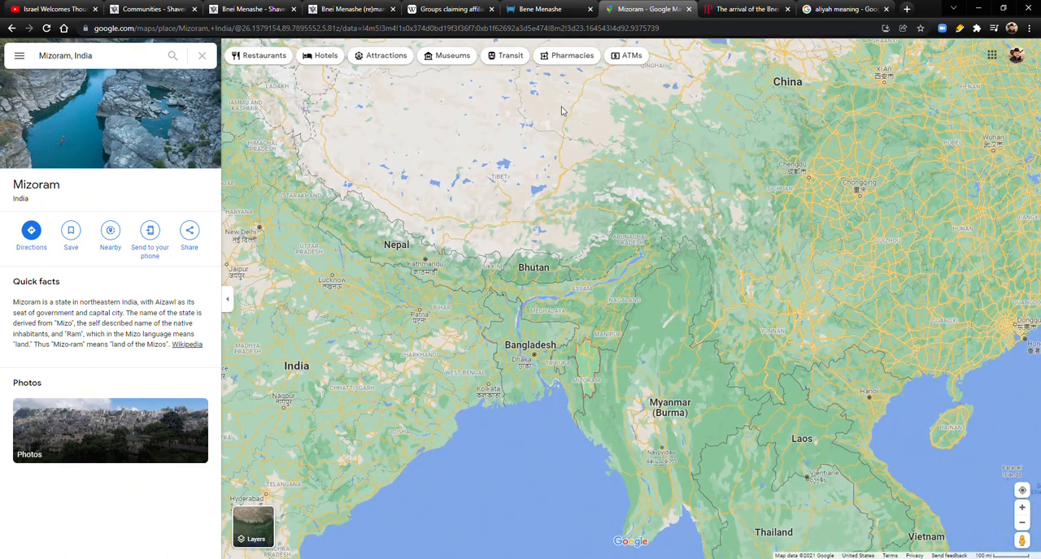
pyautogui.moveTo(561, 207)
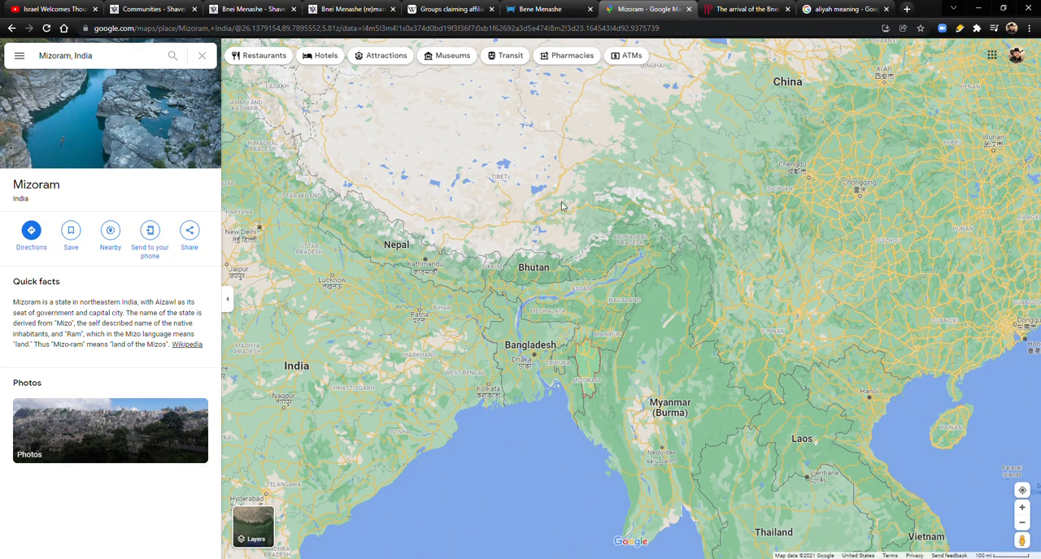
pyautogui.moveTo(565, 160)
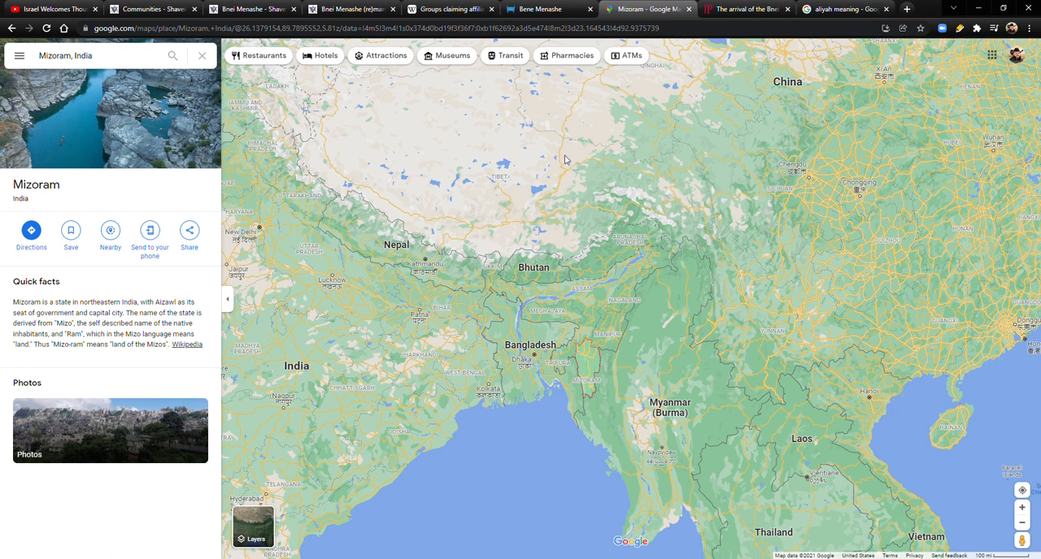
pyautogui.moveTo(607, 356)
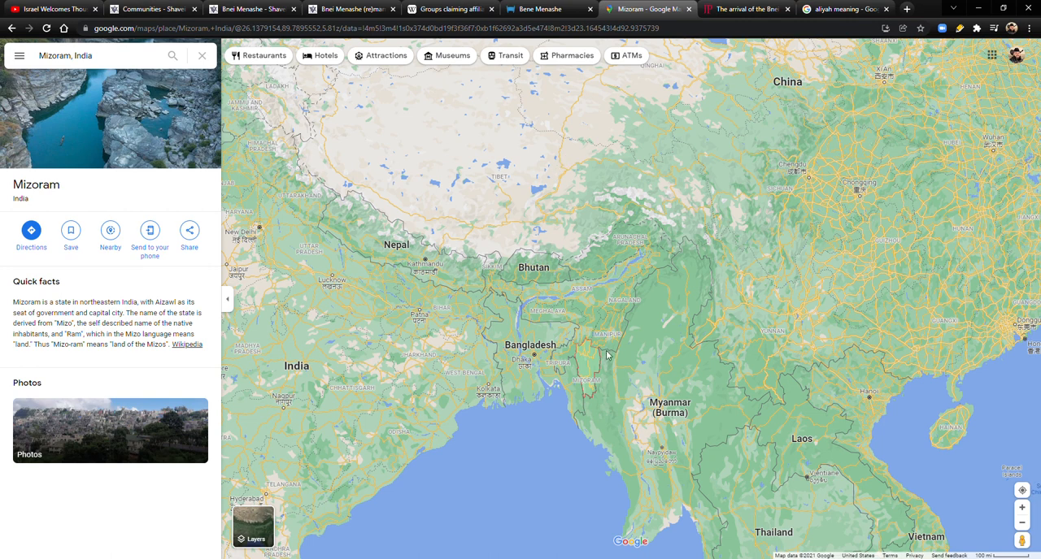
pyautogui.moveTo(593, 392)
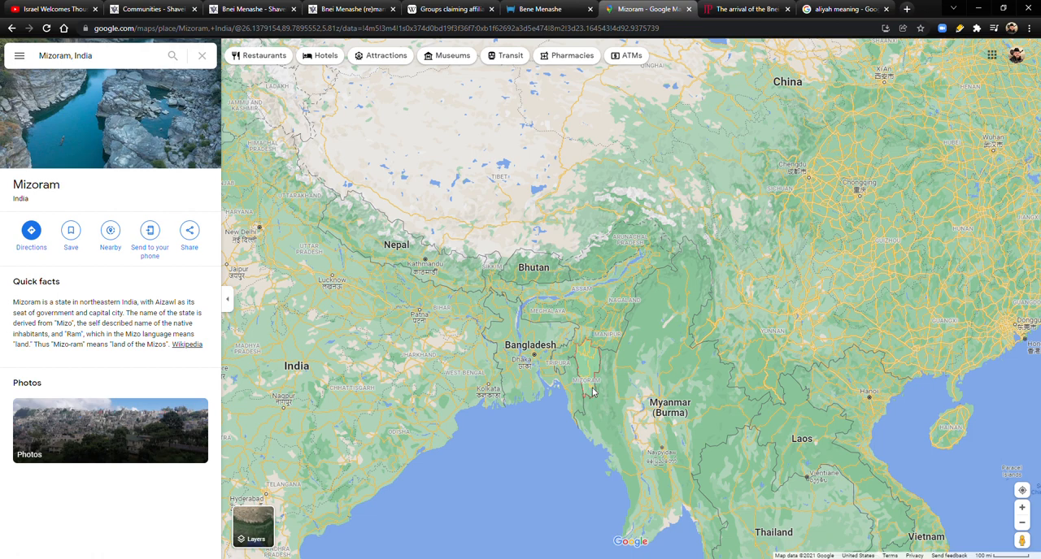
# - Switch back to the Wikipedia article's highlighted Bnei Menashe section
pyautogui.click(450, 9)
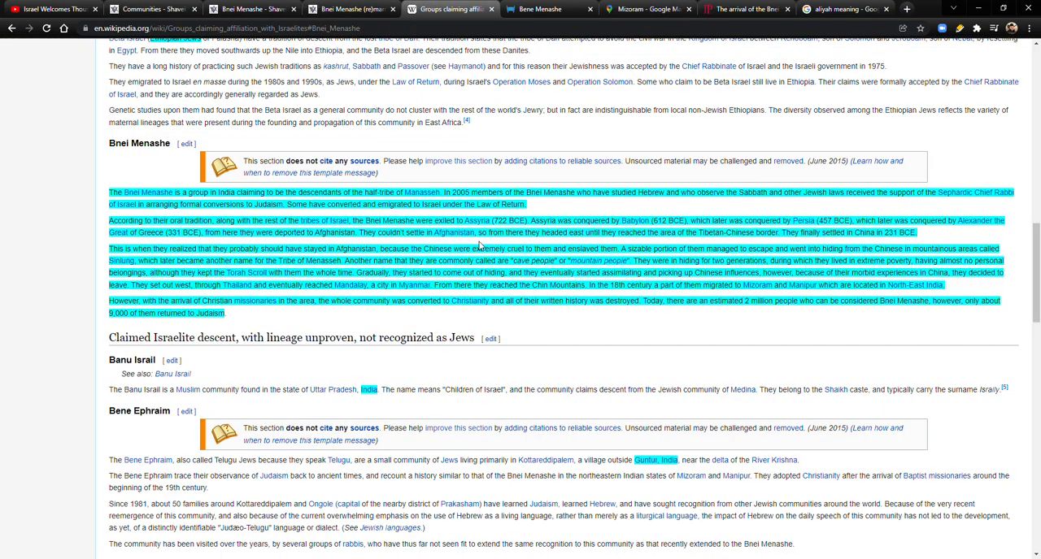
pyautogui.moveTo(112, 255)
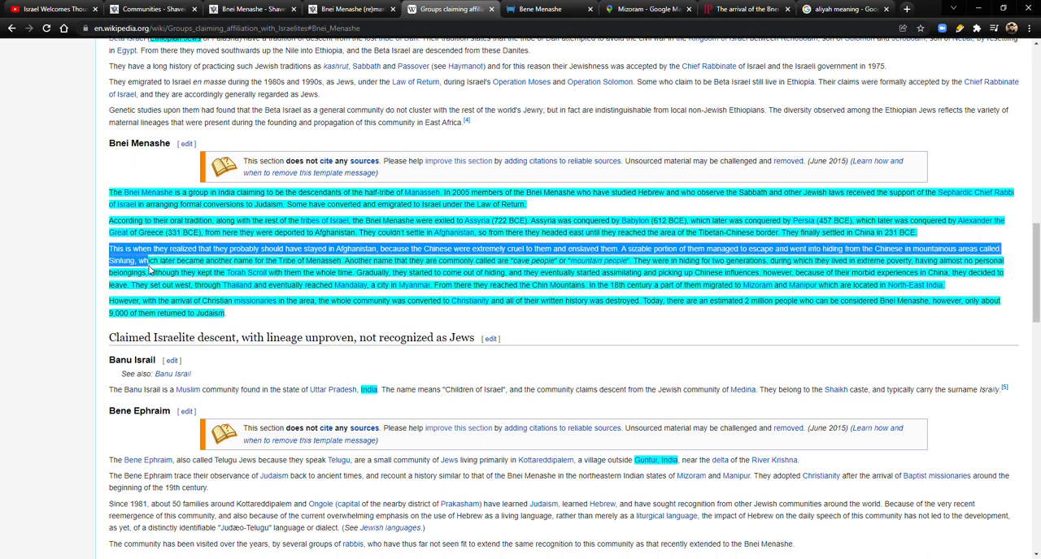
pyautogui.moveTo(163, 270)
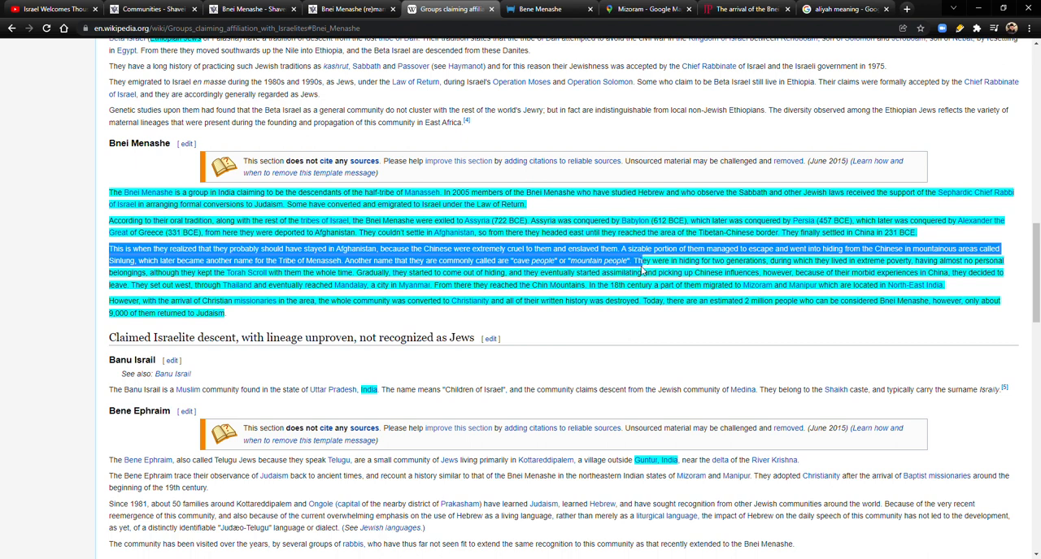
pyautogui.moveTo(787, 268)
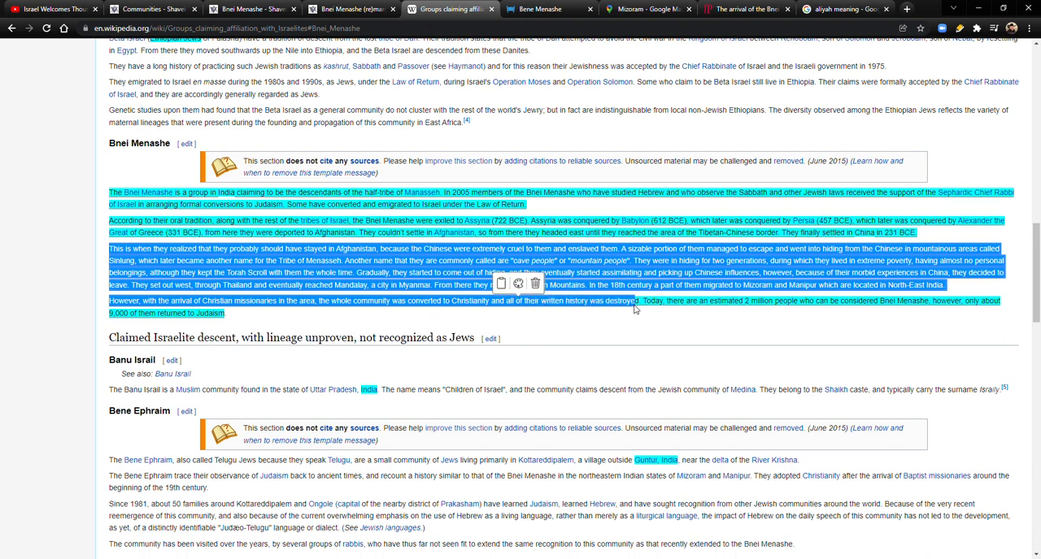
pyautogui.moveTo(639, 309)
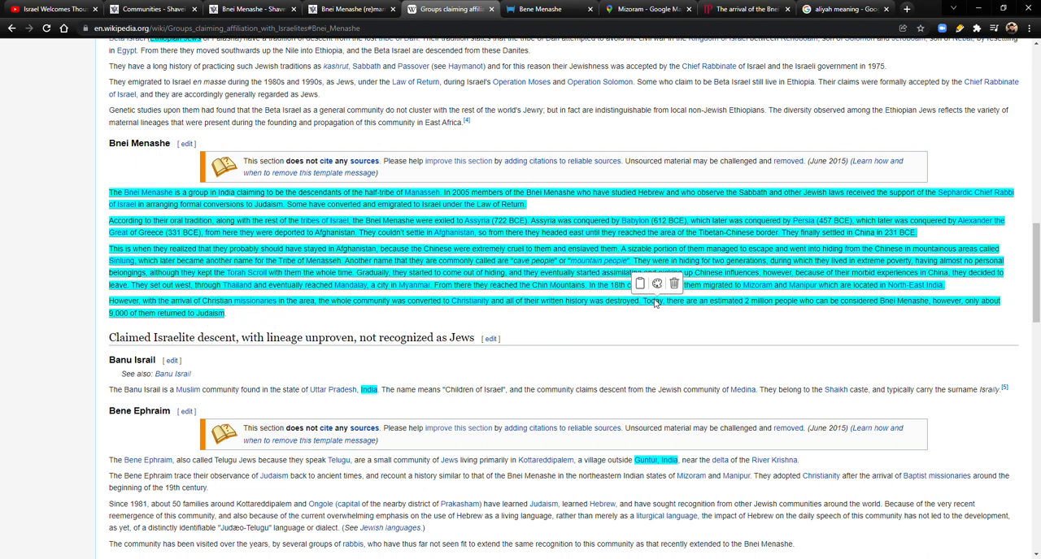
pyautogui.moveTo(568, 334)
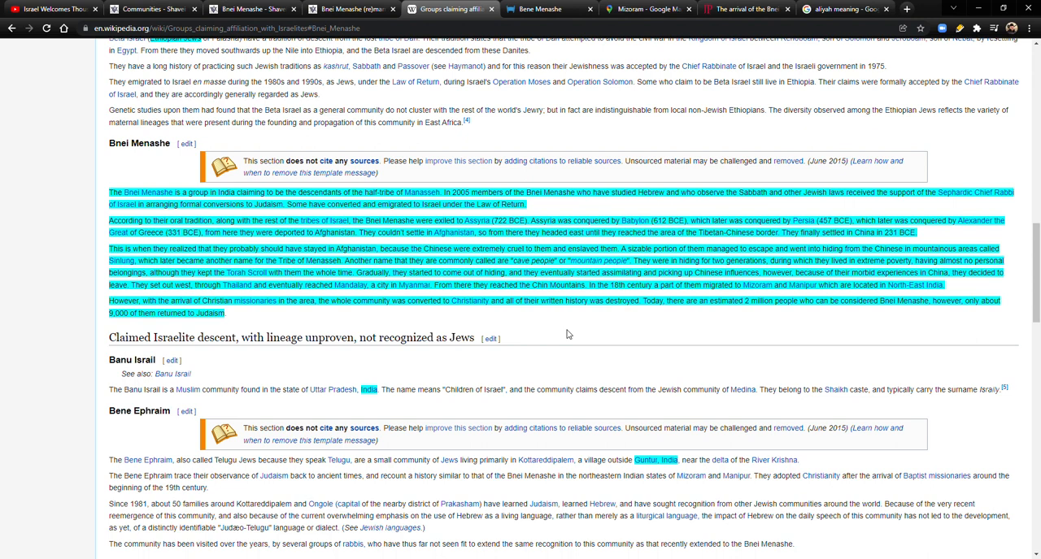
pyautogui.moveTo(413, 346)
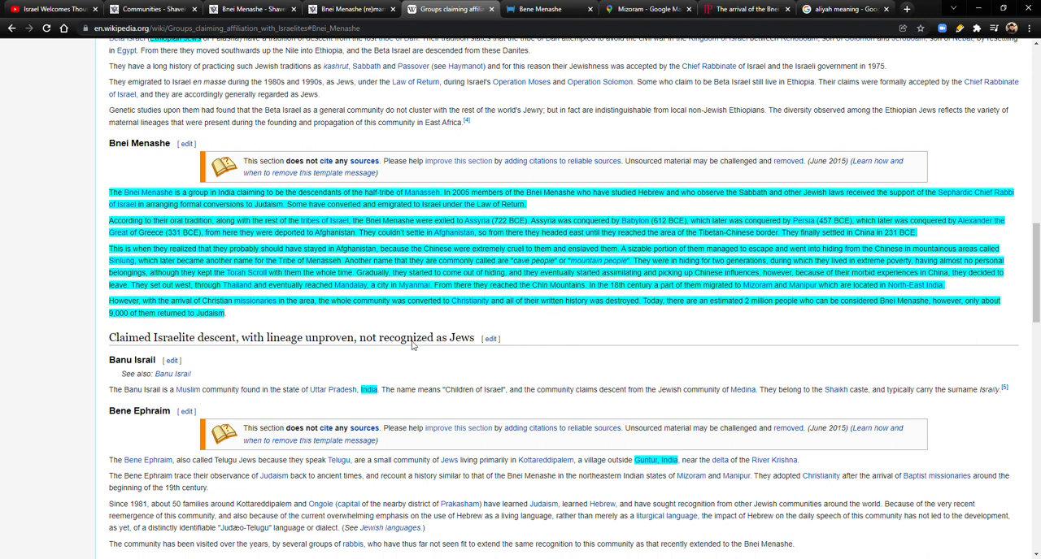
pyautogui.moveTo(345, 323)
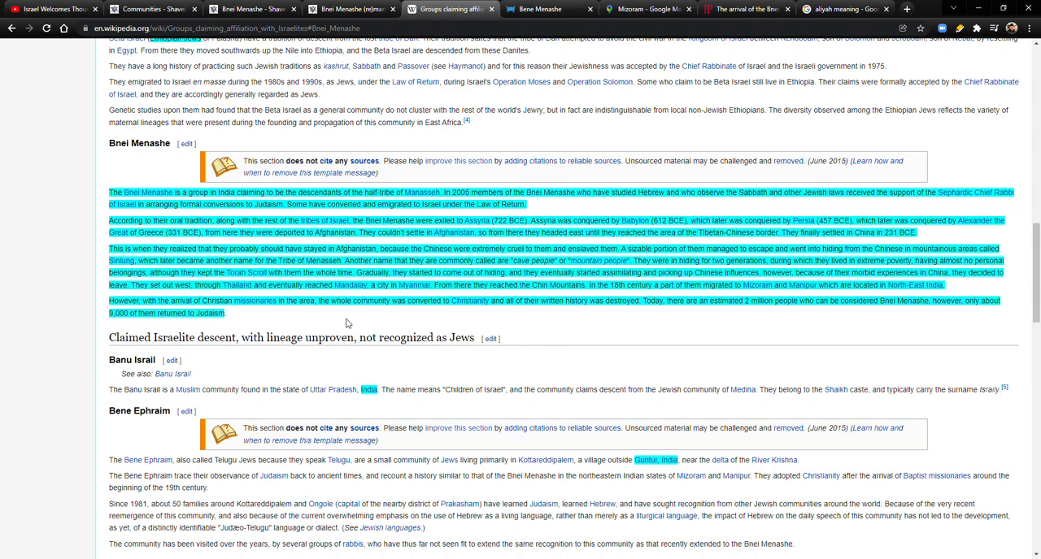
# - Return to the Mizoram map and zoom out to span Afghanistan and Pakistan to Myanmar
pyautogui.click(645, 8)
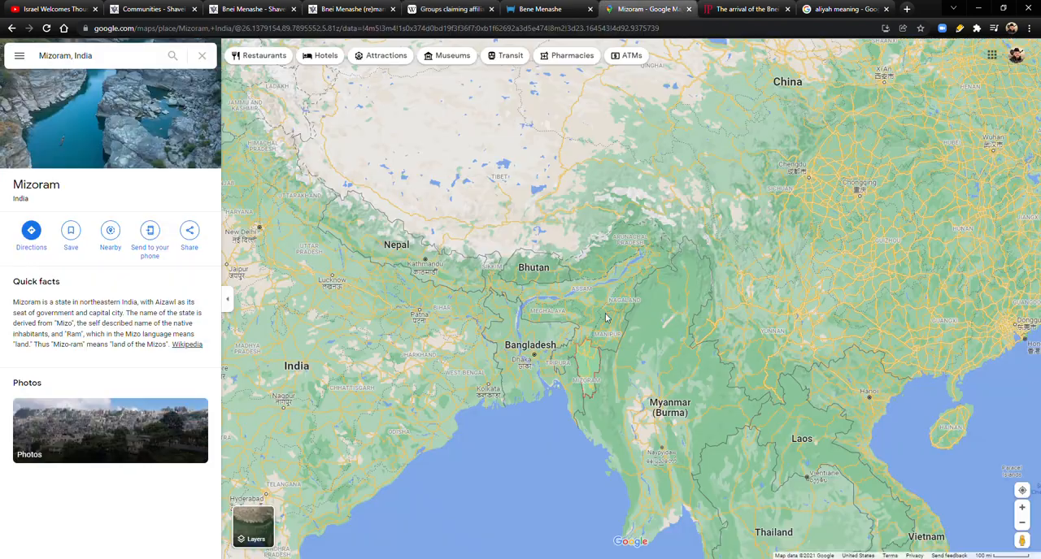
pyautogui.scroll(-3)
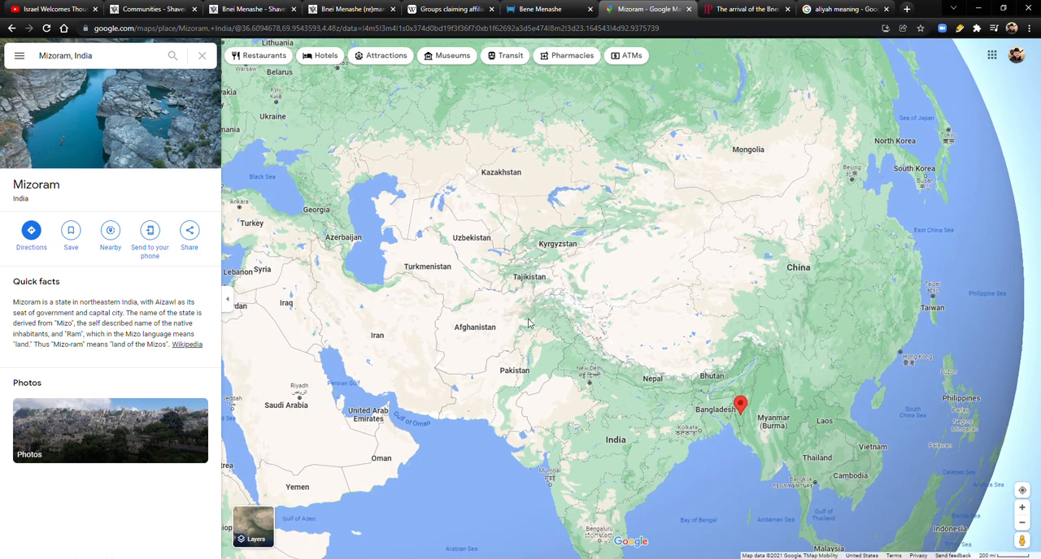
pyautogui.scroll(3)
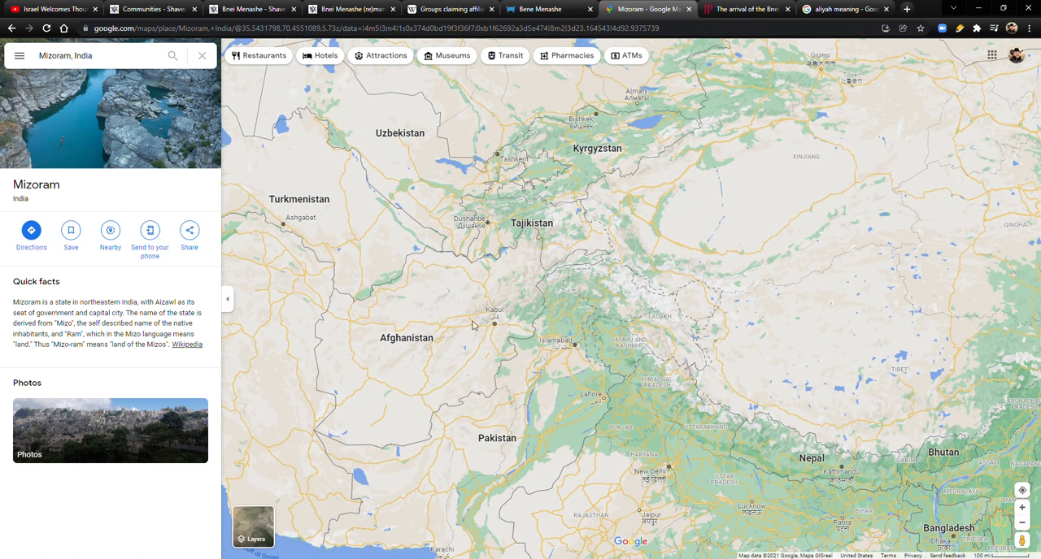
pyautogui.moveTo(545, 281)
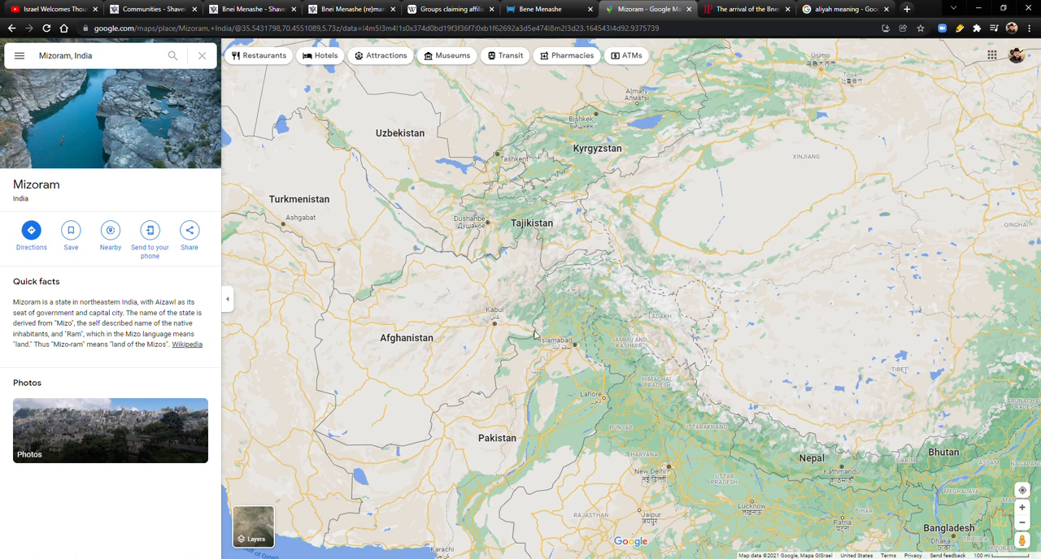
pyautogui.moveTo(565, 334)
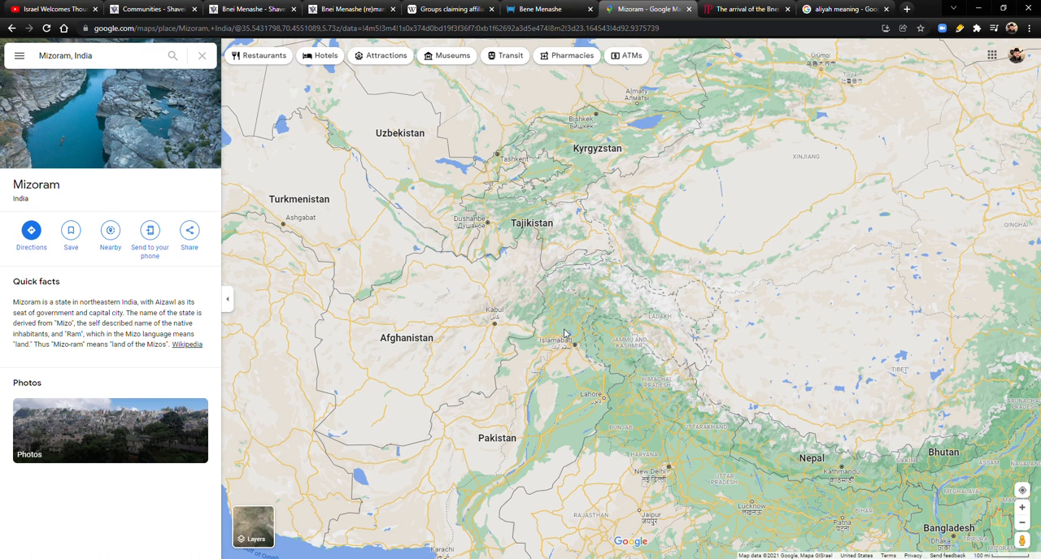
pyautogui.moveTo(513, 332)
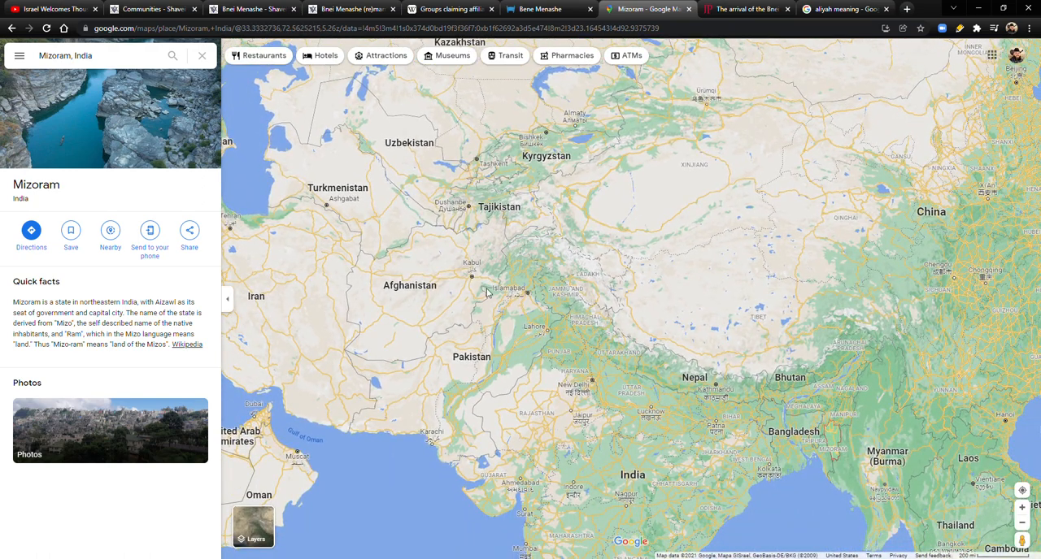
pyautogui.scroll(3)
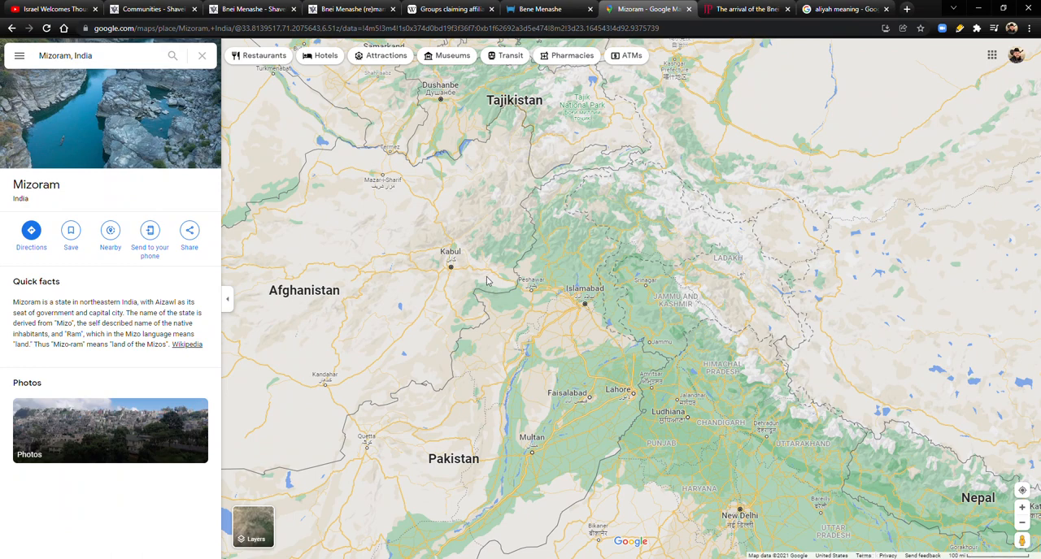
pyautogui.scroll(3)
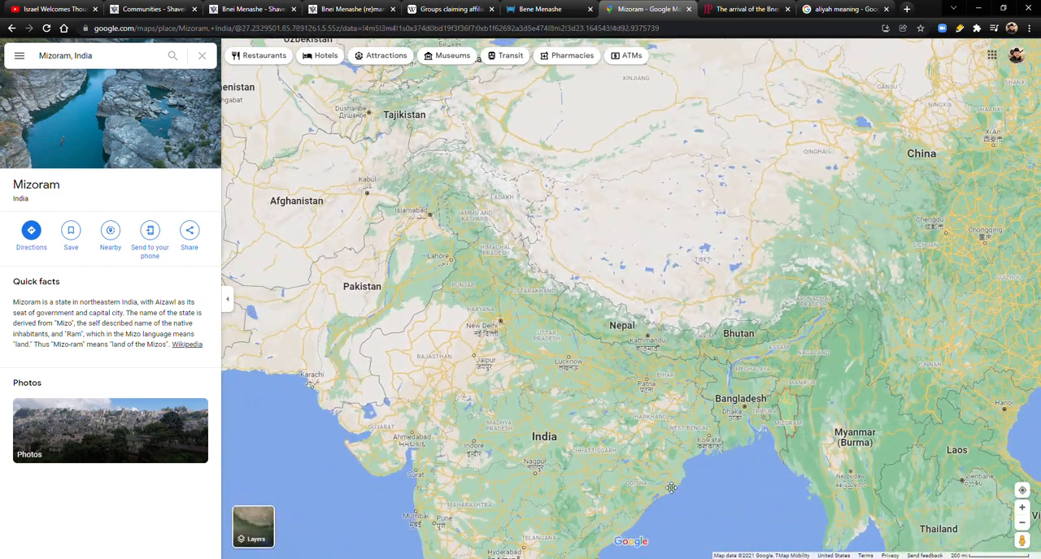
pyautogui.scroll(-3)
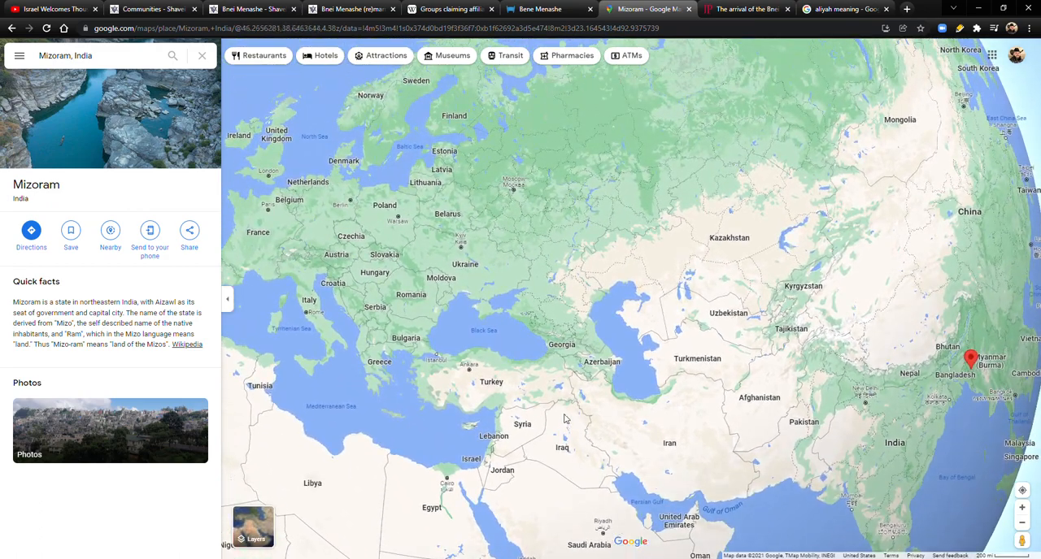
pyautogui.scroll(3)
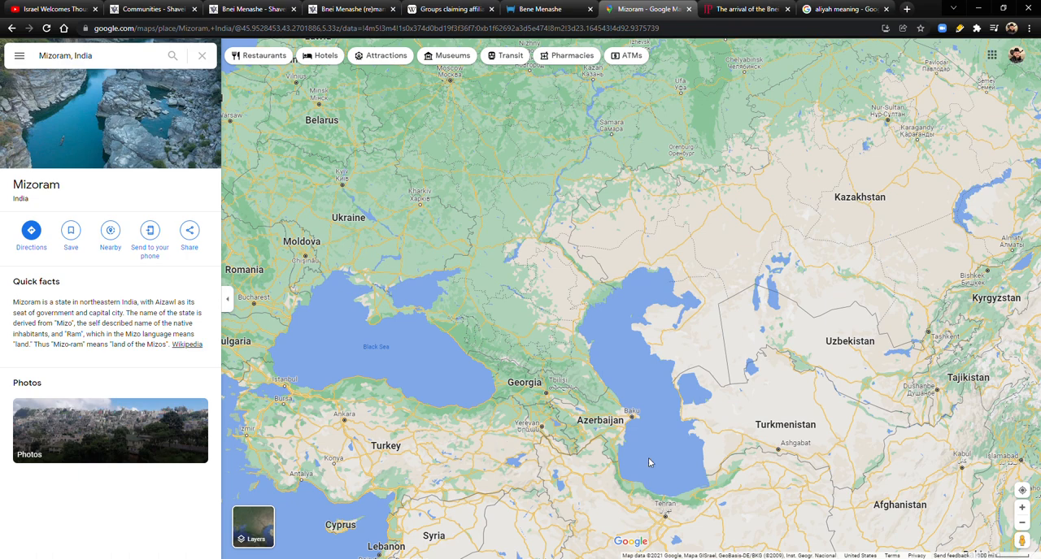
pyautogui.moveTo(479, 257)
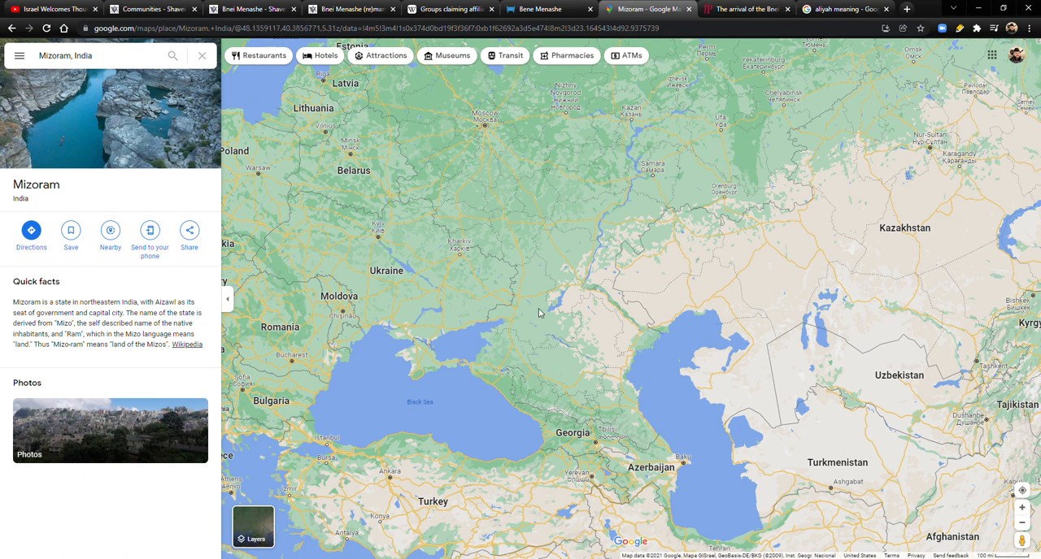
pyautogui.moveTo(539, 346)
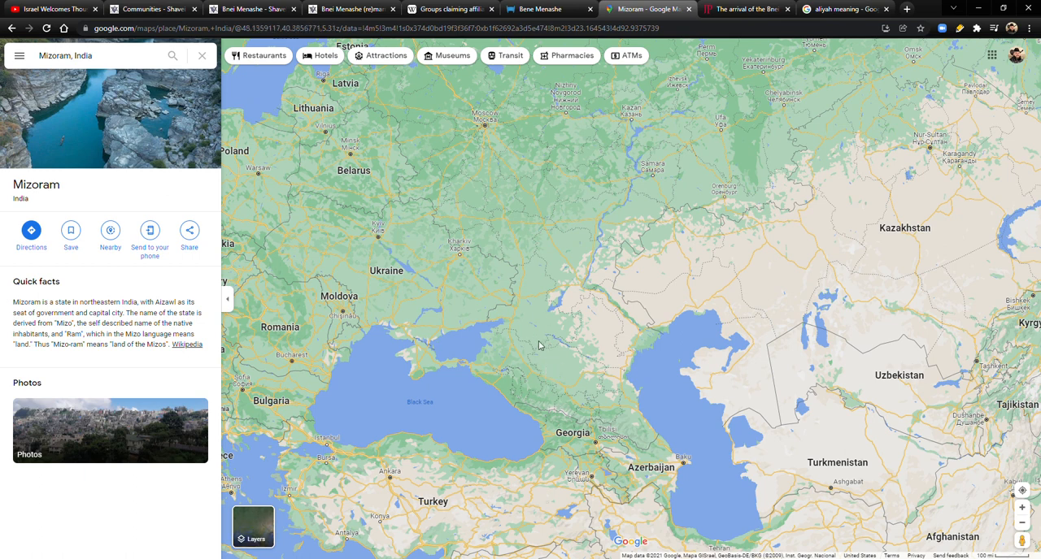
pyautogui.moveTo(535, 313)
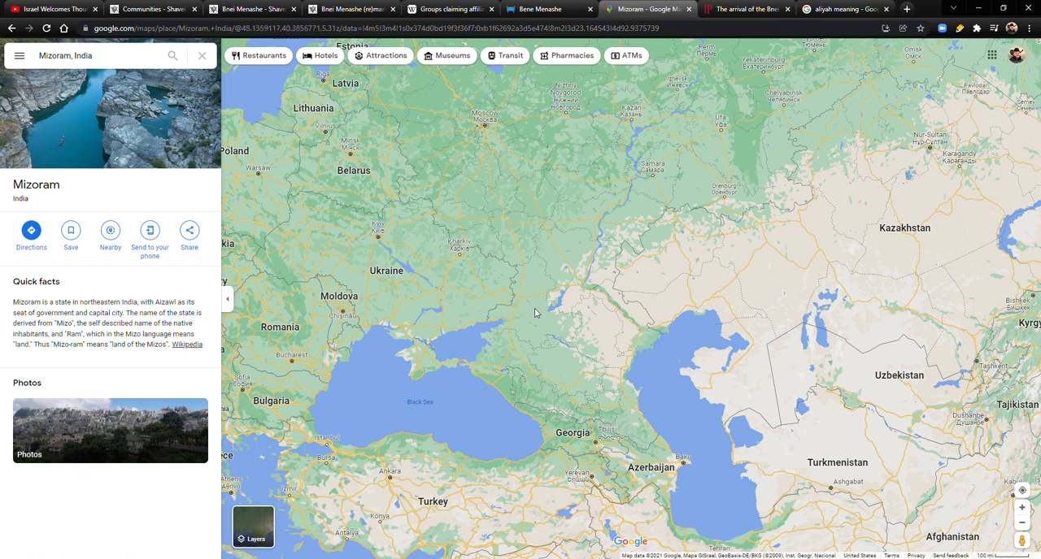
pyautogui.moveTo(535, 313); pyautogui.dragTo(568, 361)
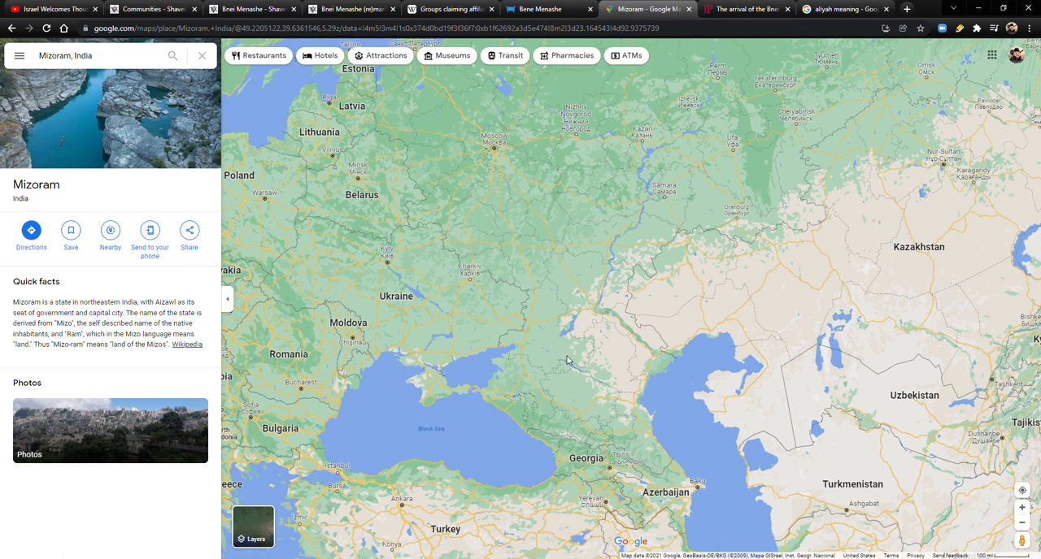
pyautogui.scroll(-3)
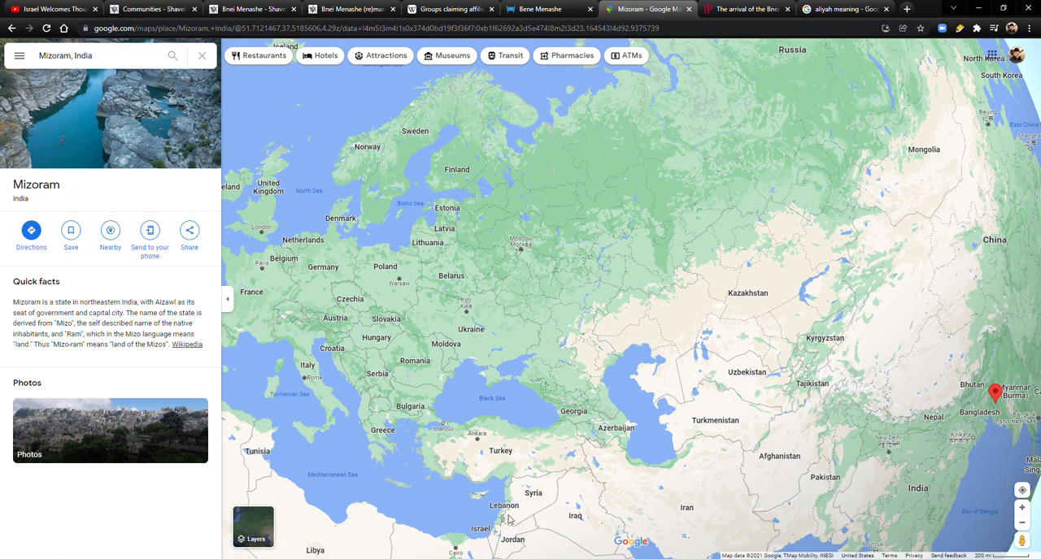
pyautogui.moveTo(517, 494)
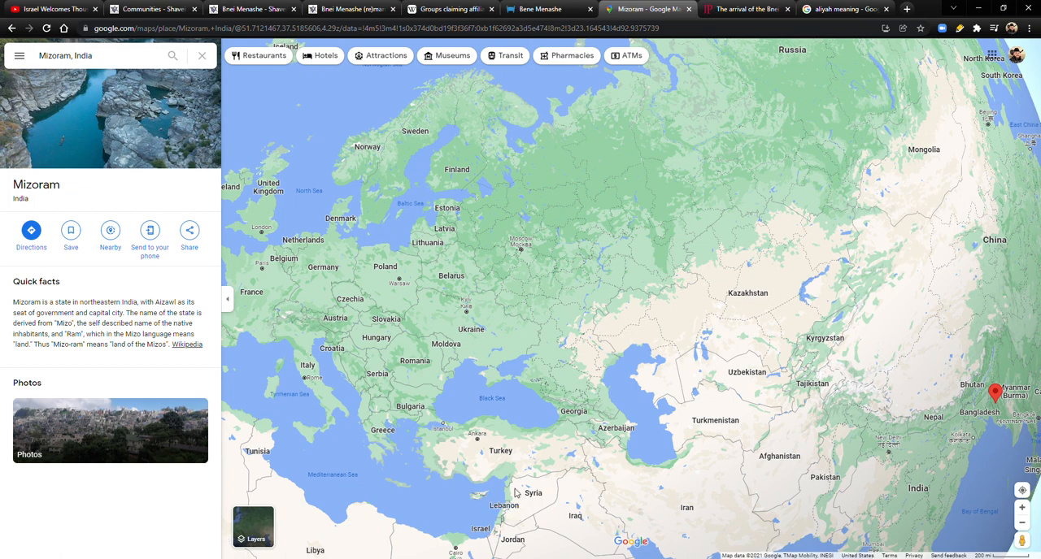
pyautogui.moveTo(592, 444)
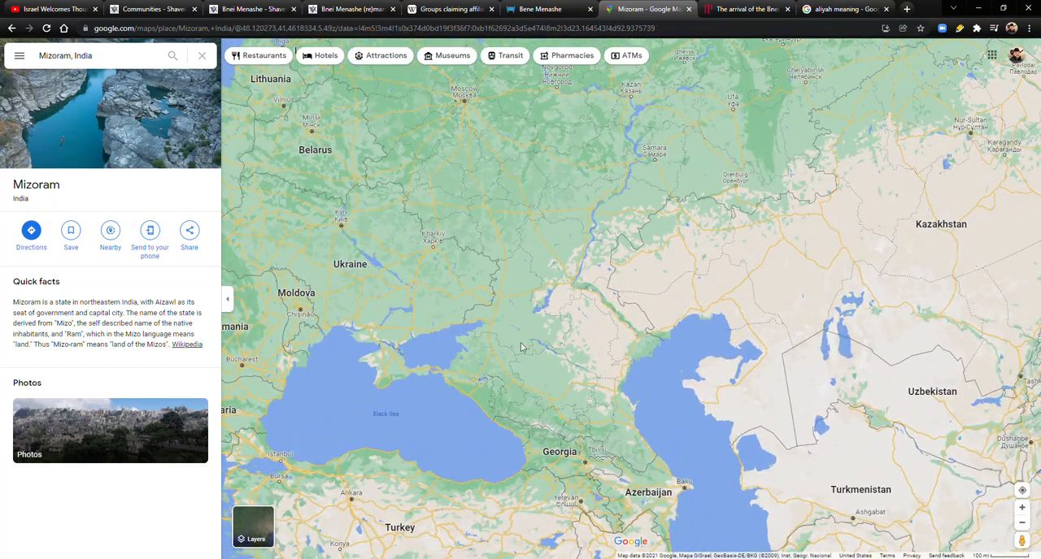
pyautogui.scroll(-3)
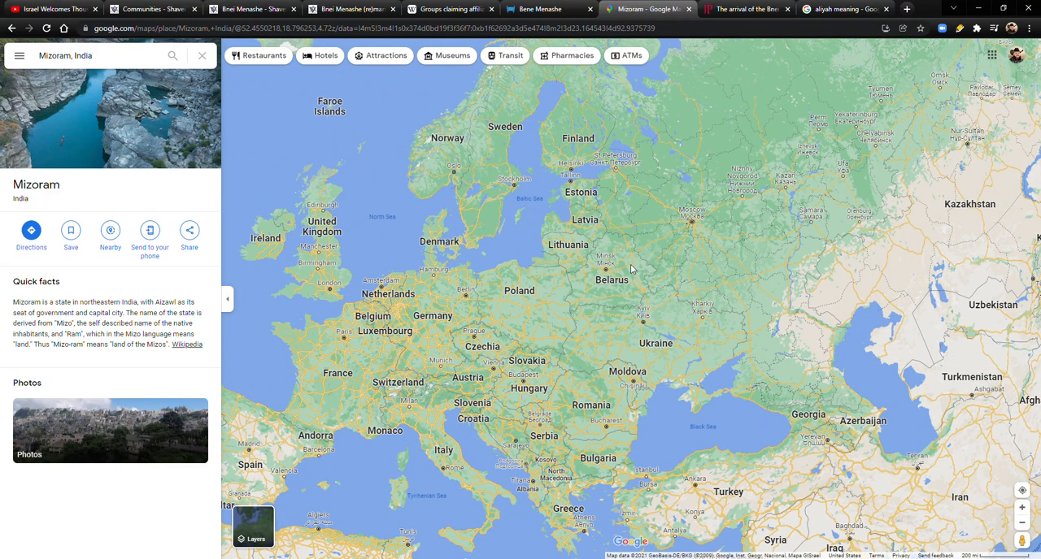
pyautogui.moveTo(564, 316)
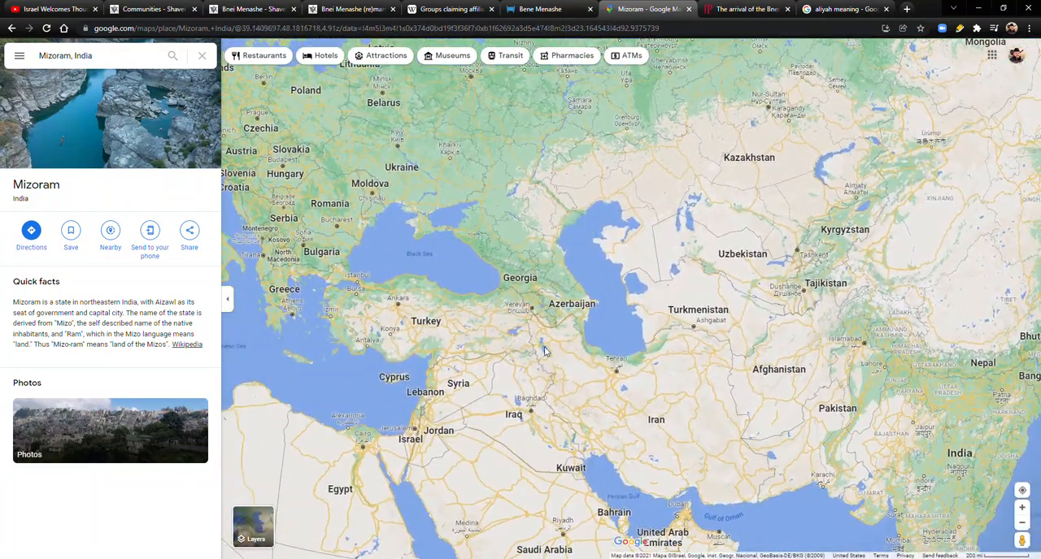
pyautogui.scroll(-3)
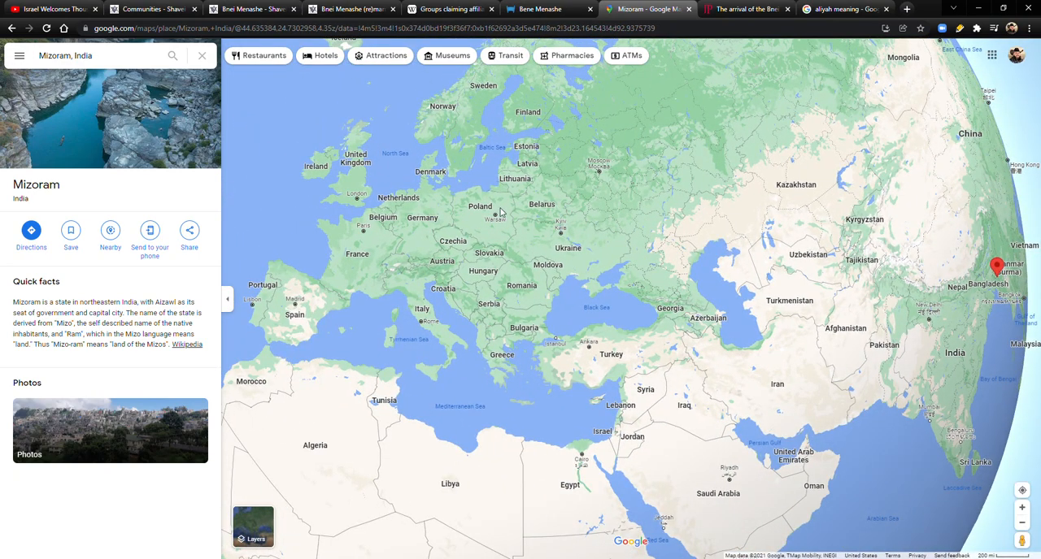
pyautogui.moveTo(353, 188)
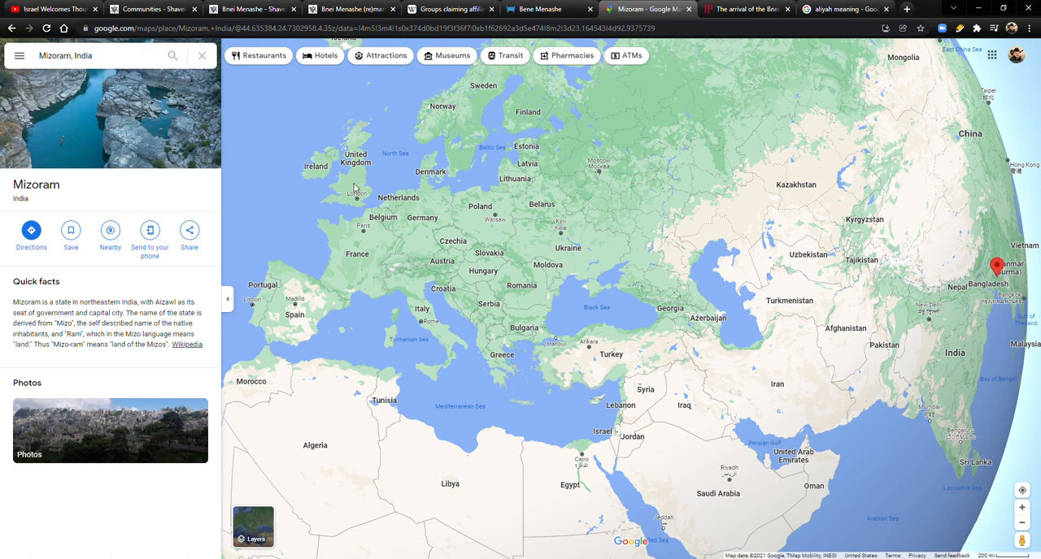
pyautogui.moveTo(363, 149)
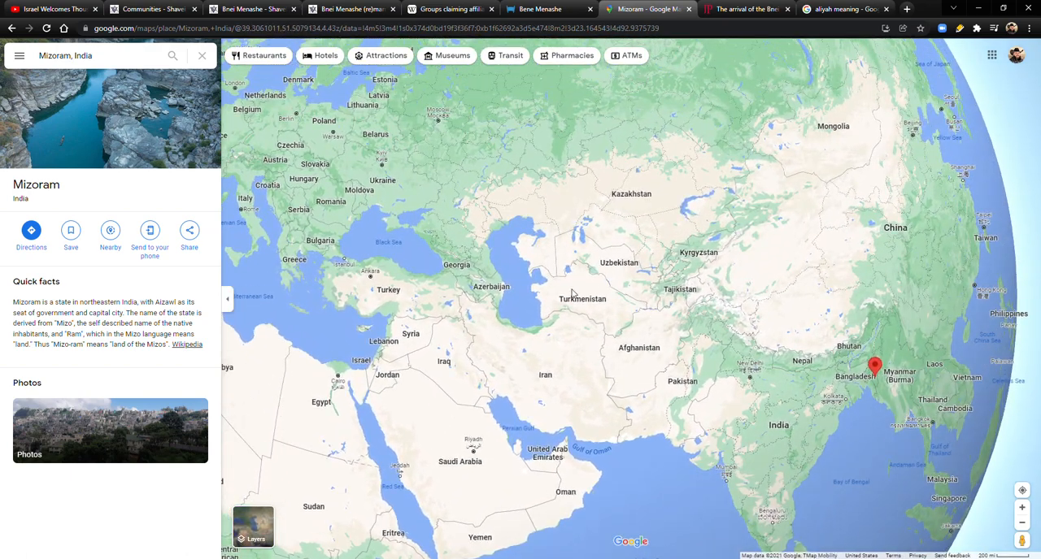
pyautogui.moveTo(463, 348)
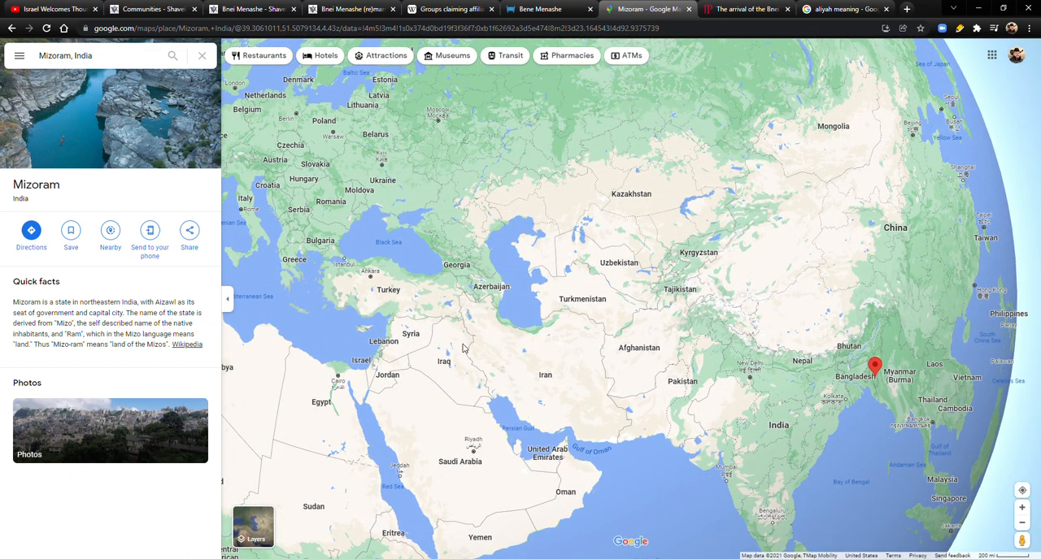
pyautogui.moveTo(582, 376)
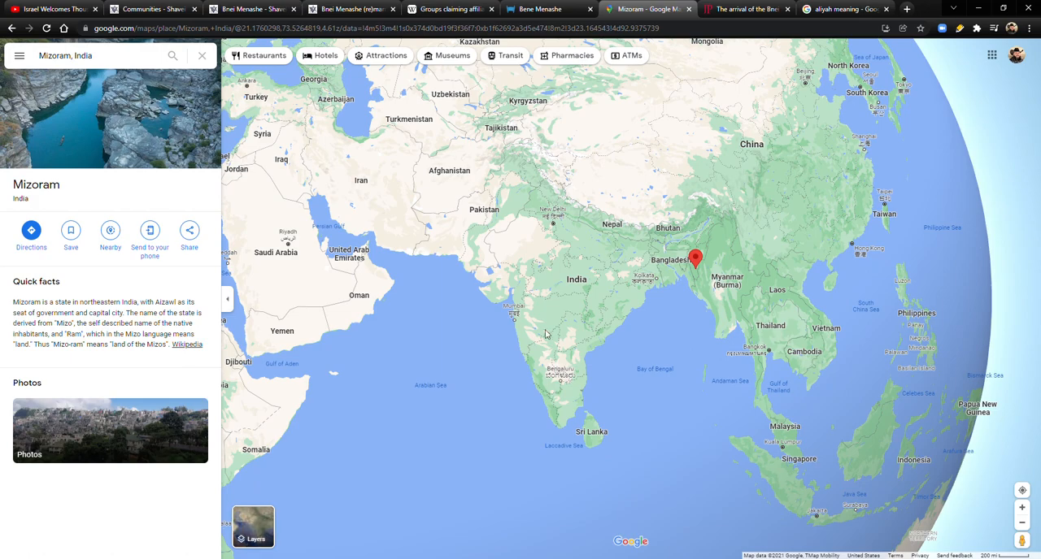
pyautogui.scroll(3)
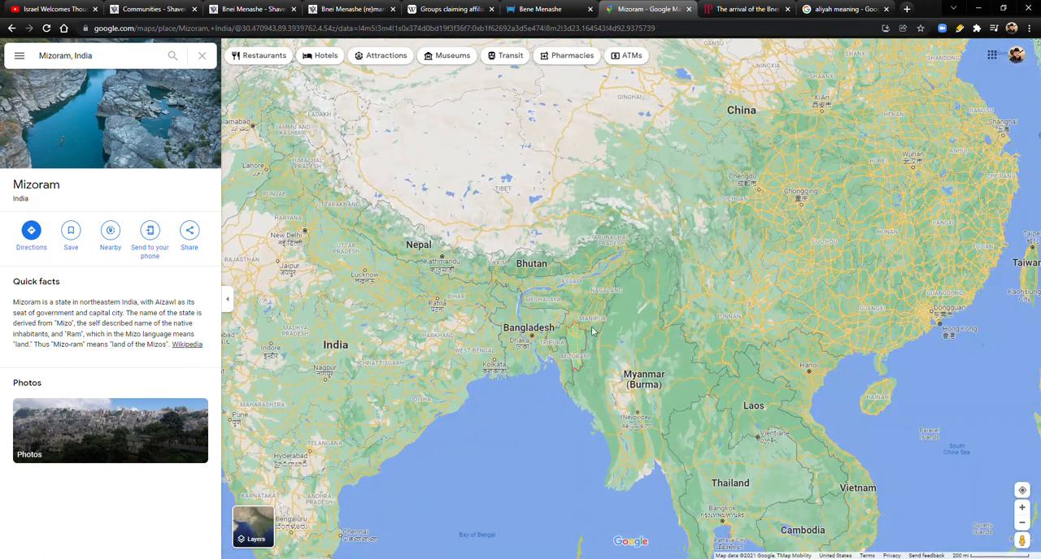
pyautogui.scroll(-3)
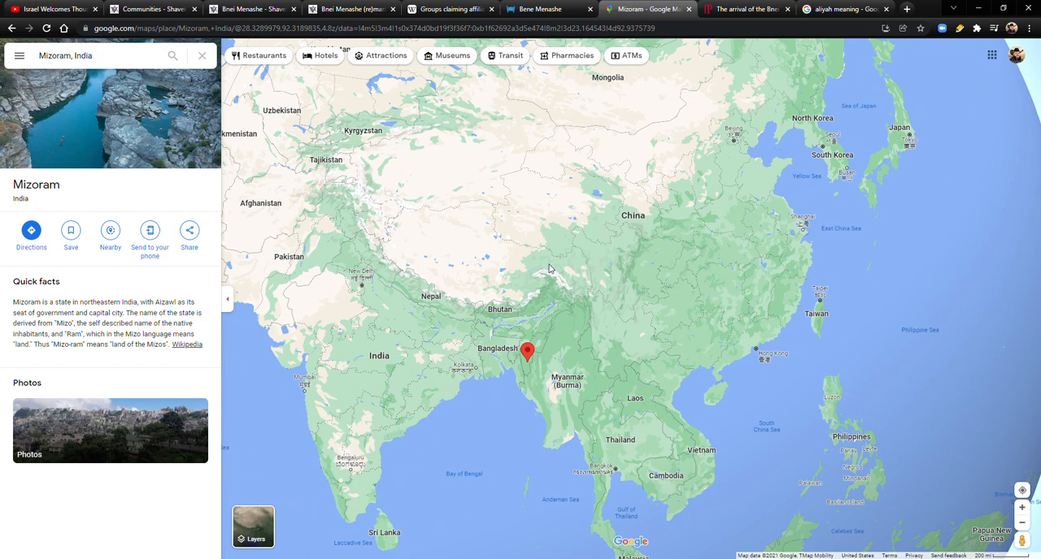
pyautogui.moveTo(552, 253)
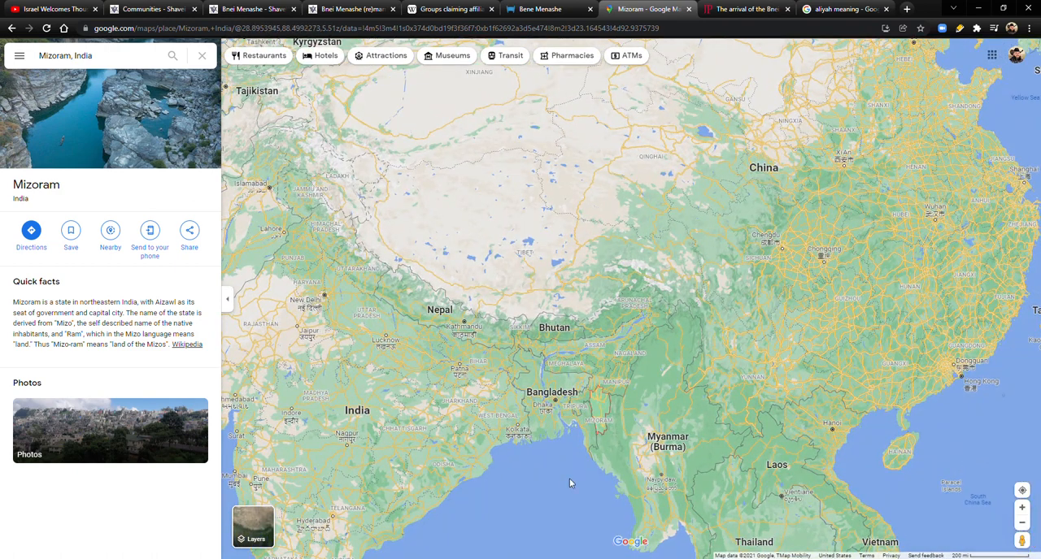
pyautogui.moveTo(600, 155)
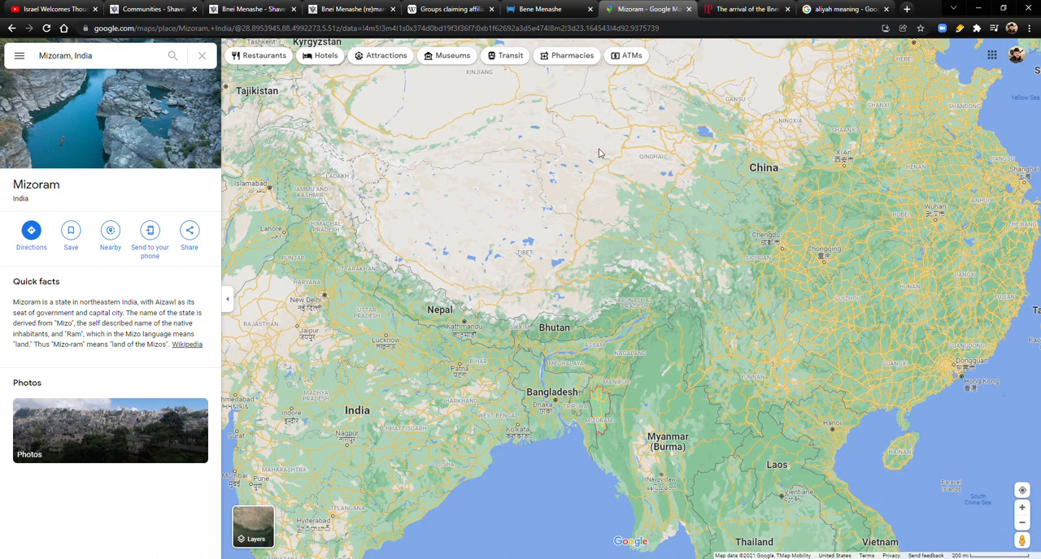
pyautogui.moveTo(599, 143)
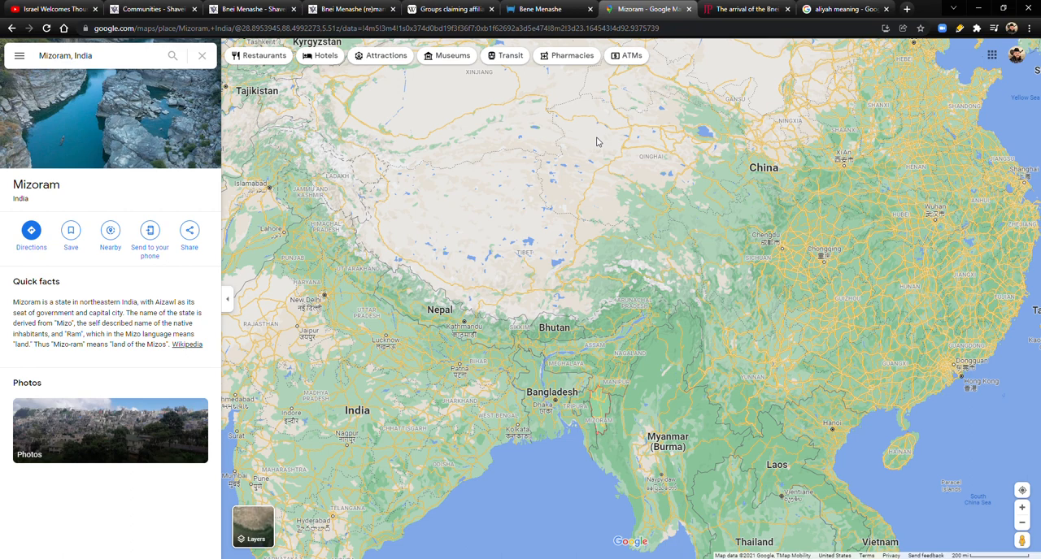
pyautogui.click(450, 9)
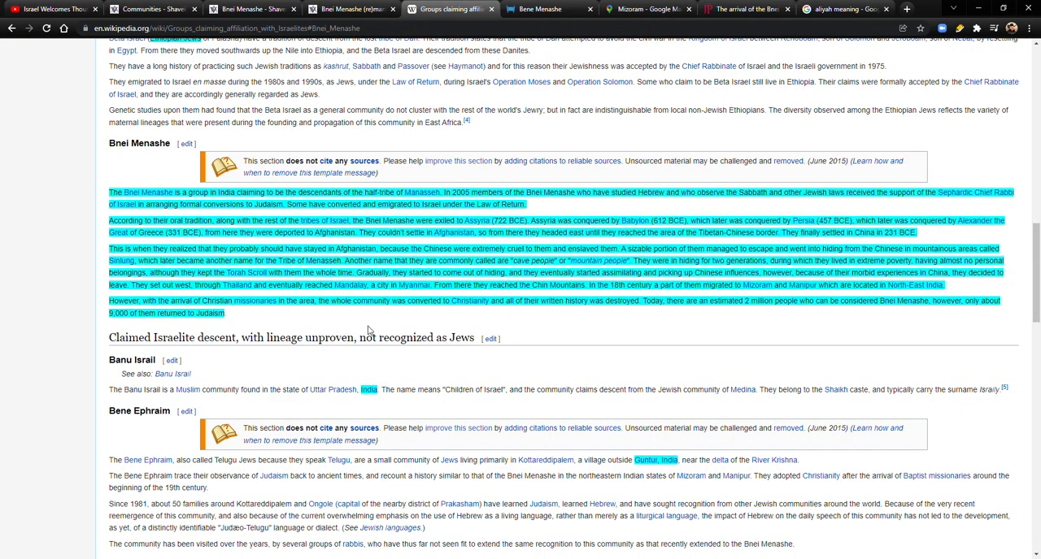
pyautogui.moveTo(876, 313)
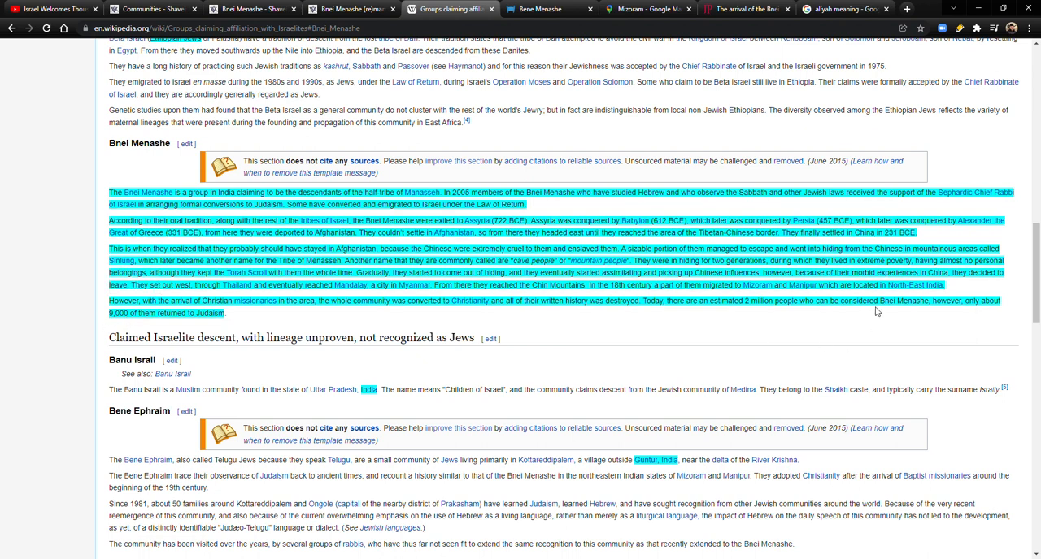
pyautogui.moveTo(240, 326)
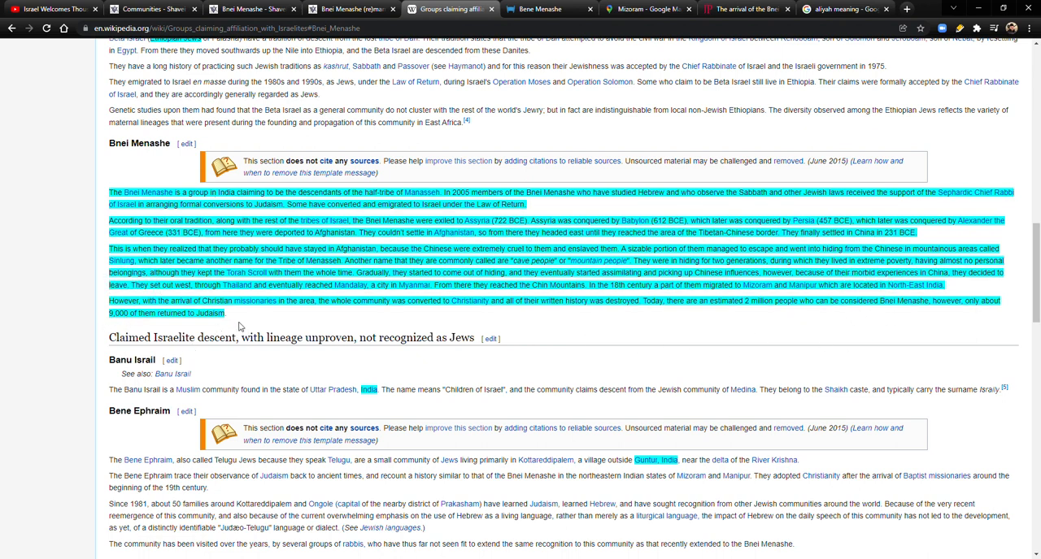
pyautogui.moveTo(225, 328)
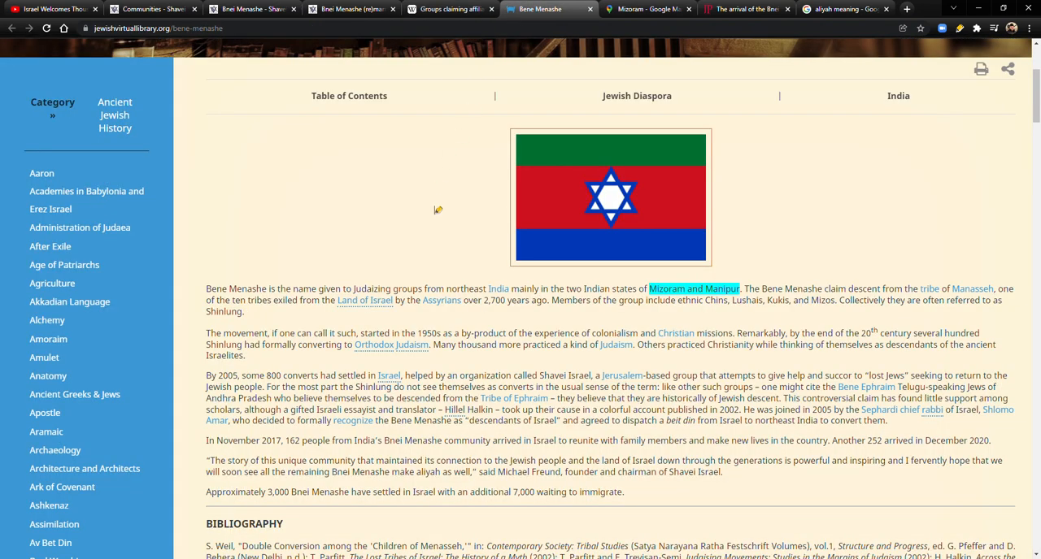
# - Highlight the Bene Menashe article from 'Mizoram and Manipur' through Michael Freund's aliyah quote
pyautogui.scroll(-3)
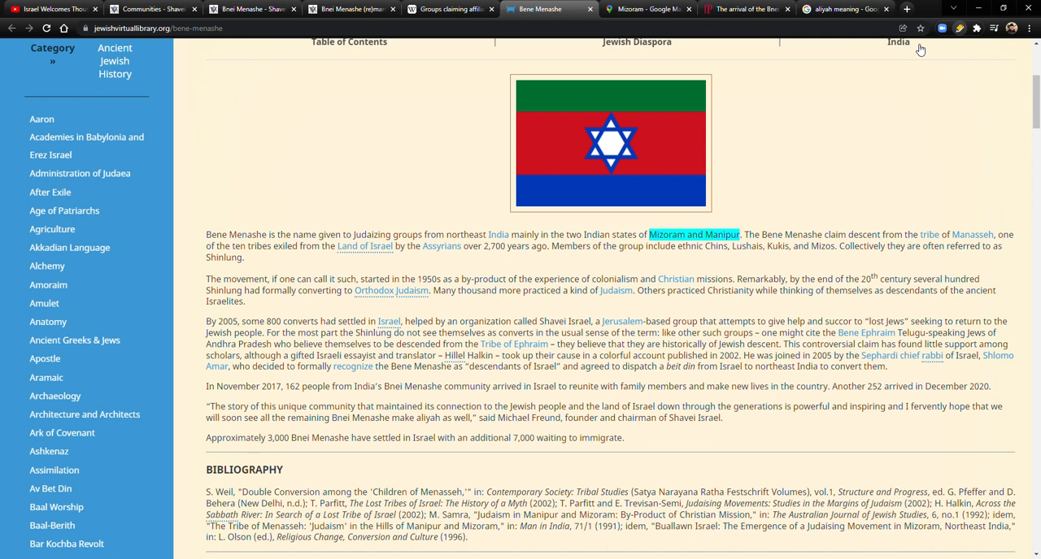
pyautogui.moveTo(372, 181)
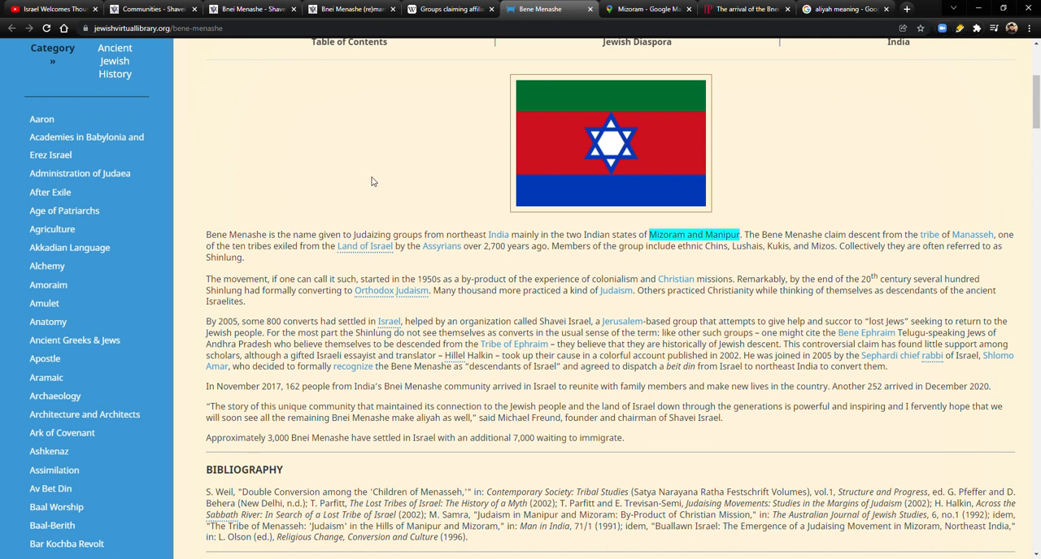
pyautogui.scroll(-3)
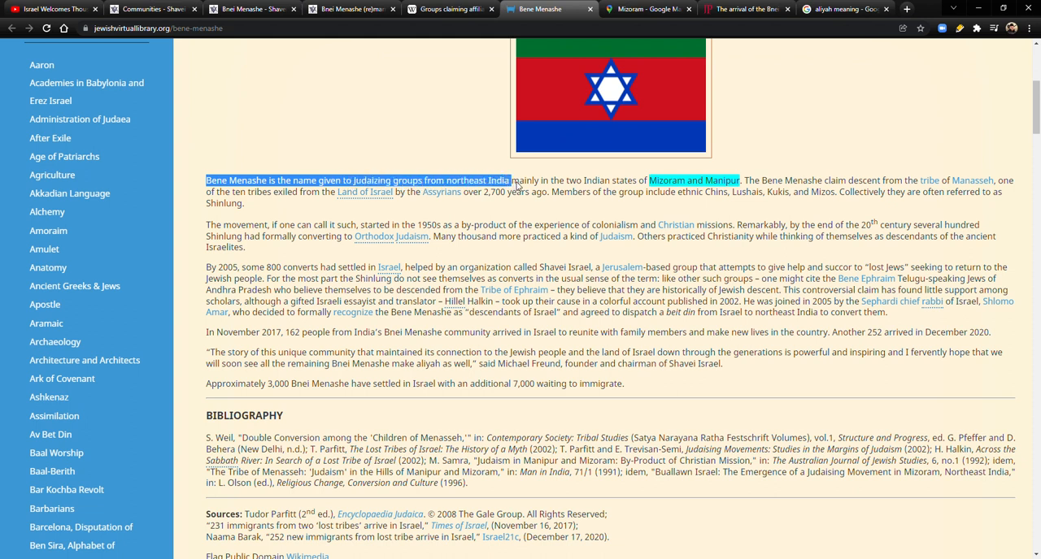
pyautogui.moveTo(511, 180); pyautogui.dragTo(633, 180)
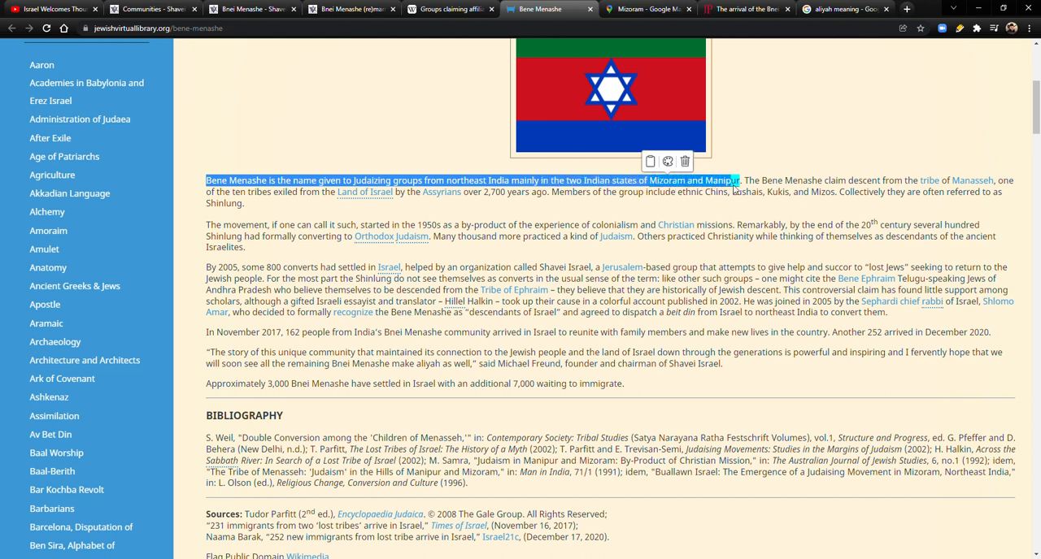
pyautogui.moveTo(736, 179); pyautogui.dragTo(836, 180)
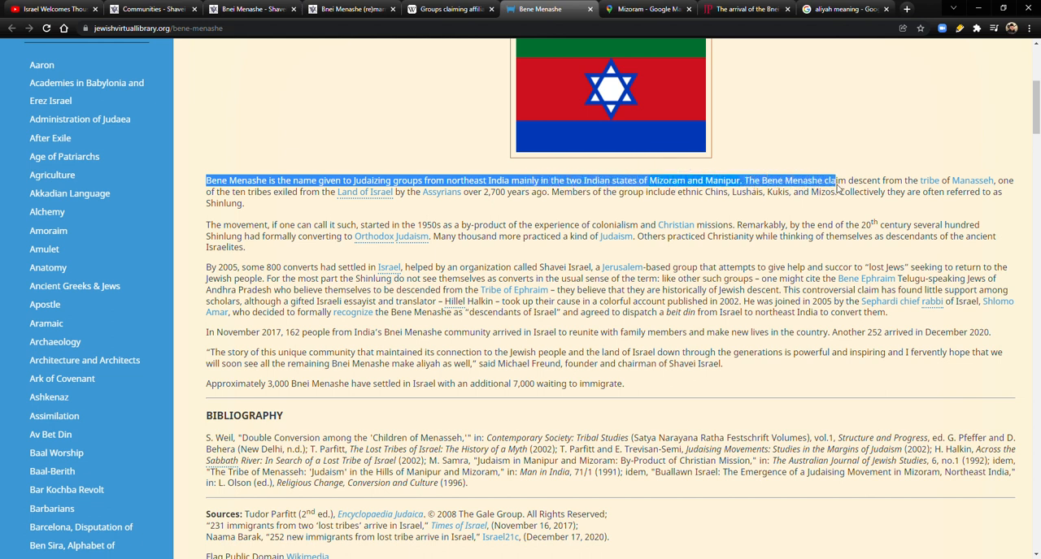
pyautogui.moveTo(833, 180); pyautogui.dragTo(647, 192)
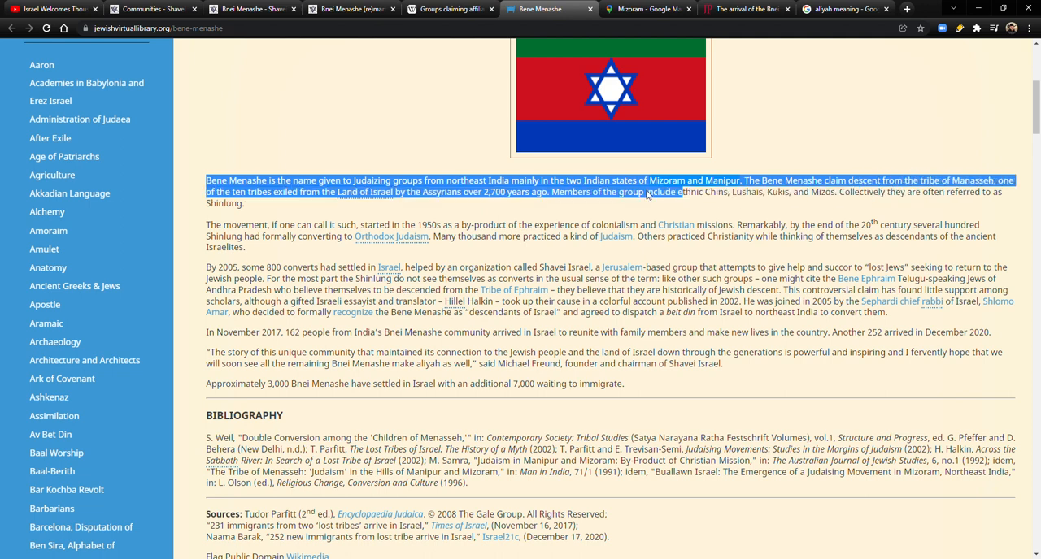
pyautogui.moveTo(363, 192)
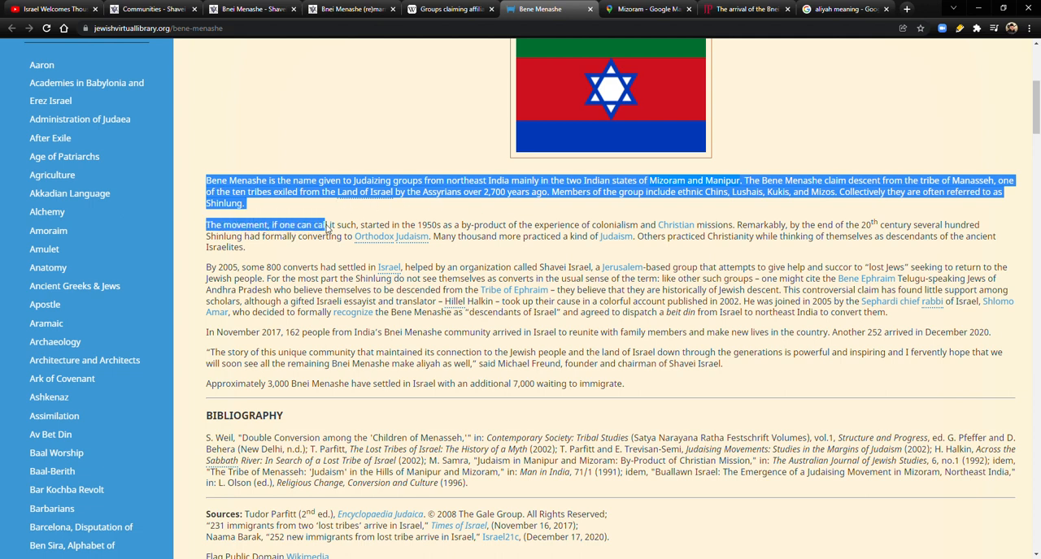
pyautogui.moveTo(324, 225); pyautogui.dragTo(494, 224)
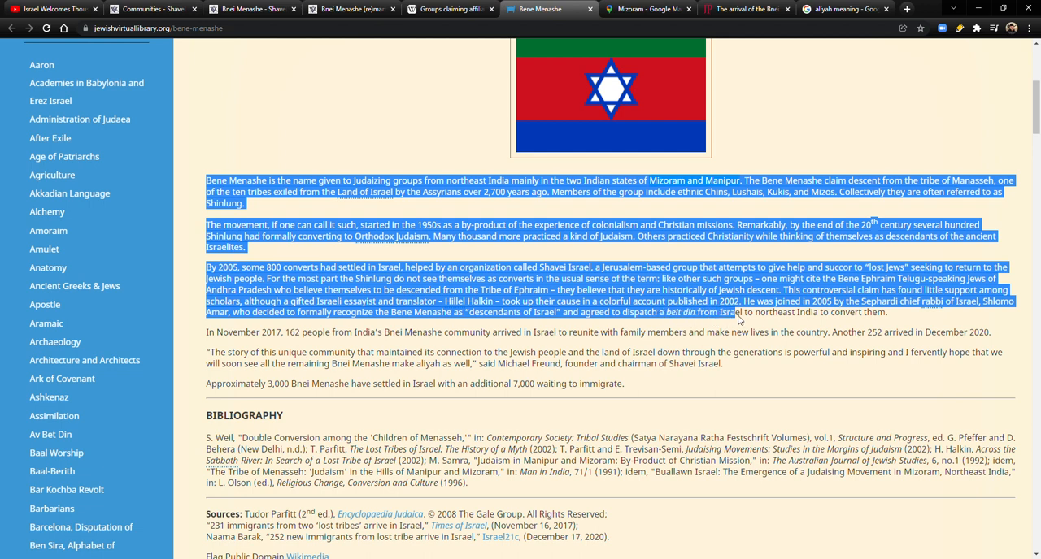
pyautogui.moveTo(864, 319)
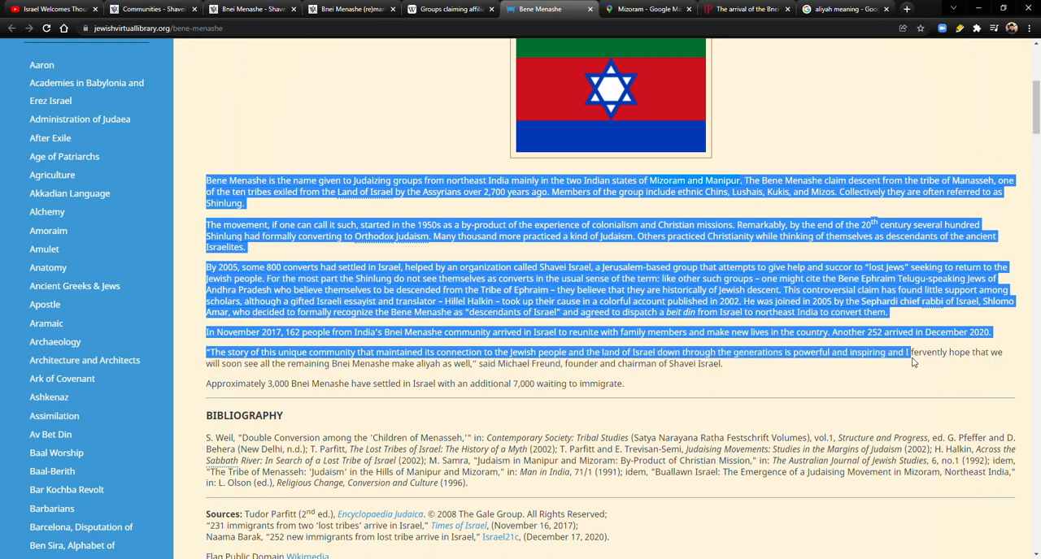
pyautogui.moveTo(910, 358); pyautogui.dragTo(463, 383)
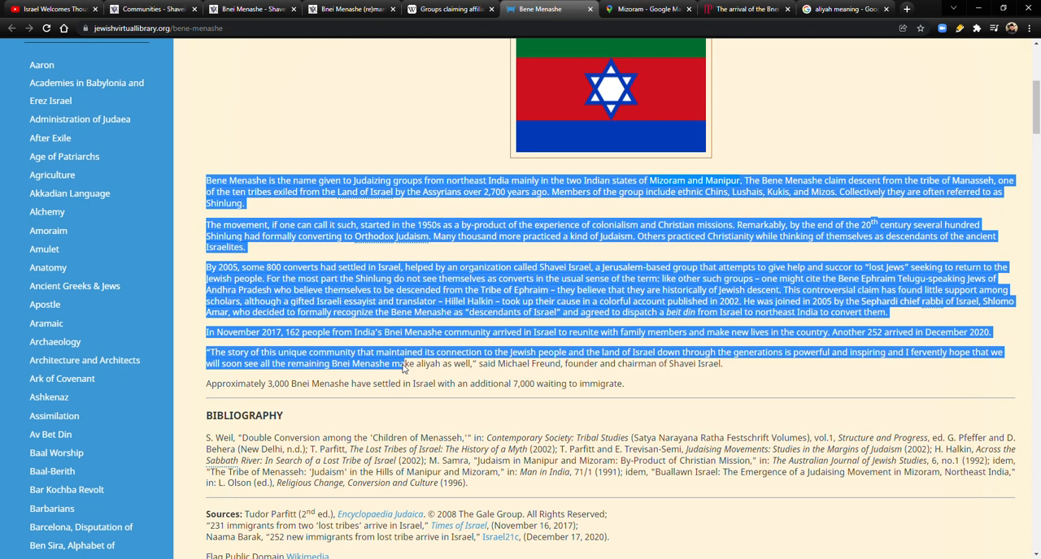
pyautogui.moveTo(459, 366)
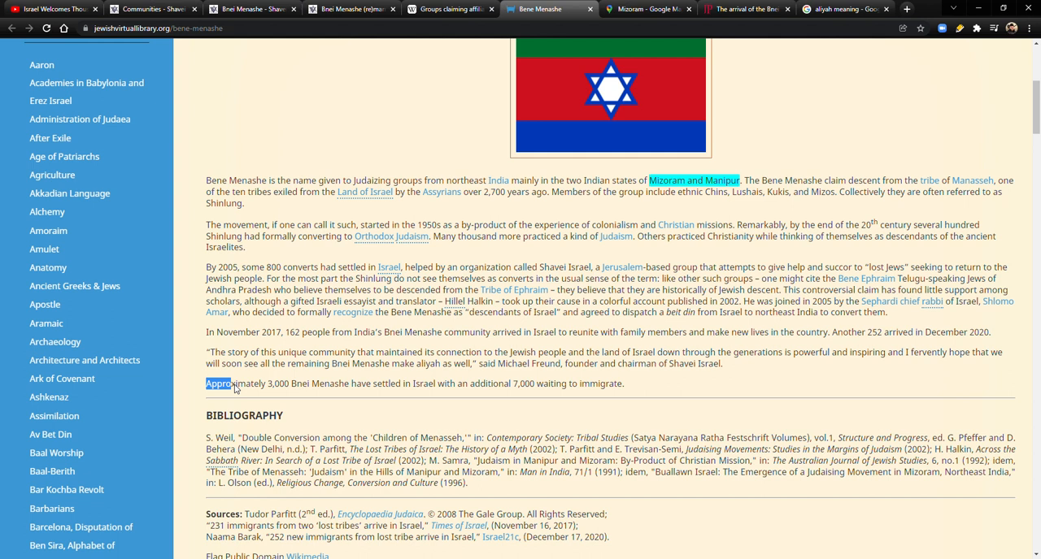
# - Highlight the 3,000 settled and 7,000 waiting sentence, clear it, and scroll to the top
pyautogui.moveTo(232, 384); pyautogui.dragTo(398, 384)
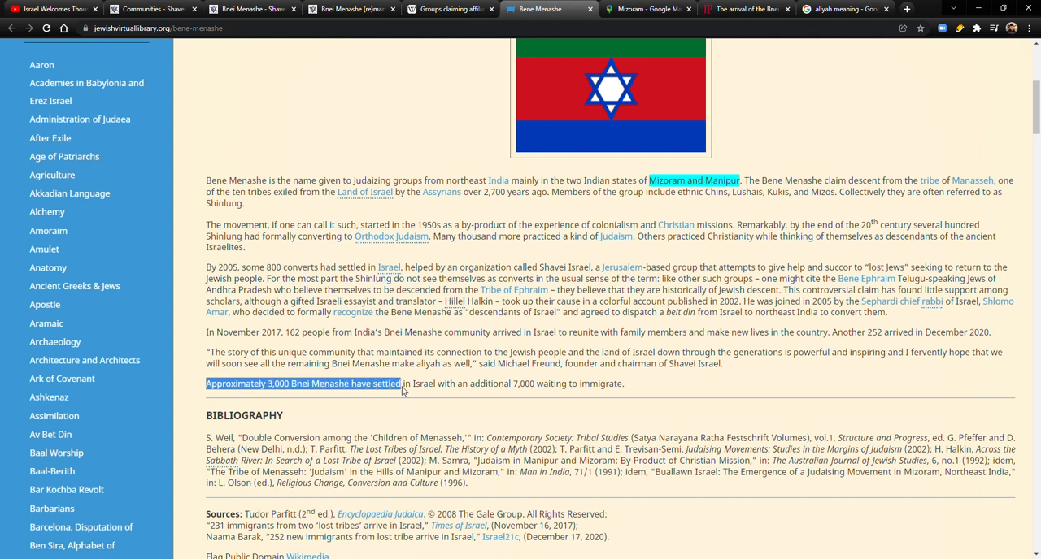
pyautogui.moveTo(399, 384); pyautogui.dragTo(549, 383)
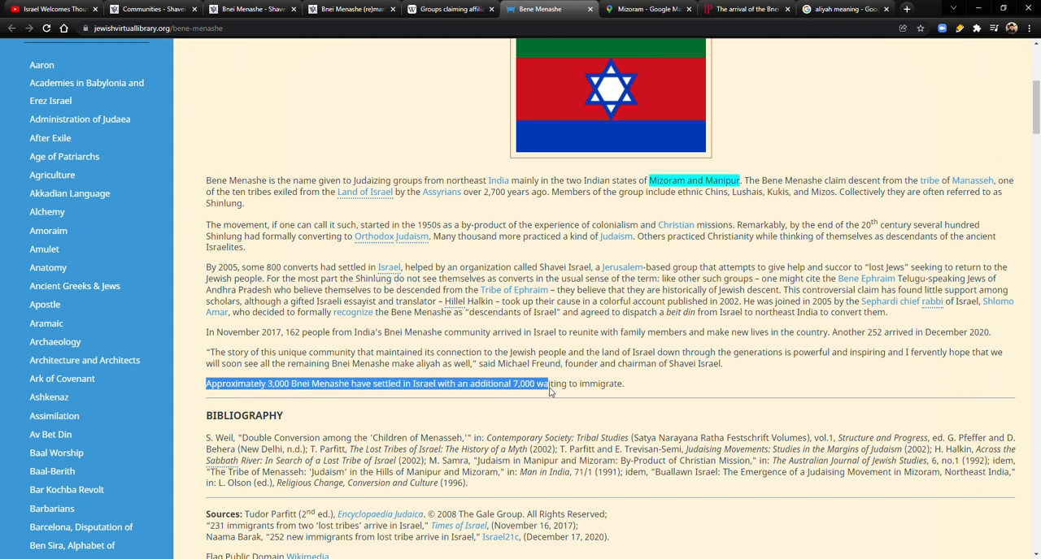
pyautogui.click(732, 325)
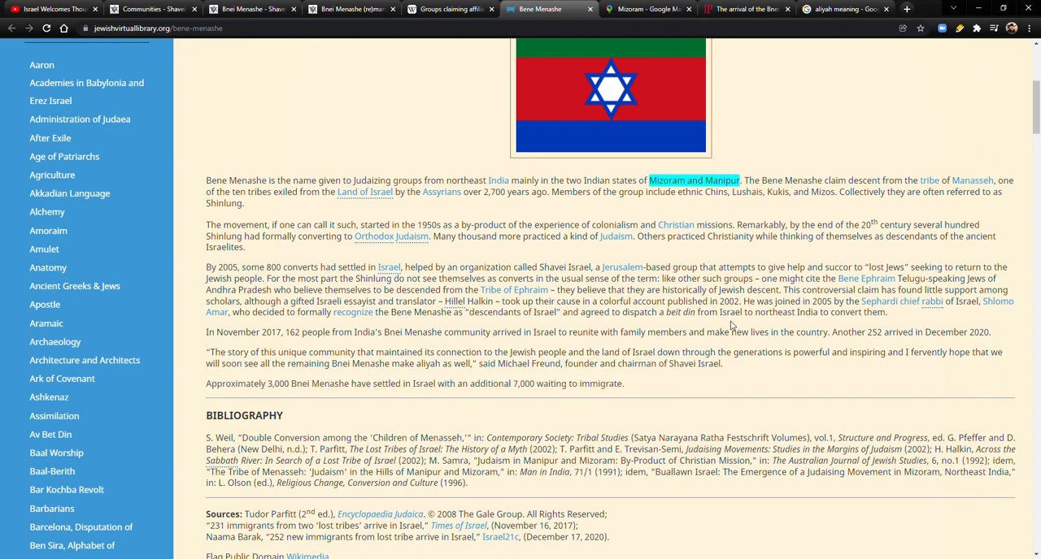
pyautogui.scroll(3)
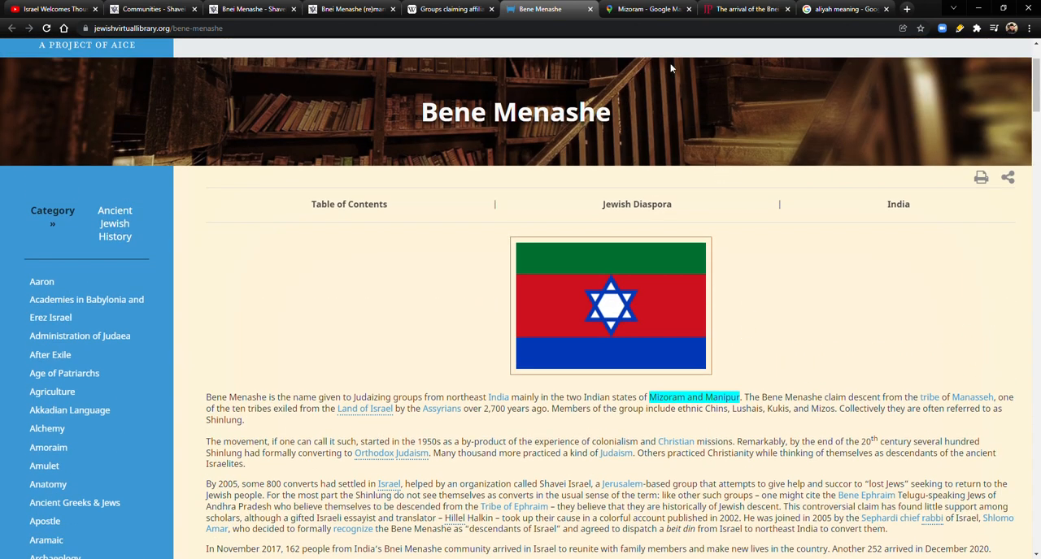
# - Zoom the Mizoram map out to India and China, then bring up the Shavei Israel wedding article
pyautogui.click(647, 9)
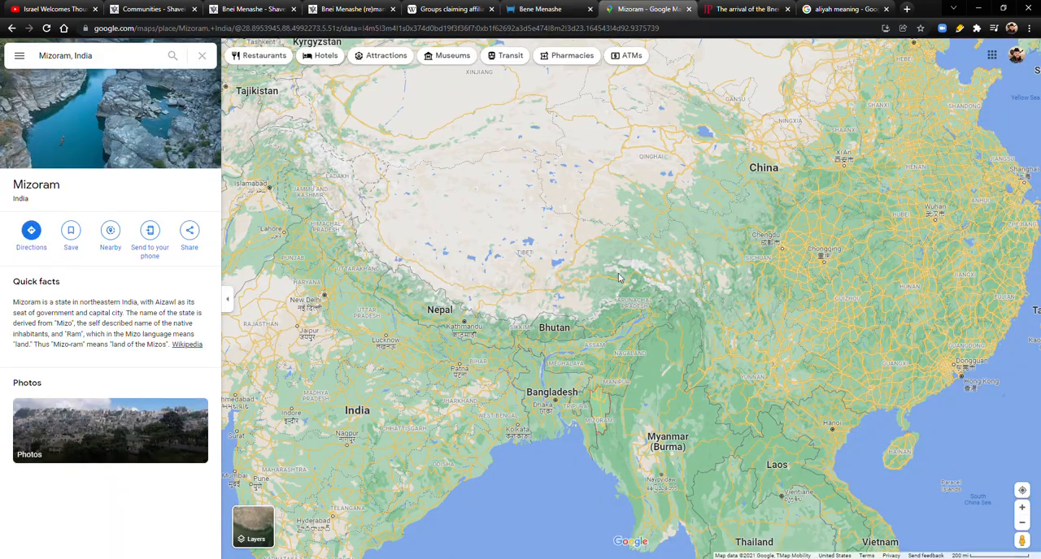
pyautogui.scroll(-3)
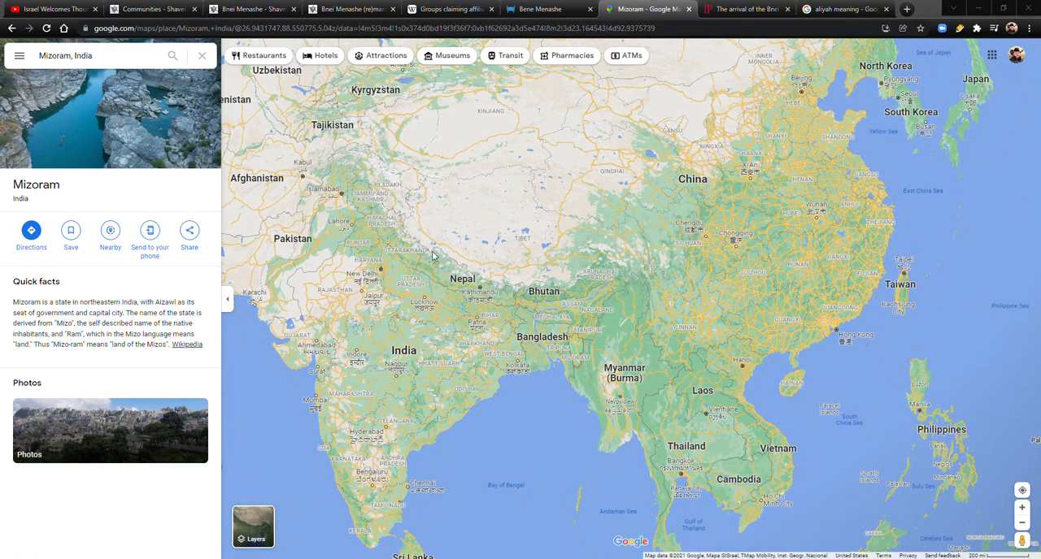
pyautogui.moveTo(412, 279)
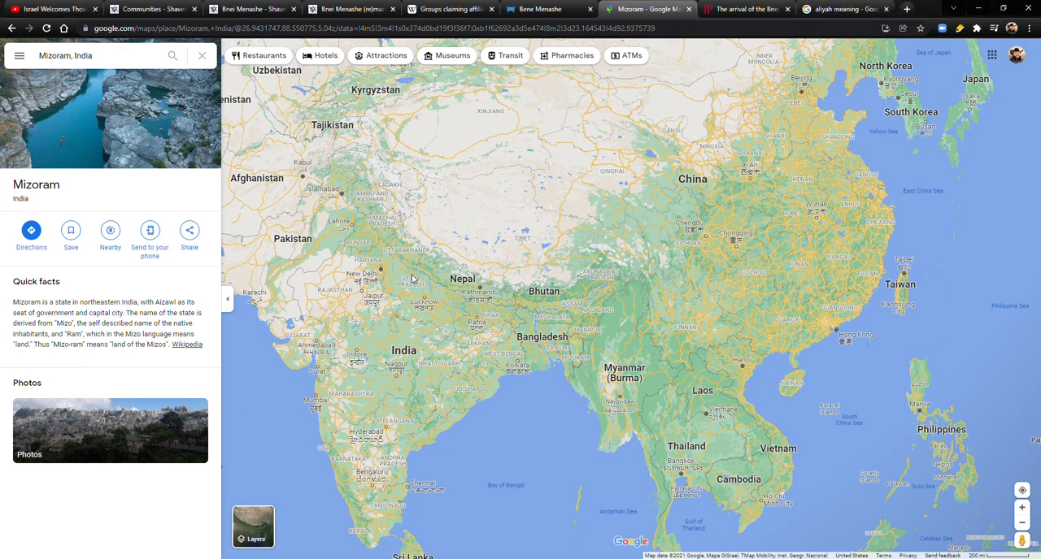
pyautogui.click(53, 9)
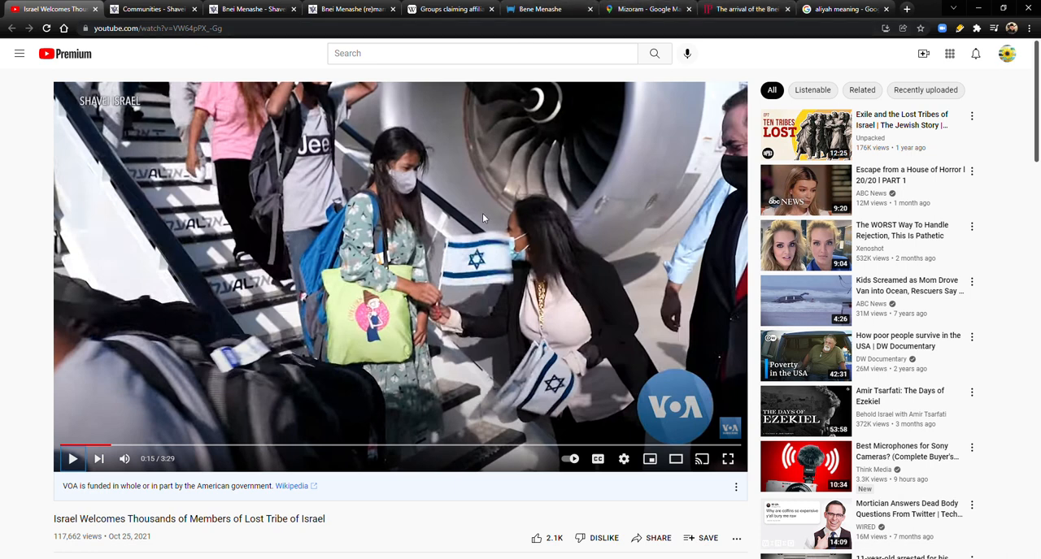
pyautogui.moveTo(446, 391)
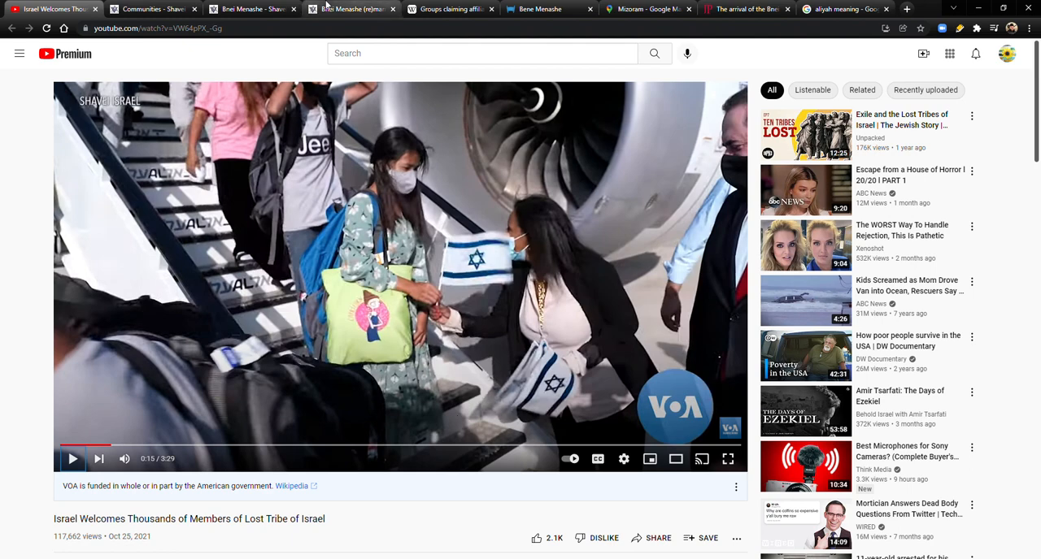
pyautogui.click(350, 9)
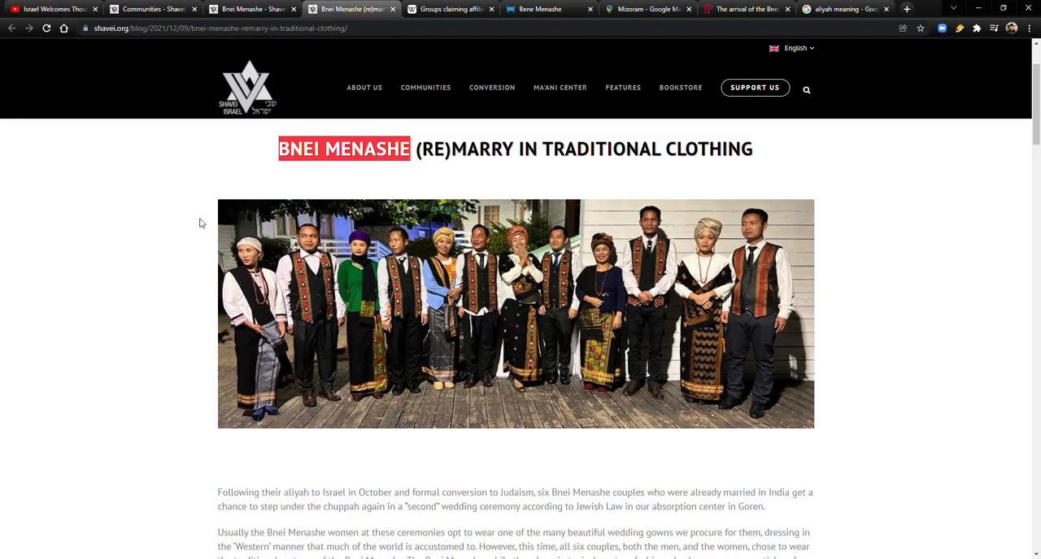
pyautogui.moveTo(174, 236)
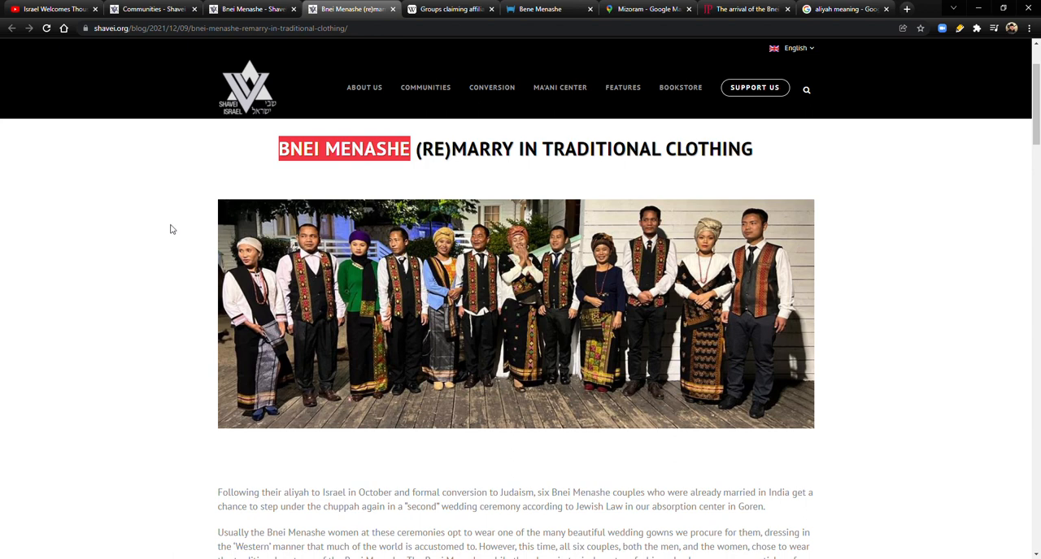
pyautogui.moveTo(174, 235)
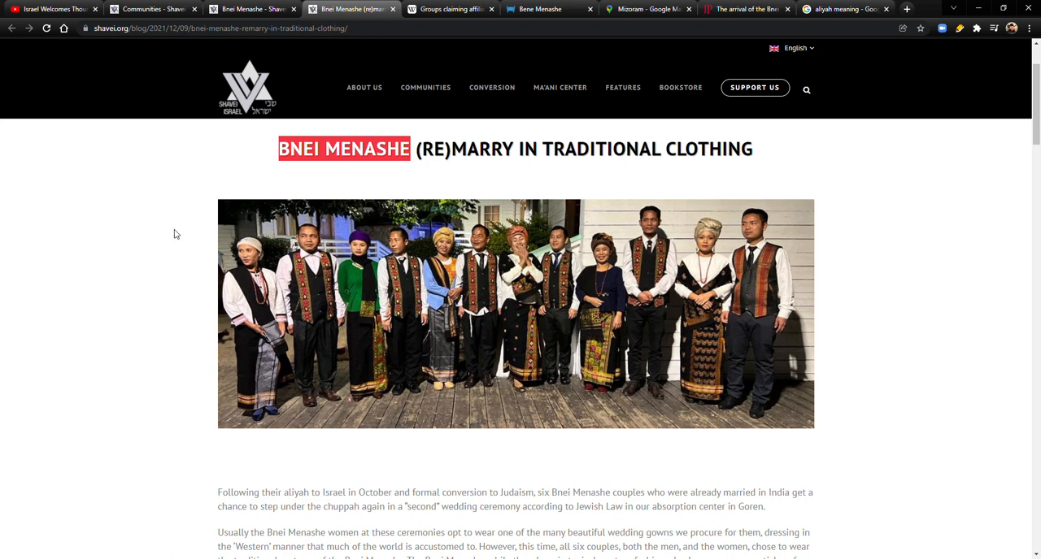
pyautogui.scroll(-3)
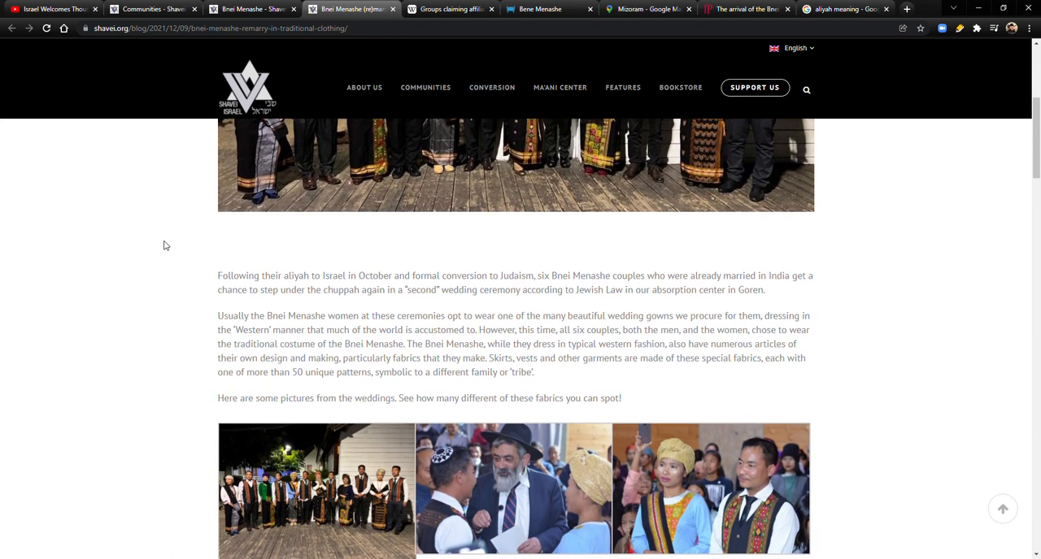
pyautogui.scroll(-3)
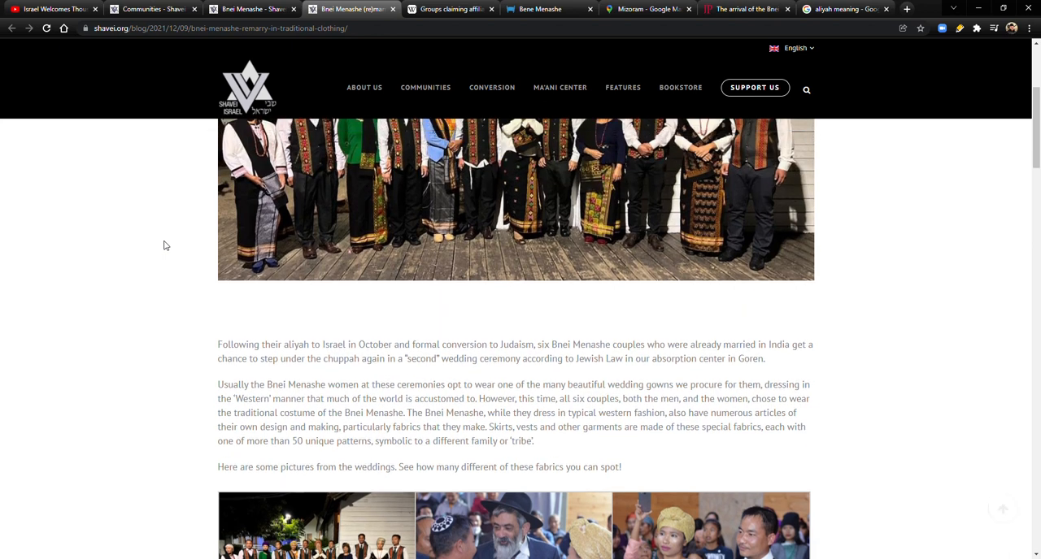
pyautogui.scroll(3)
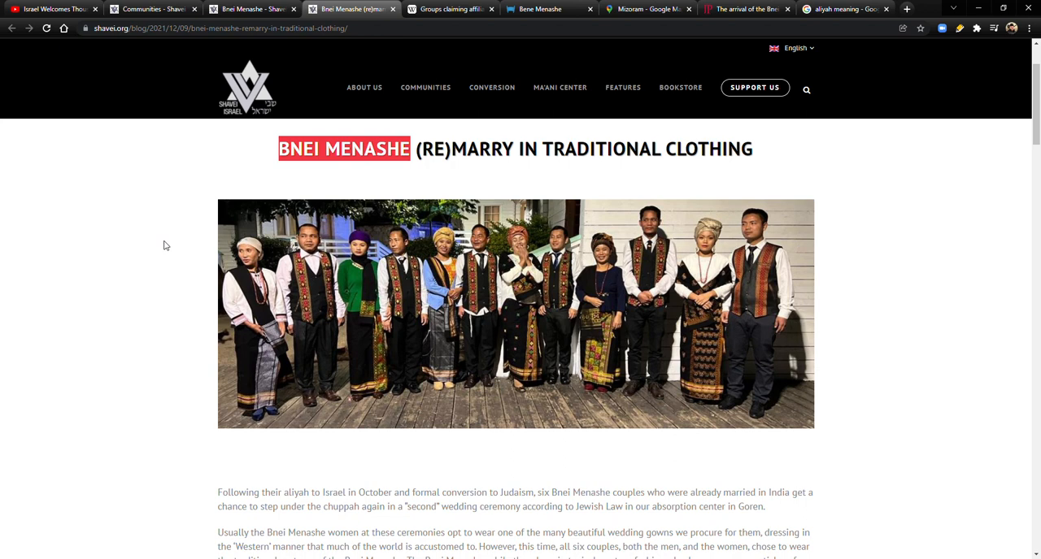
pyautogui.moveTo(57, 229)
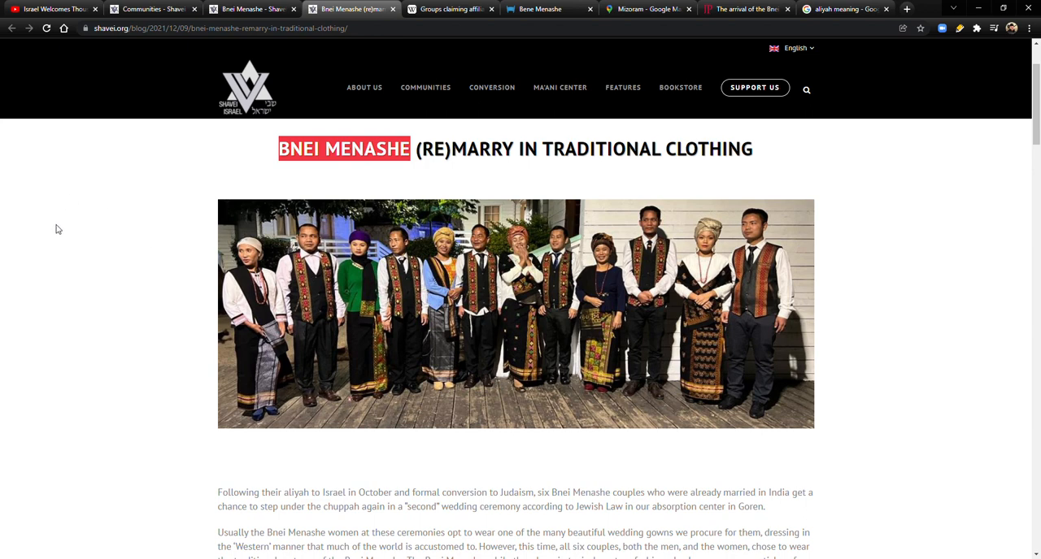
pyautogui.moveTo(84, 241)
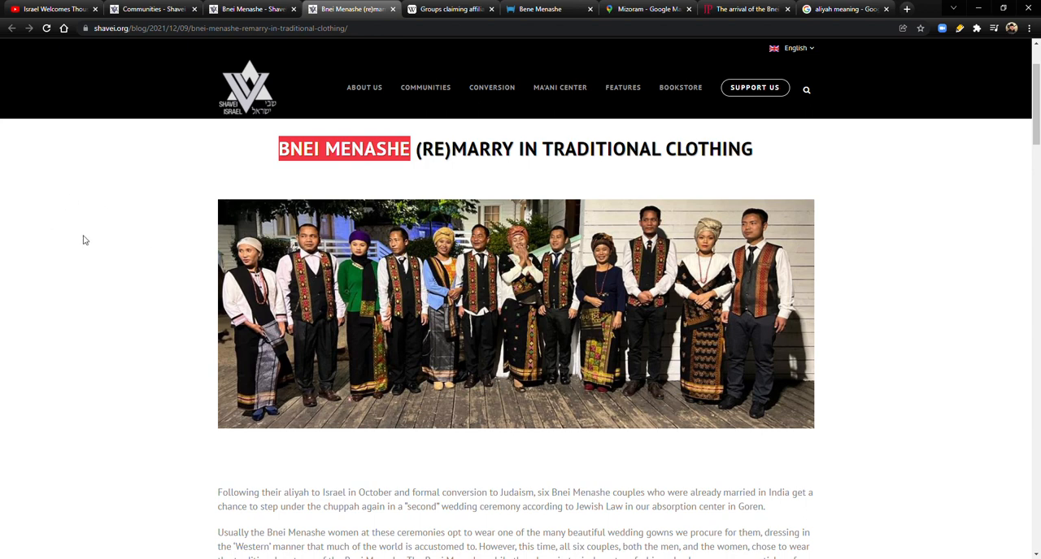
pyautogui.moveTo(204, 239)
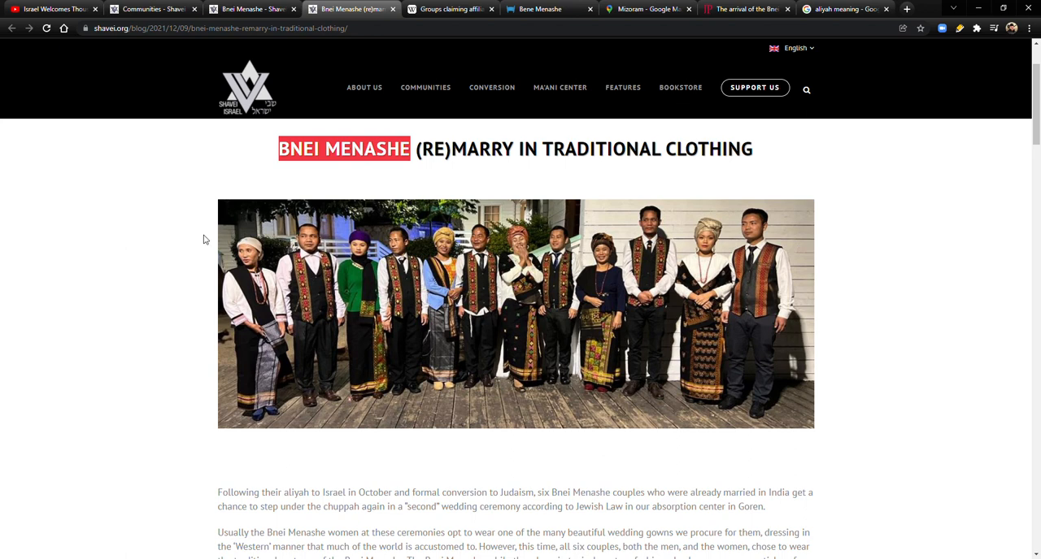
pyautogui.moveTo(990, 75)
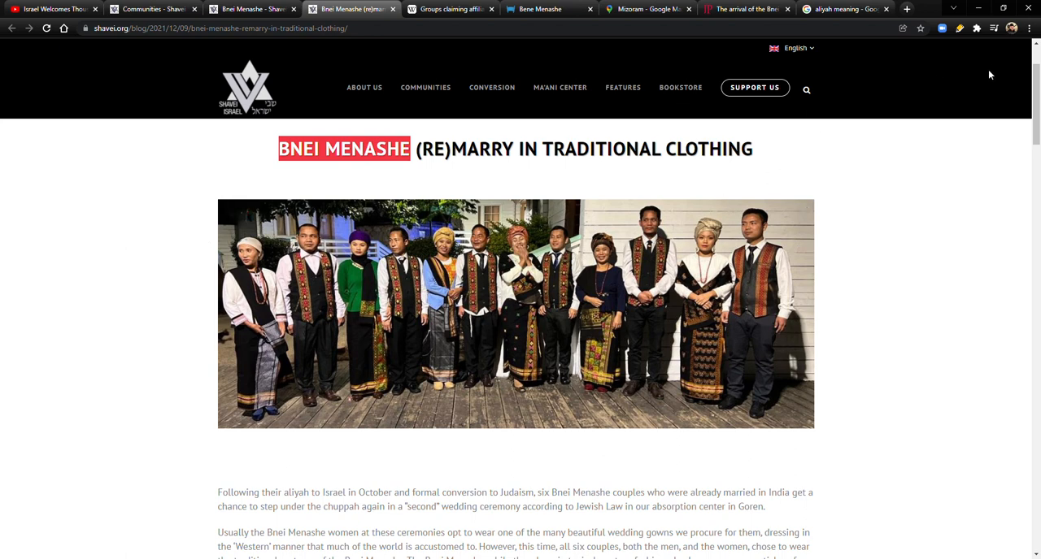